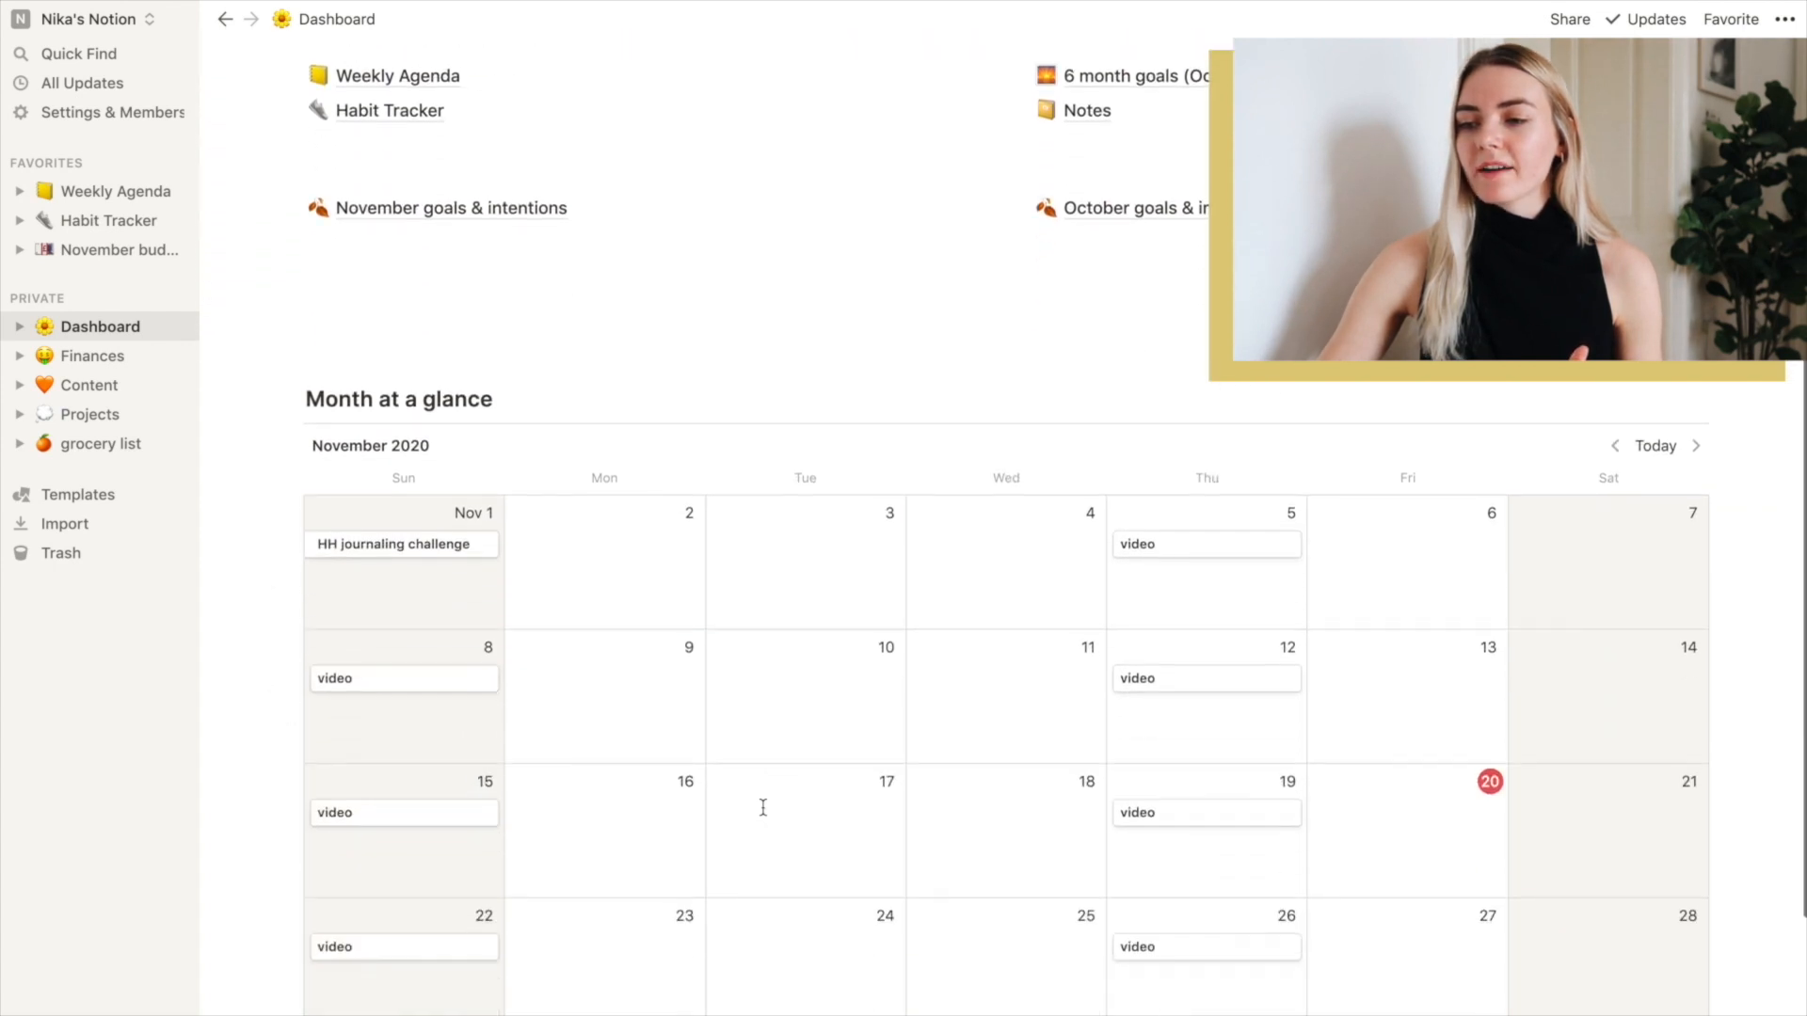
Review the Weekly Agenda page, scrolling through its full contents
scroll("down", 3)
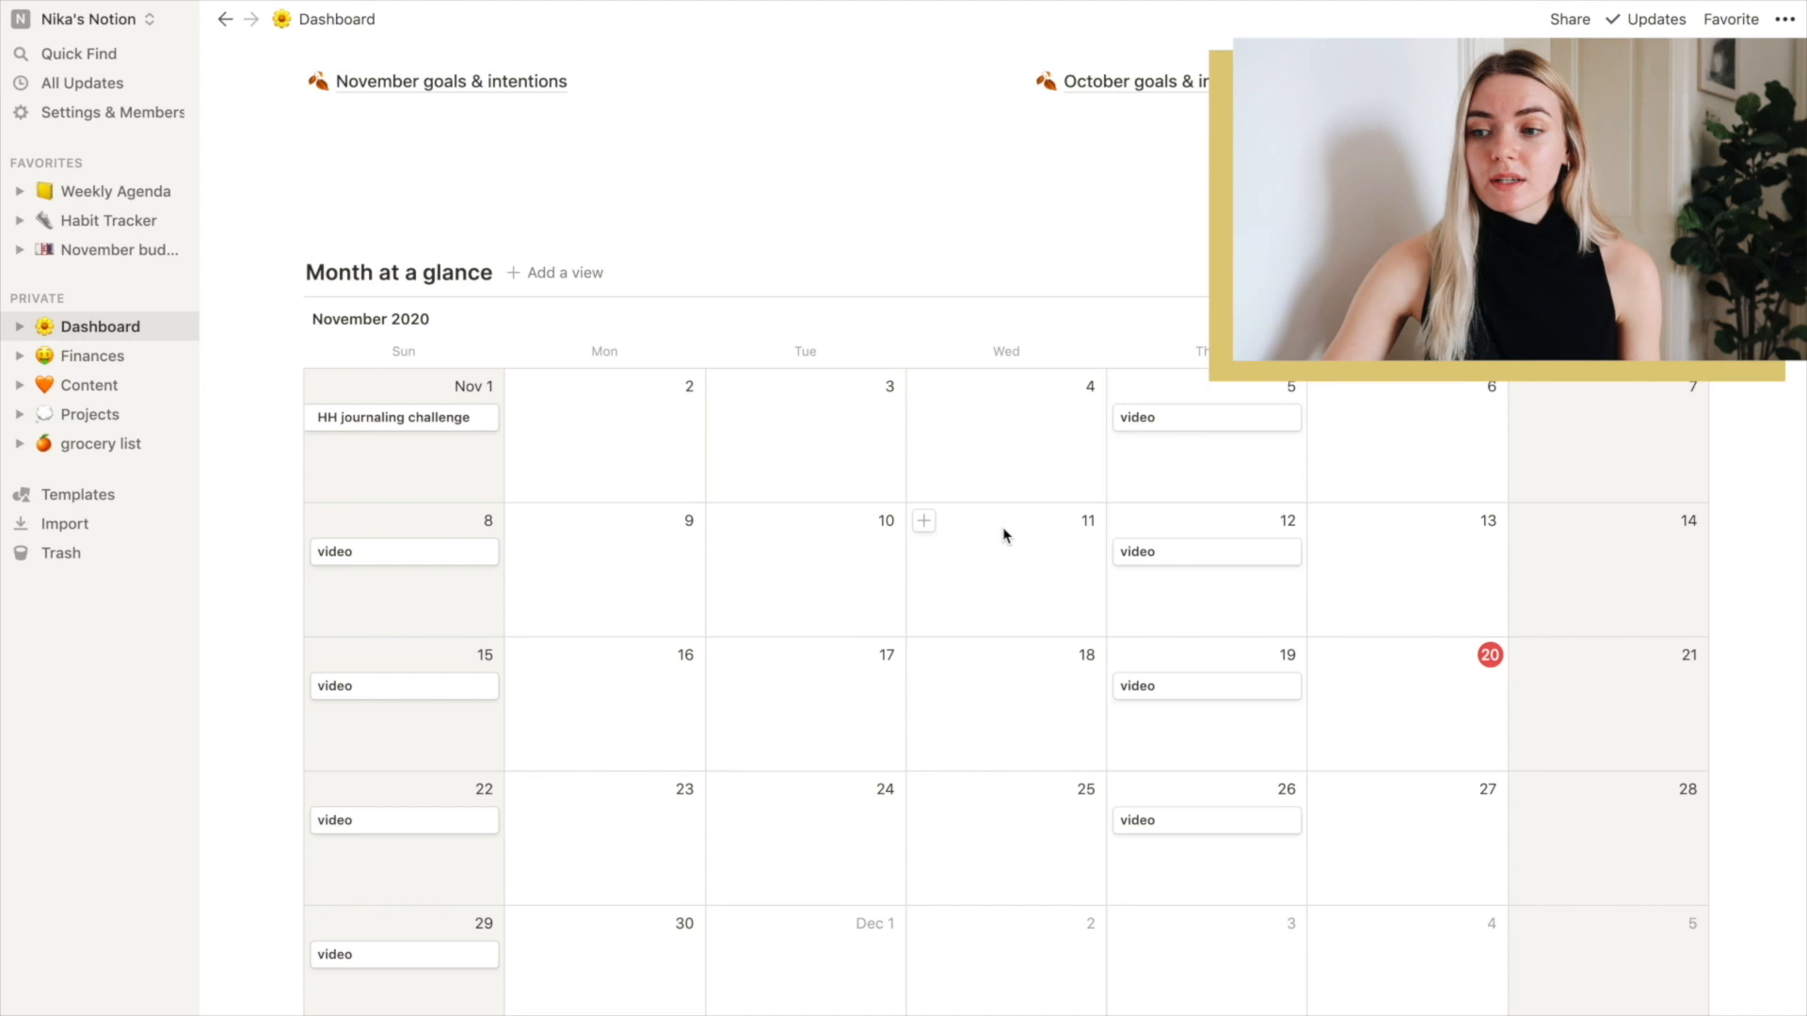
mouse_move(1182, 538)
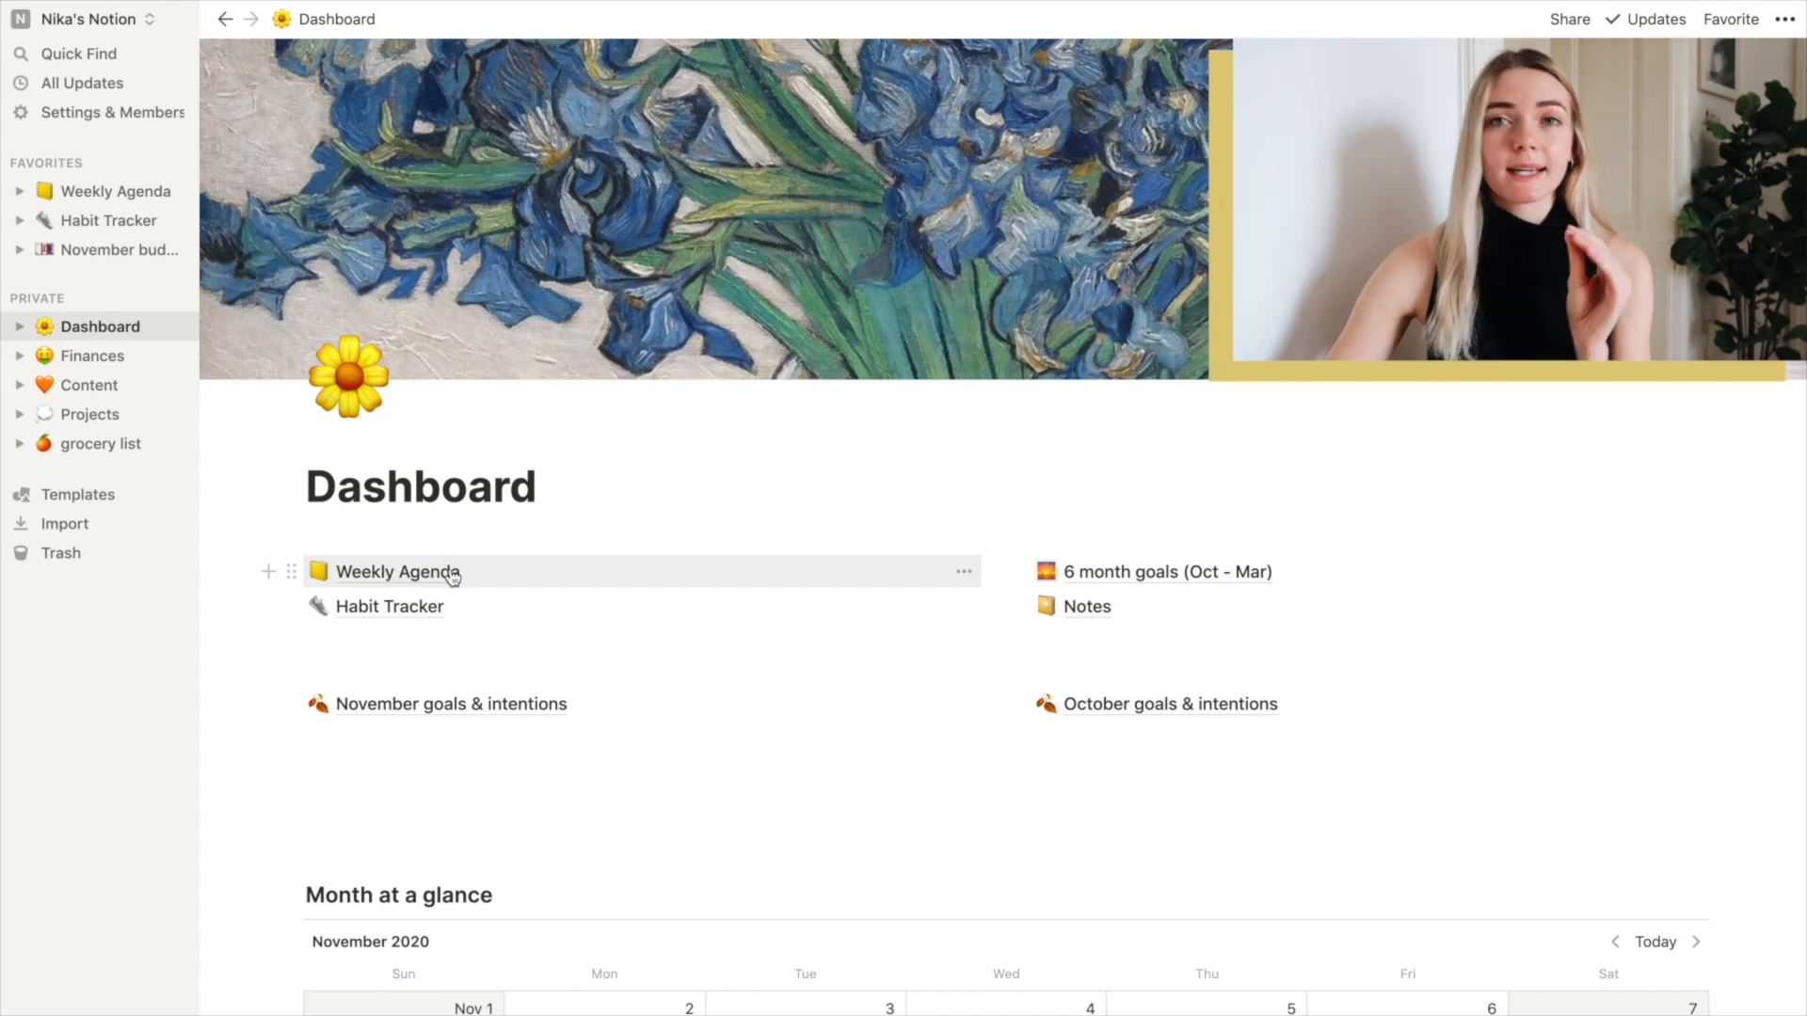
left_click(397, 573)
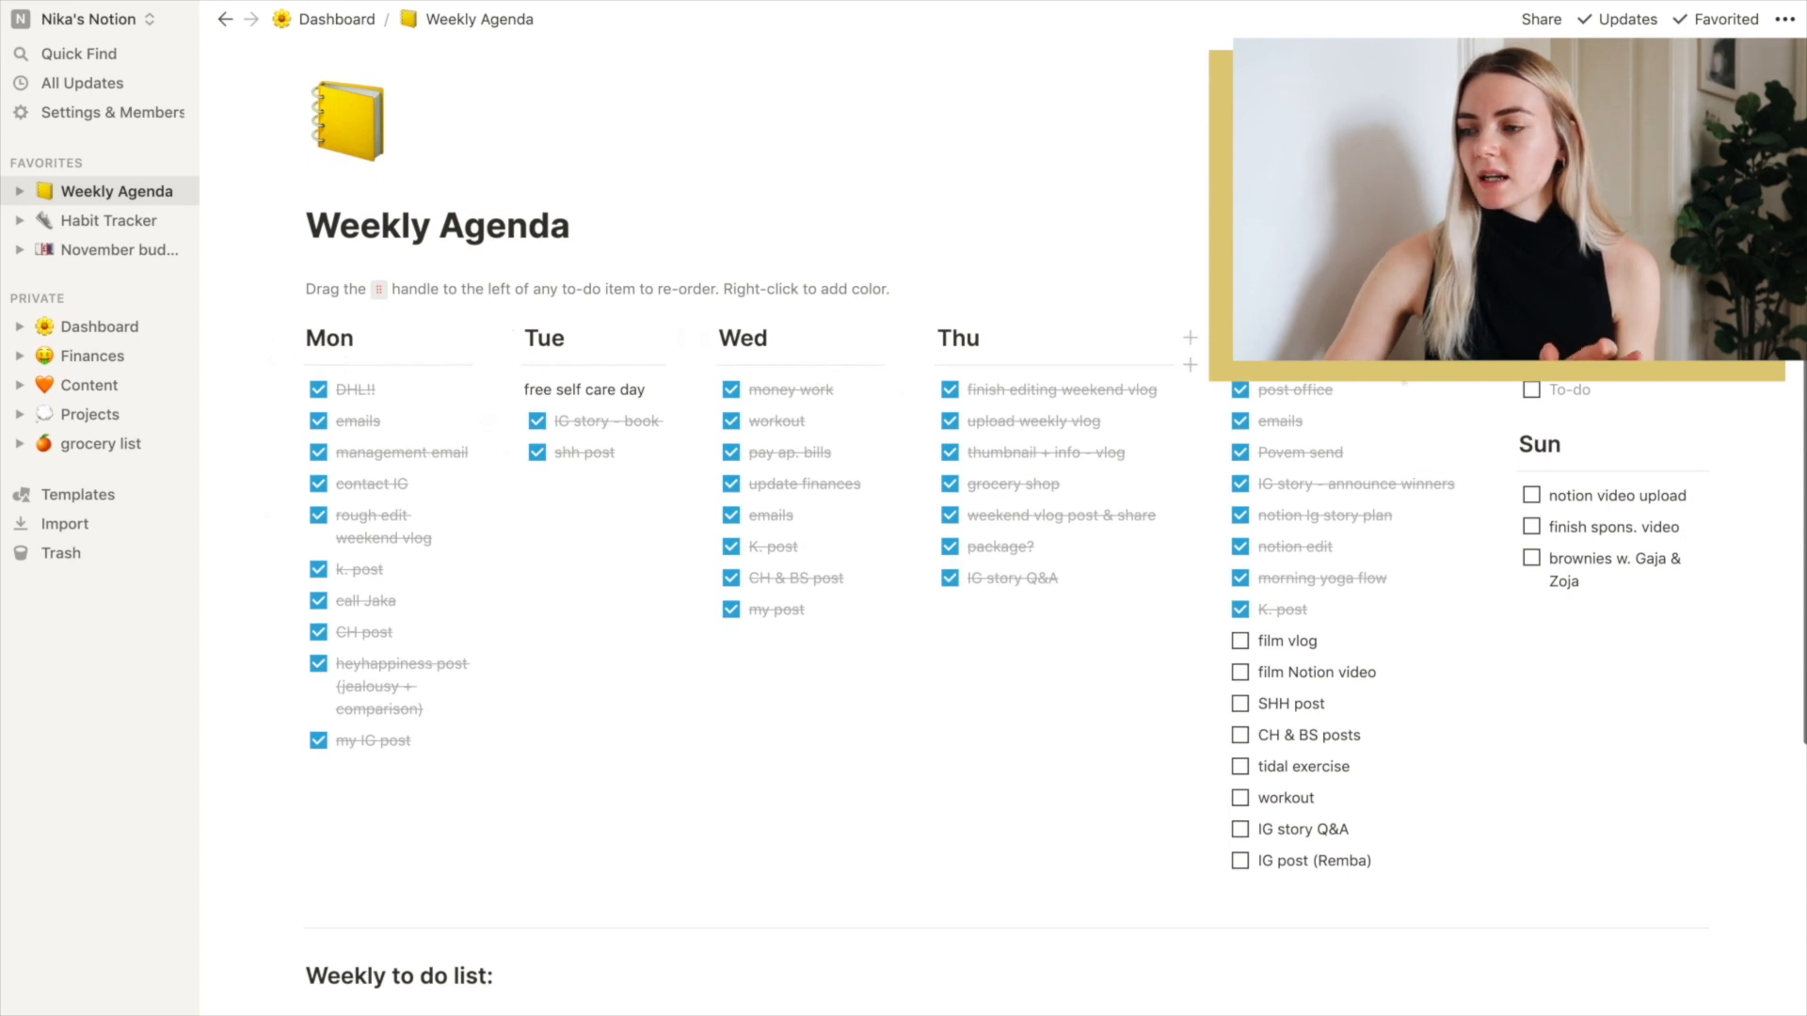
scroll("down", 3)
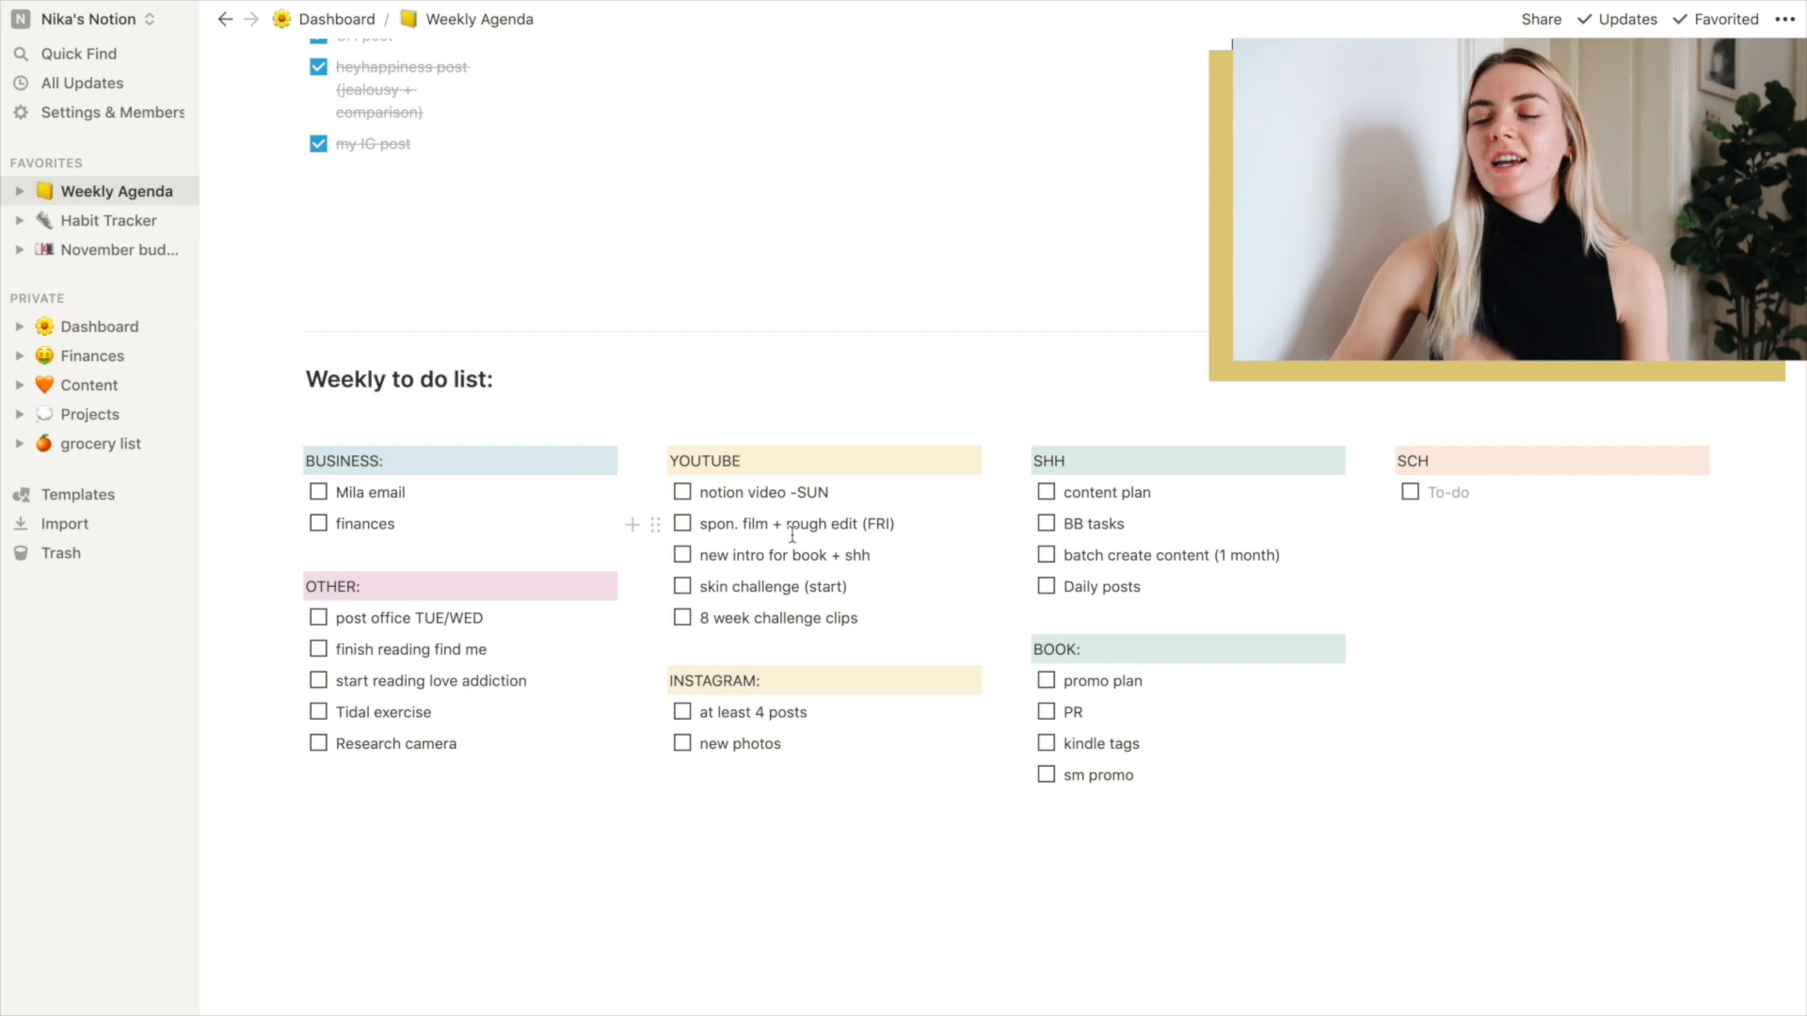
scroll("down", 3)
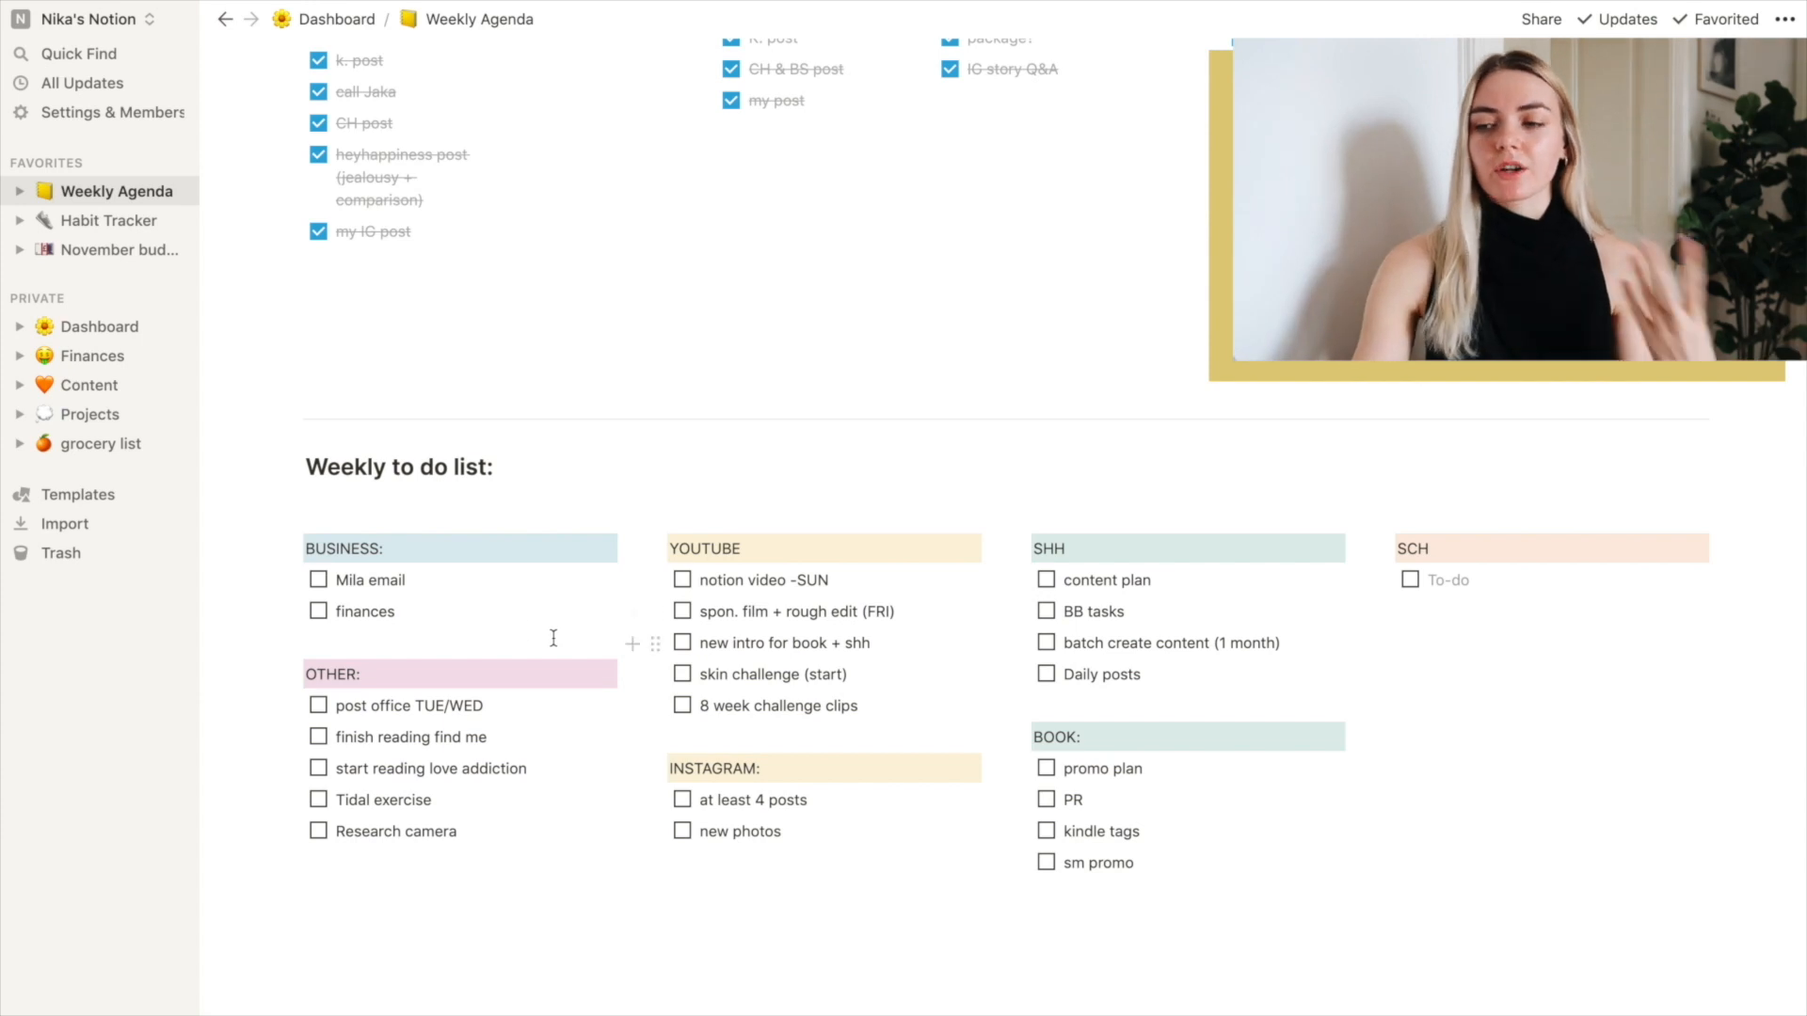
scroll("down", 3)
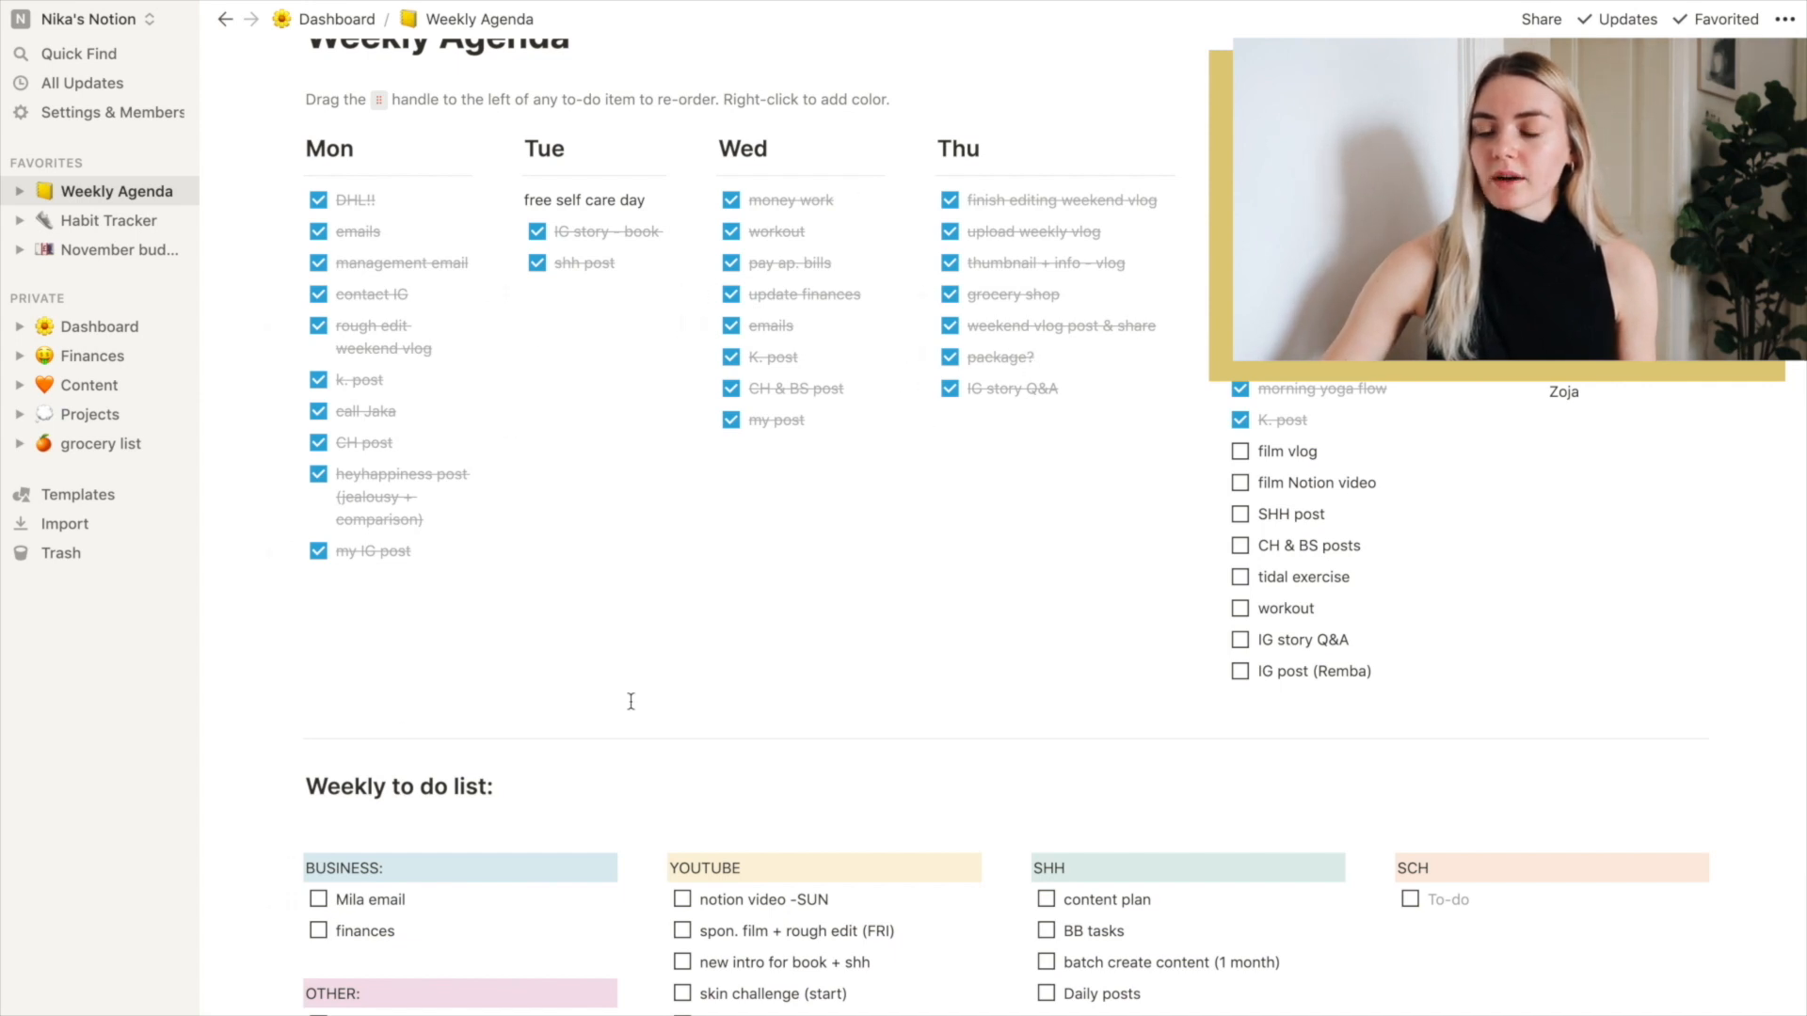
mouse_move(299, 900)
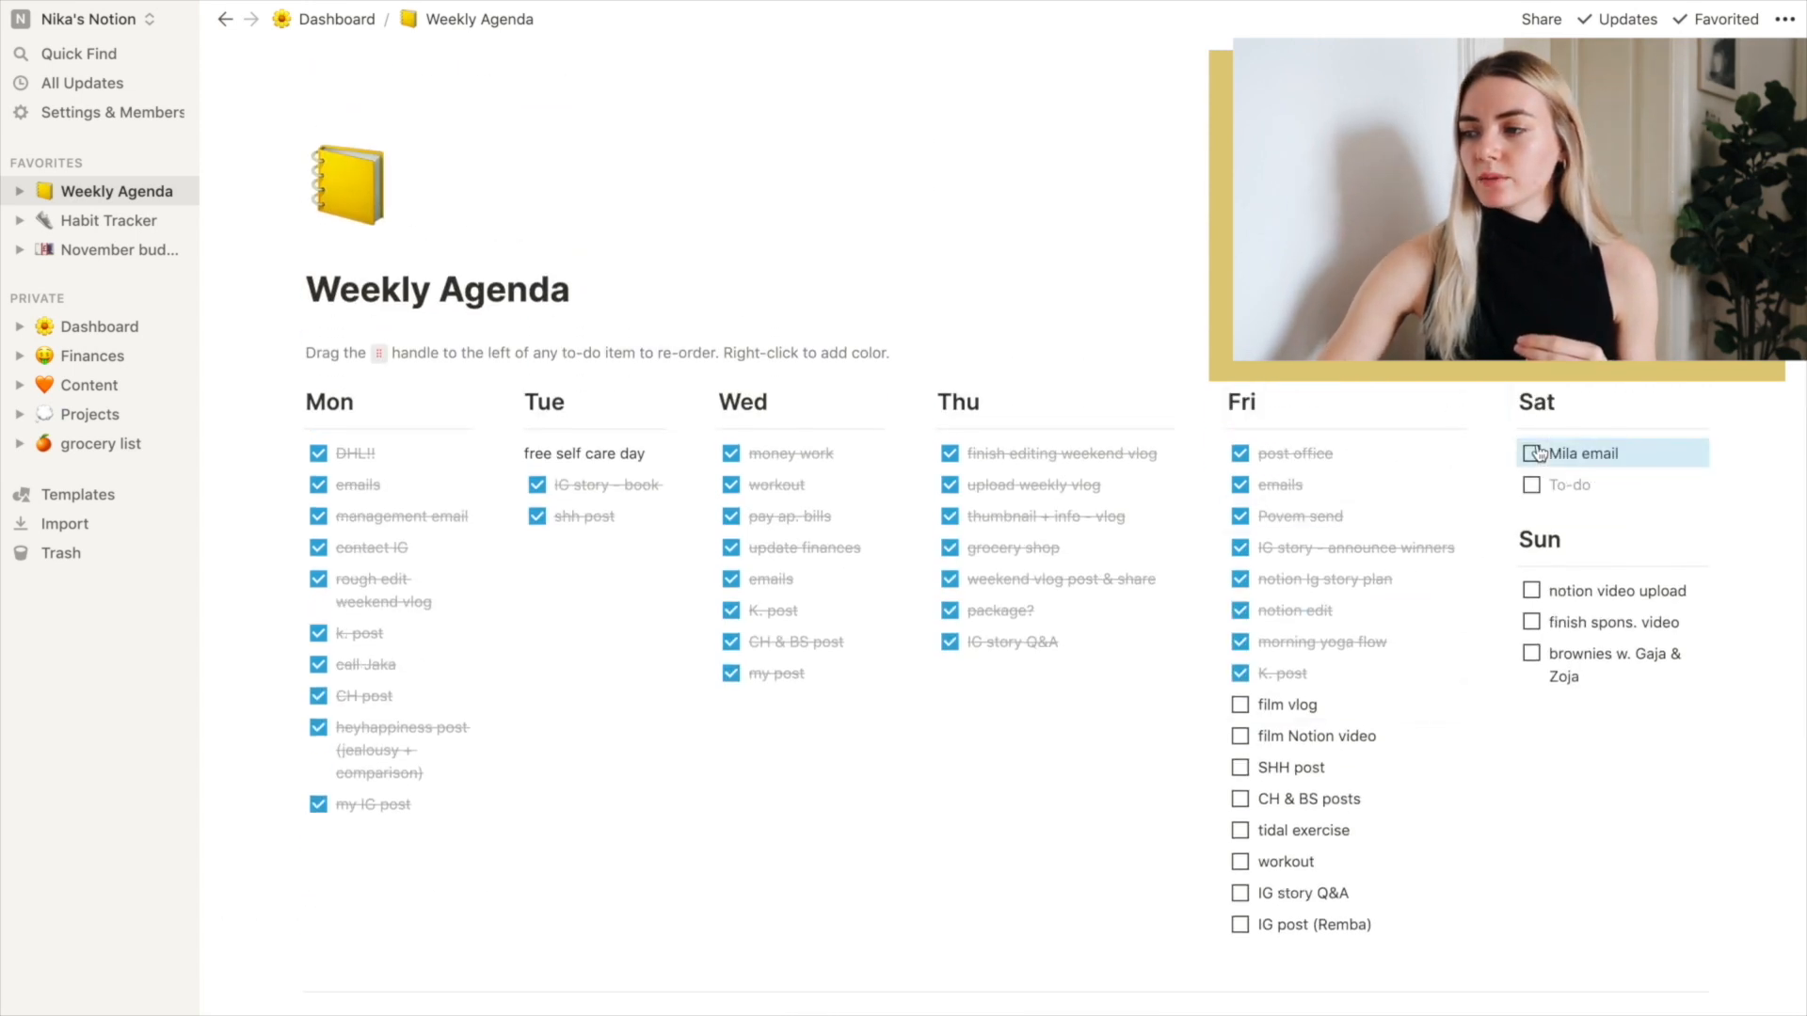
scroll("down", 3)
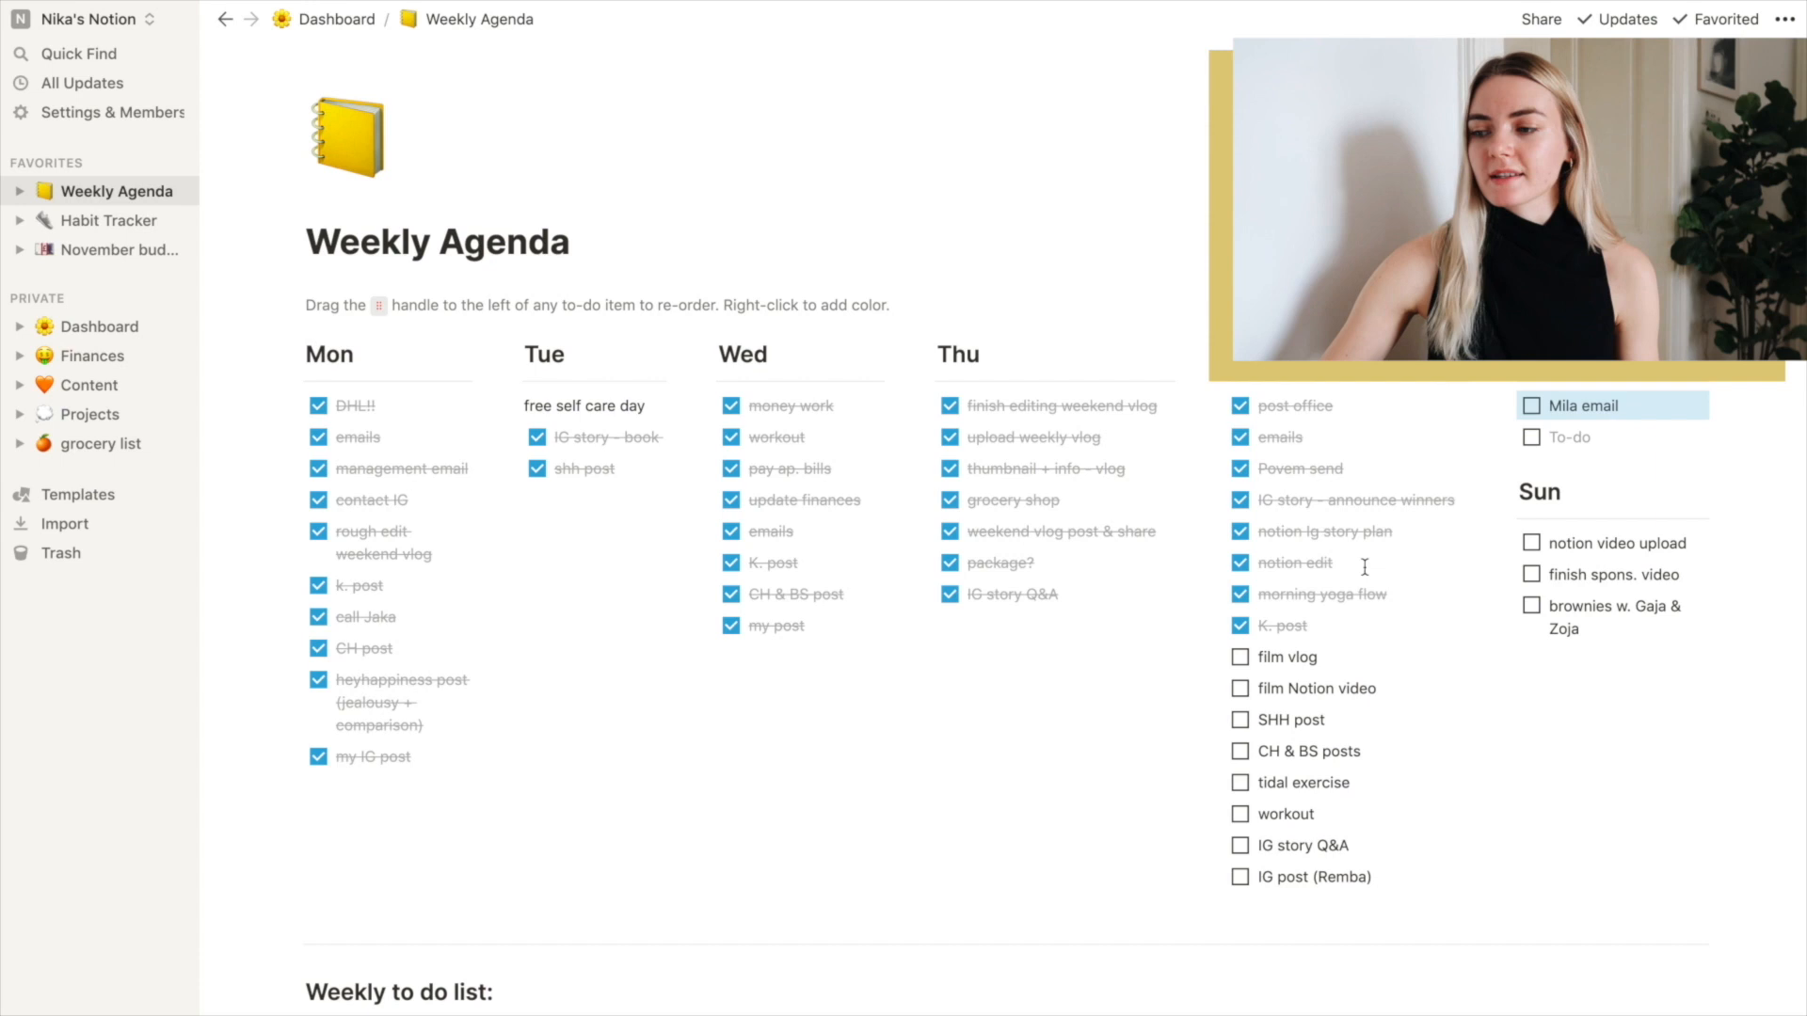
scroll("down", 3)
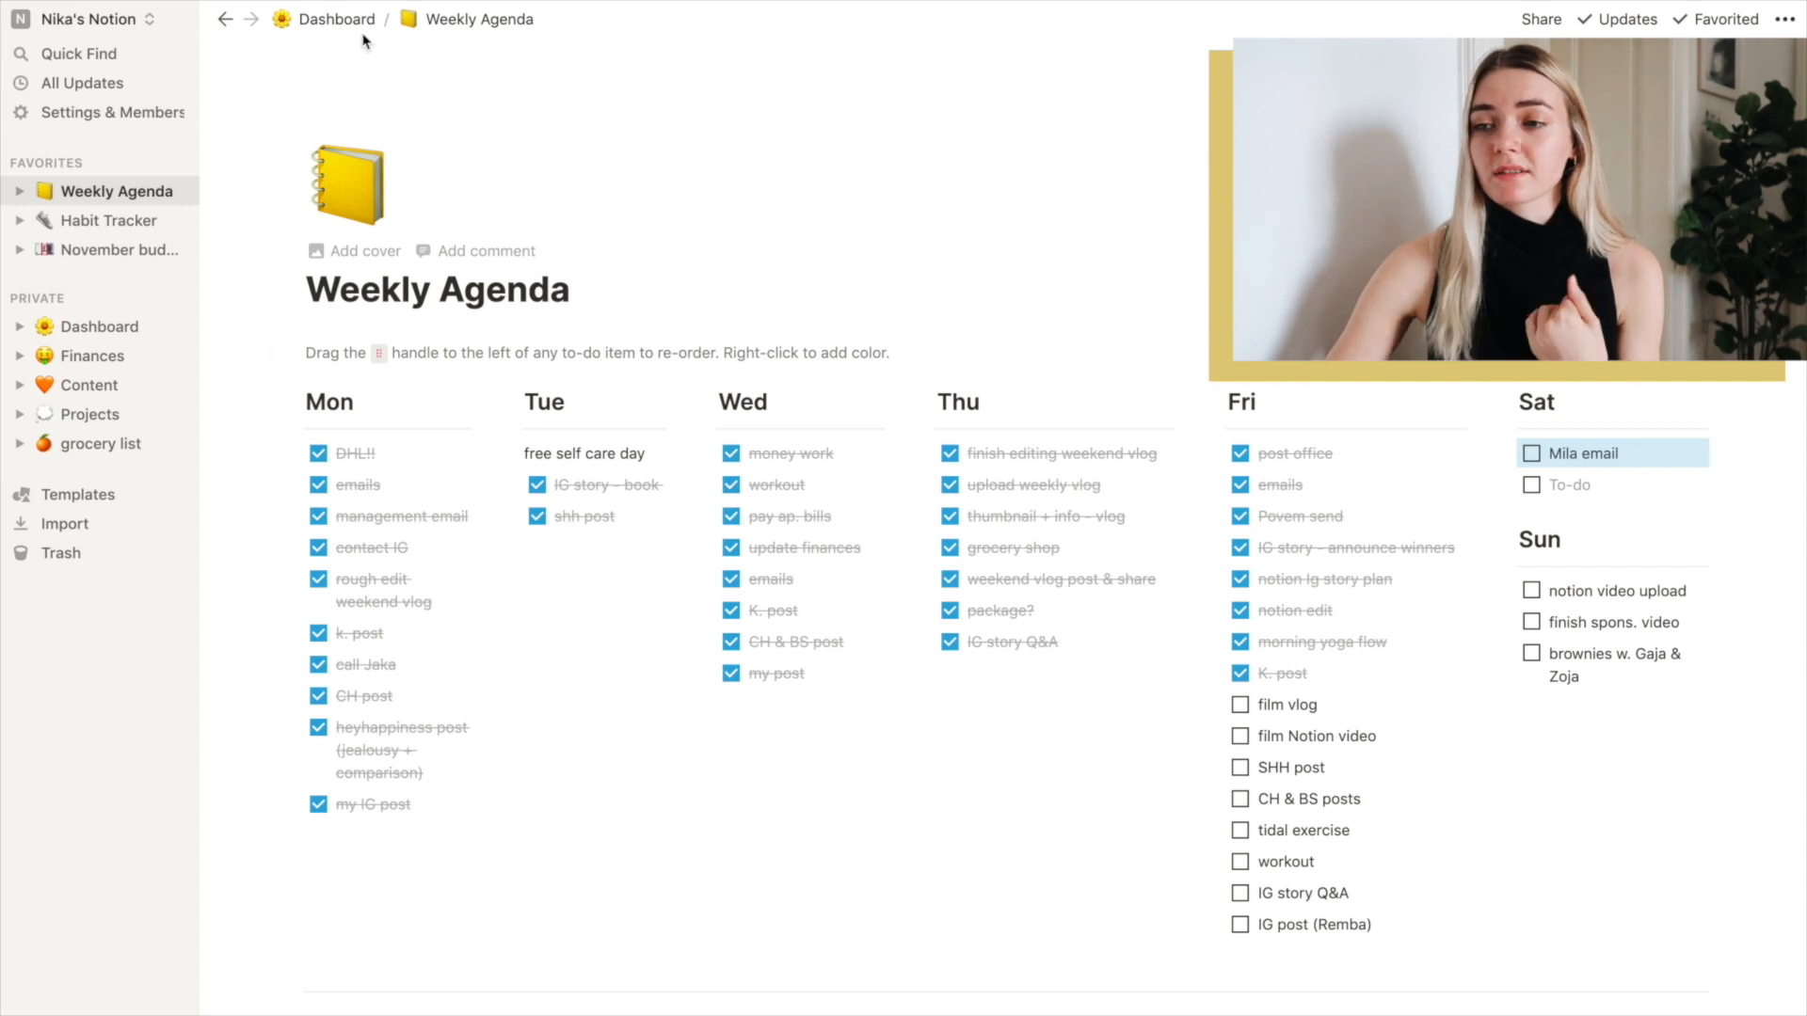
scroll("down", 3)
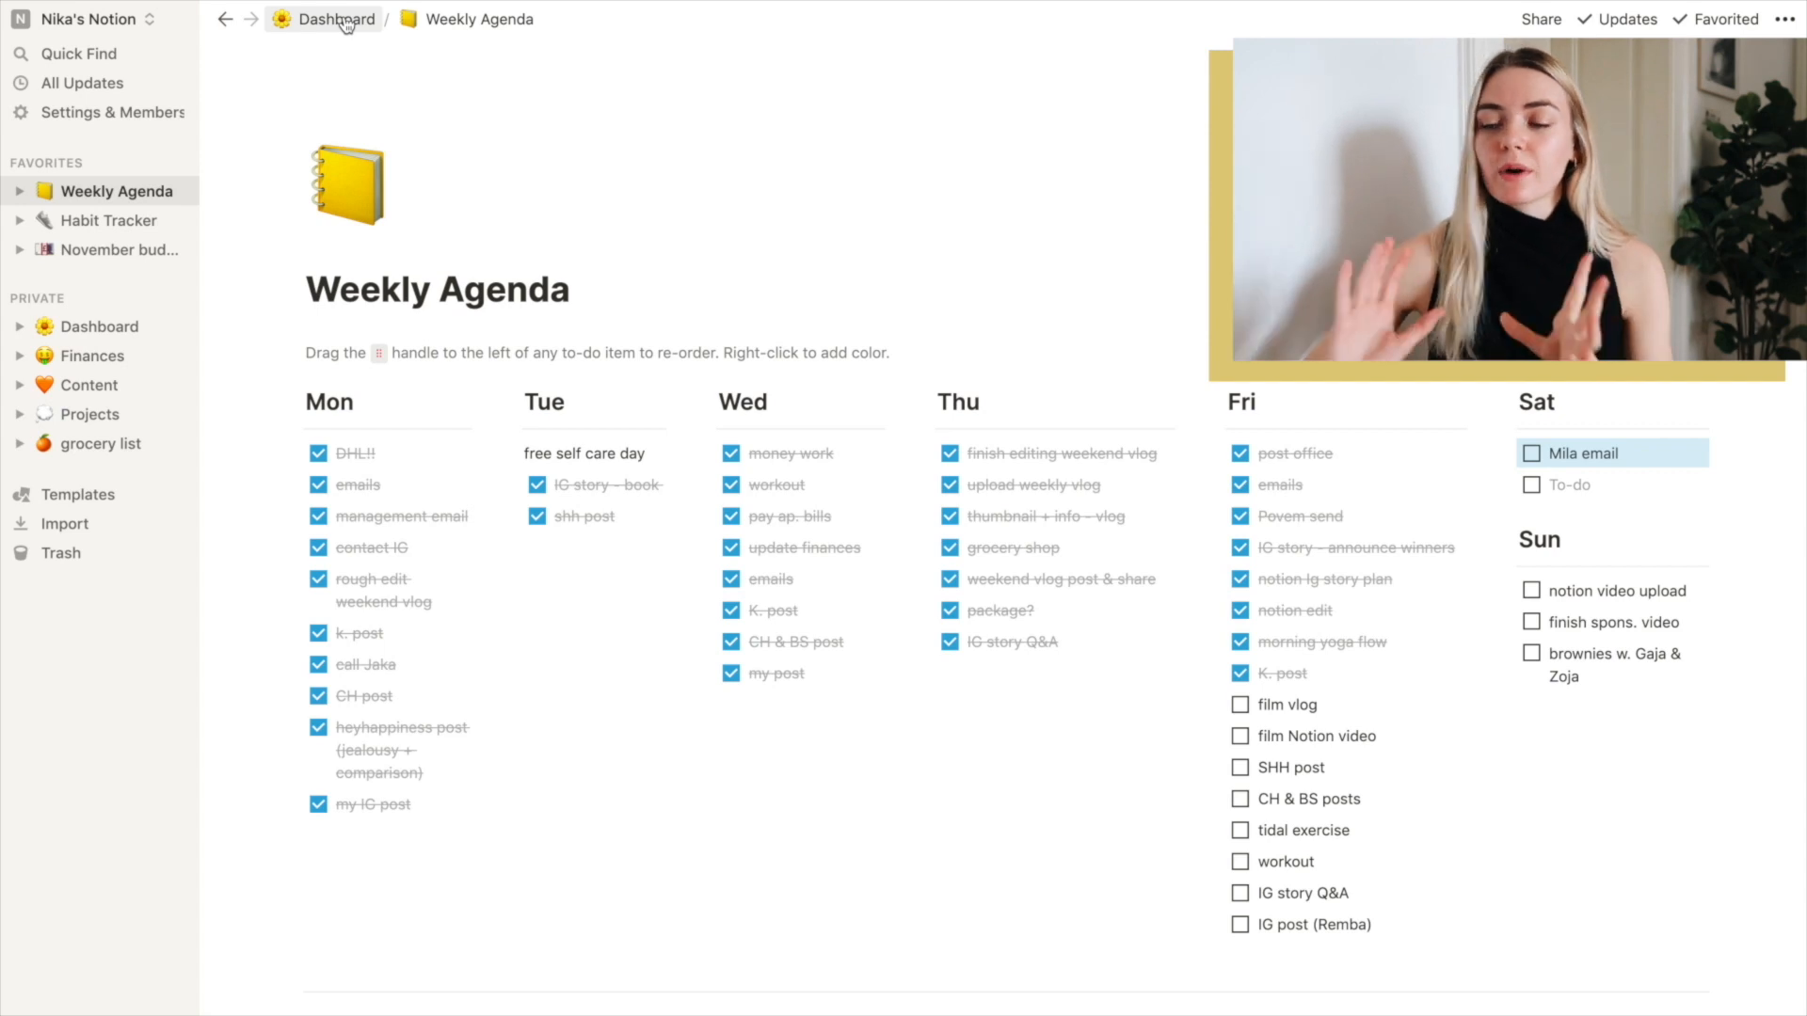
Return to the Dashboard and go into the Habit Tracker page
left_click(335, 19)
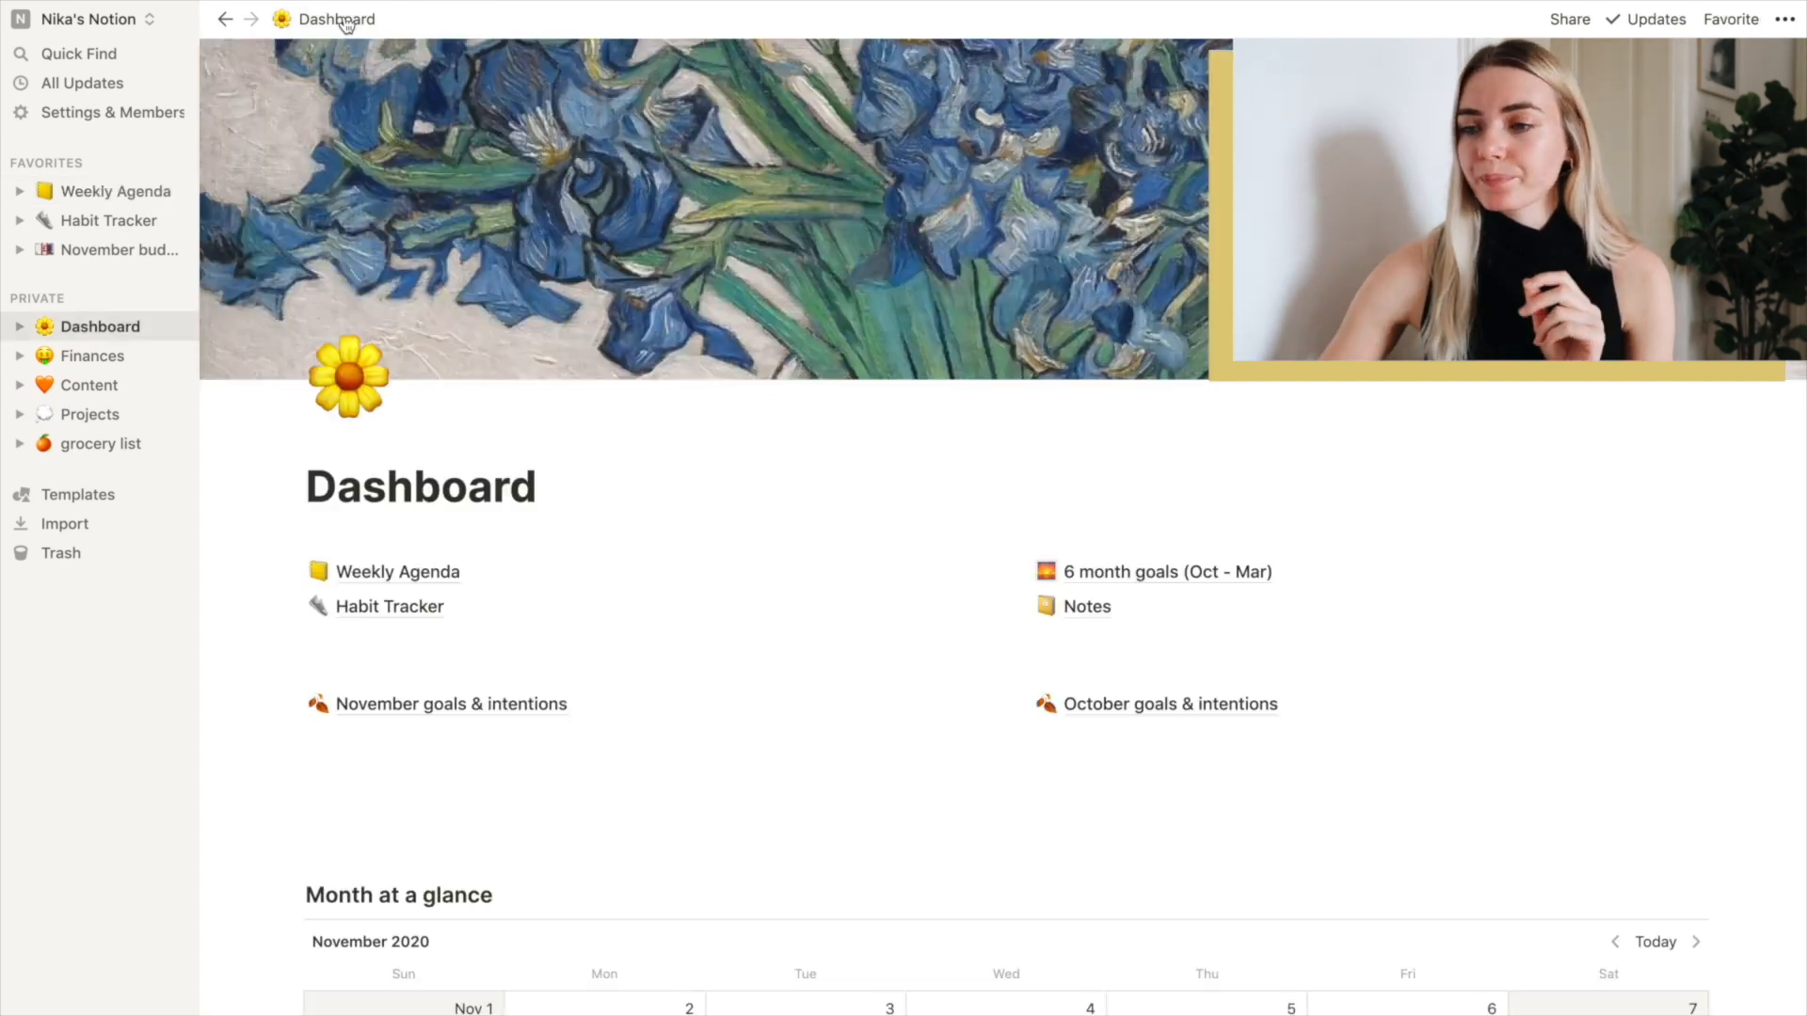
scroll("down", 3)
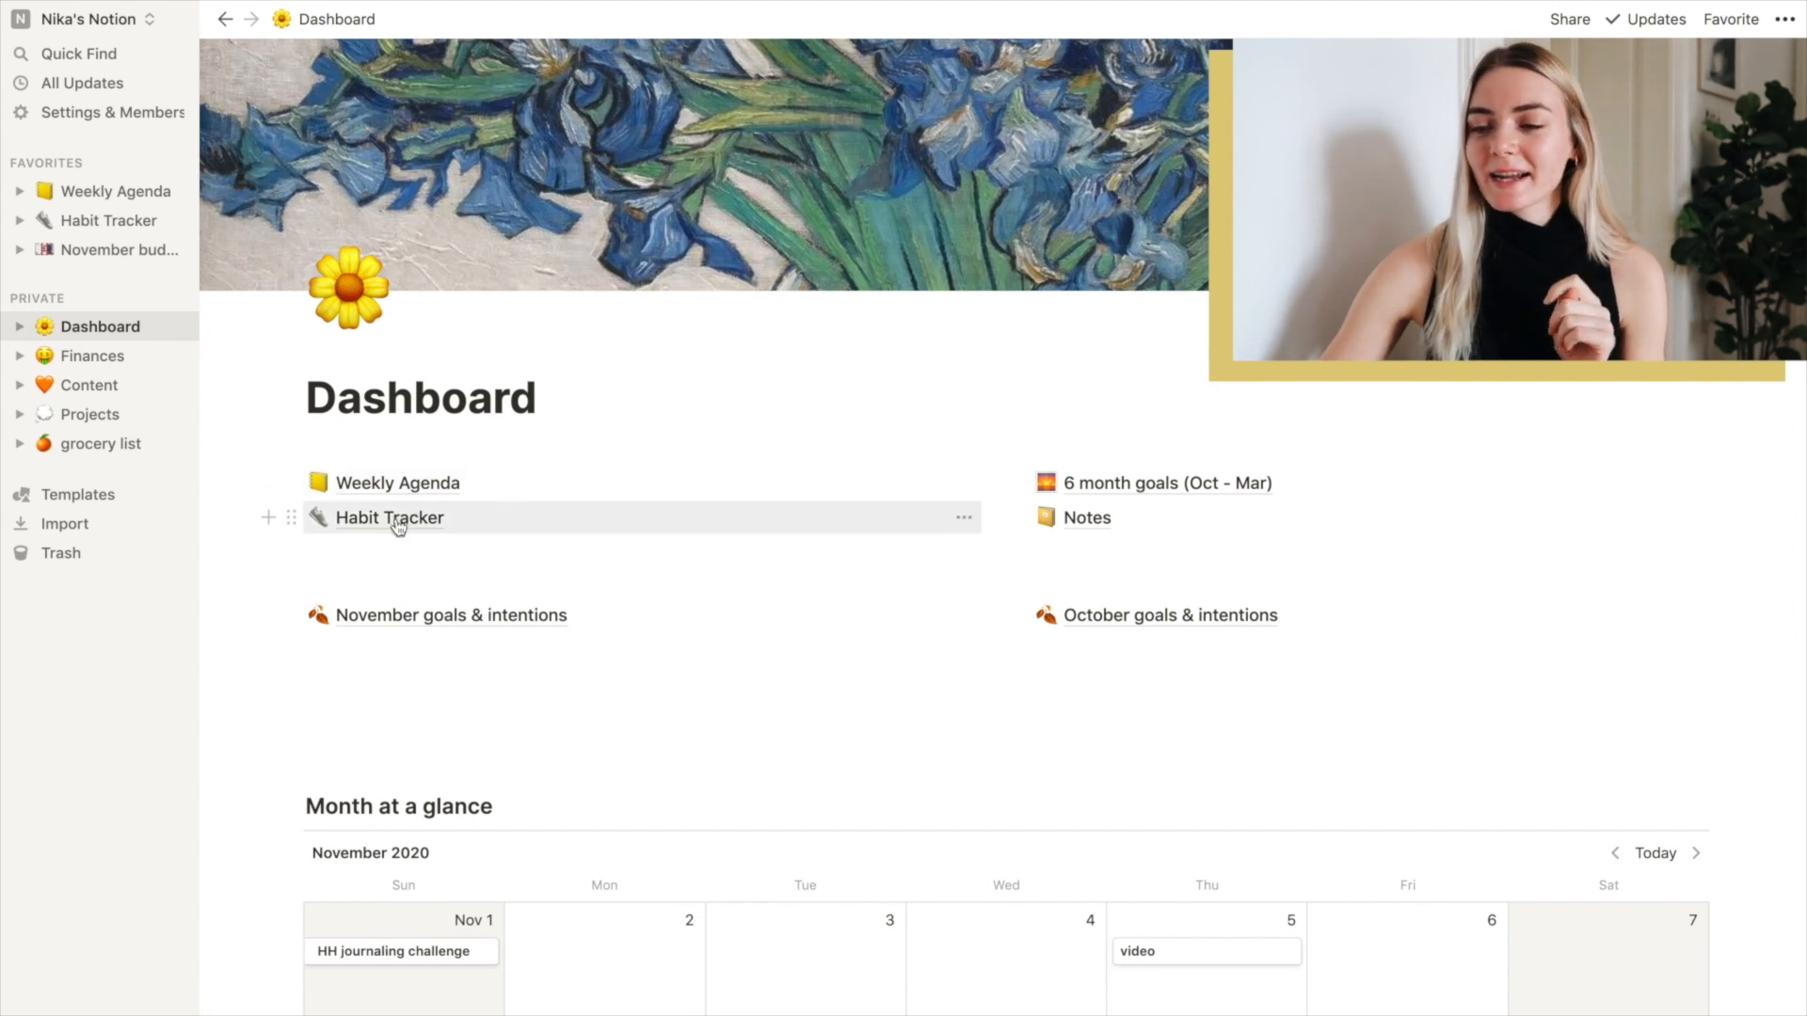
left_click(389, 516)
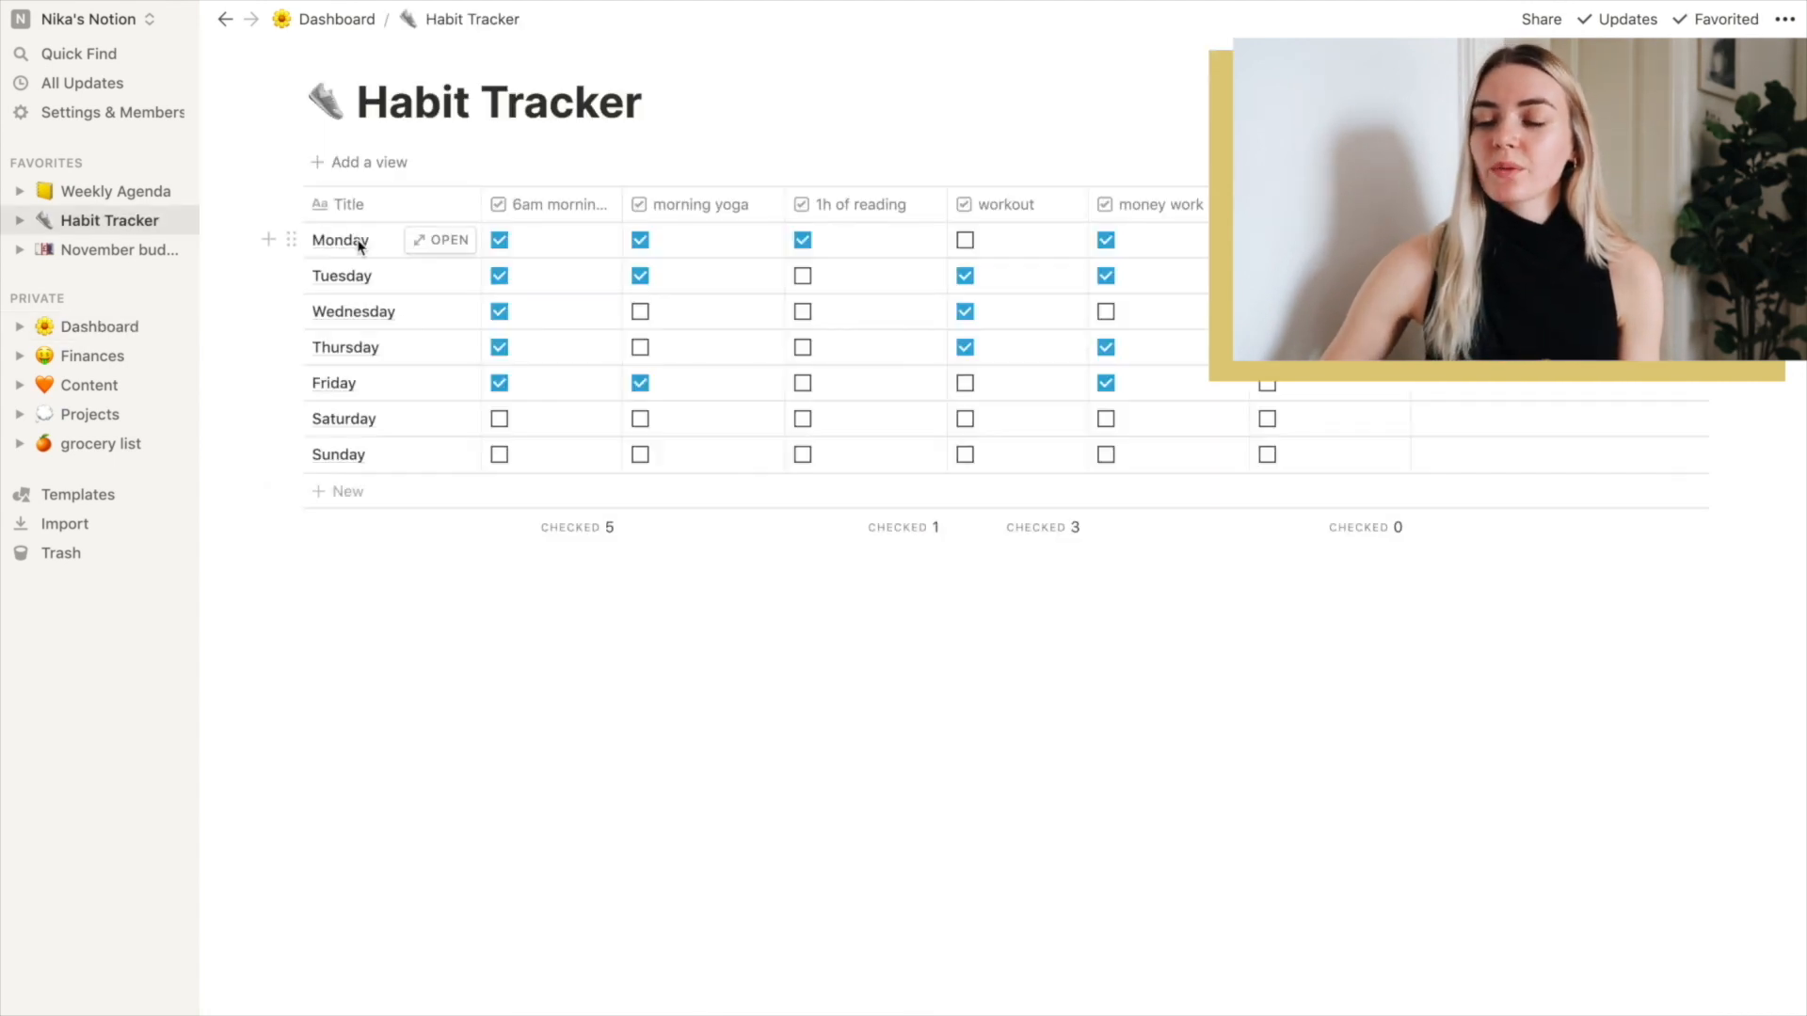
mouse_move(378, 602)
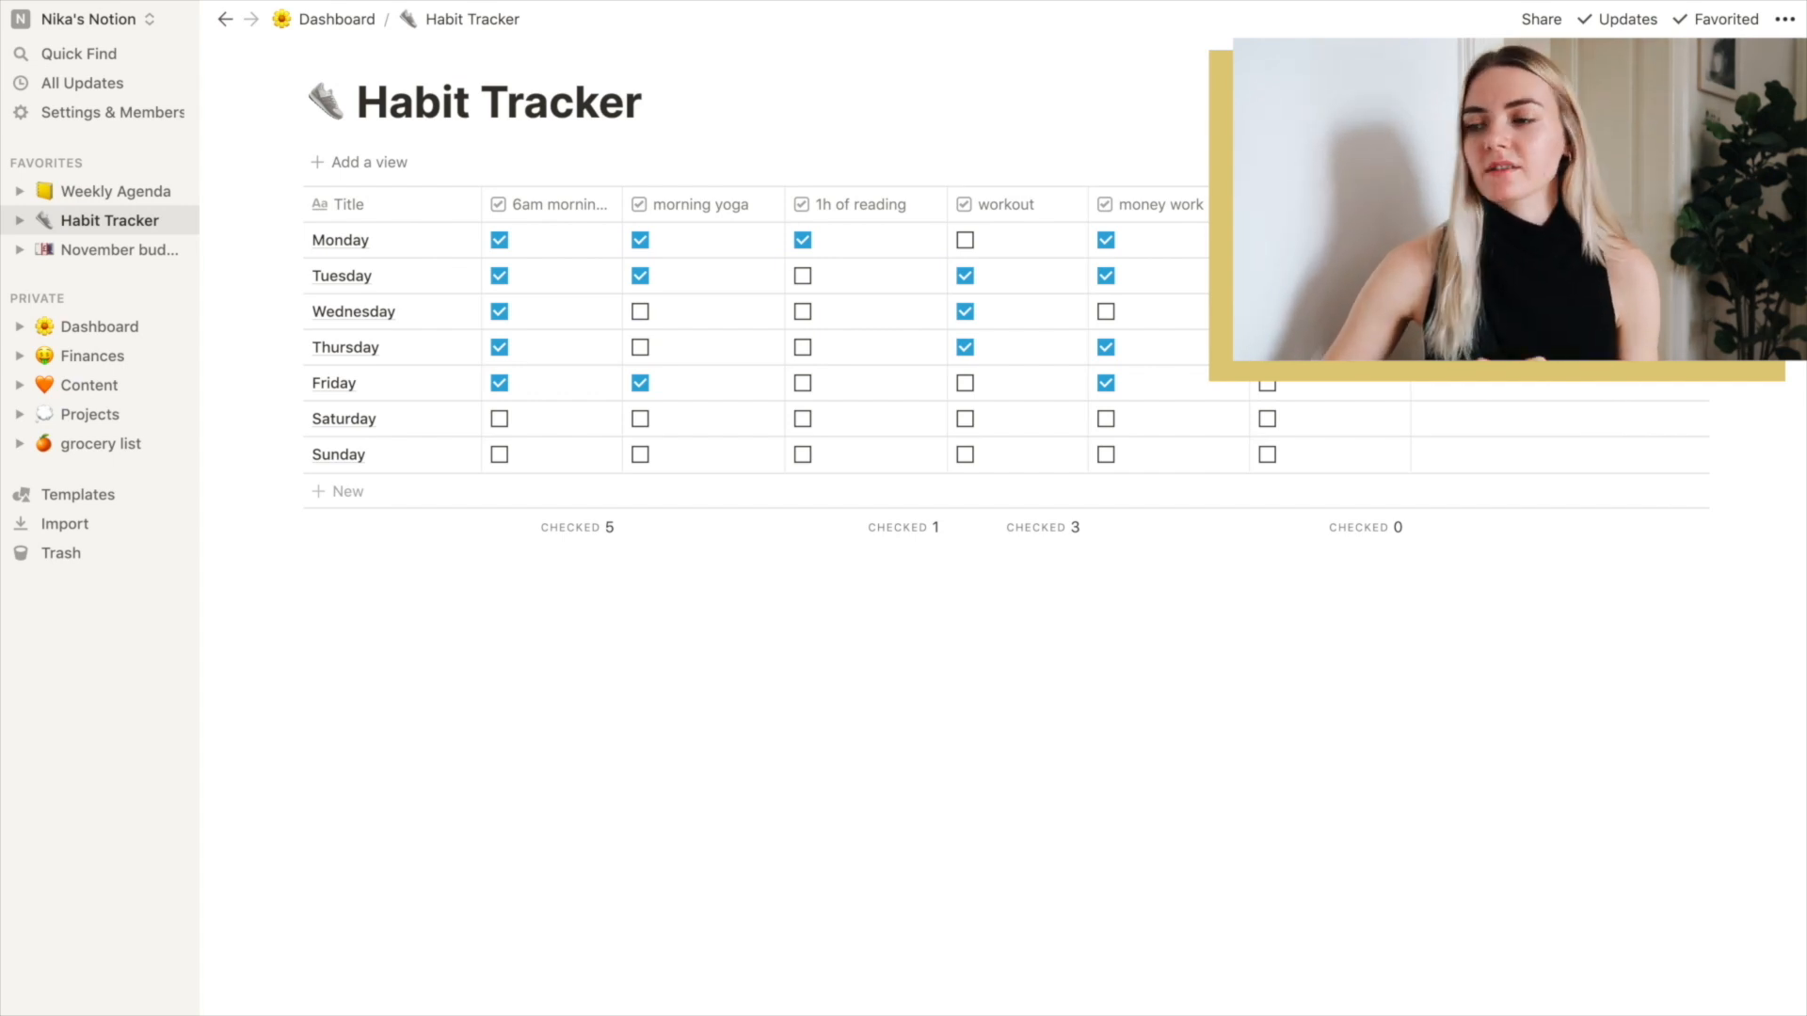
mouse_move(973, 414)
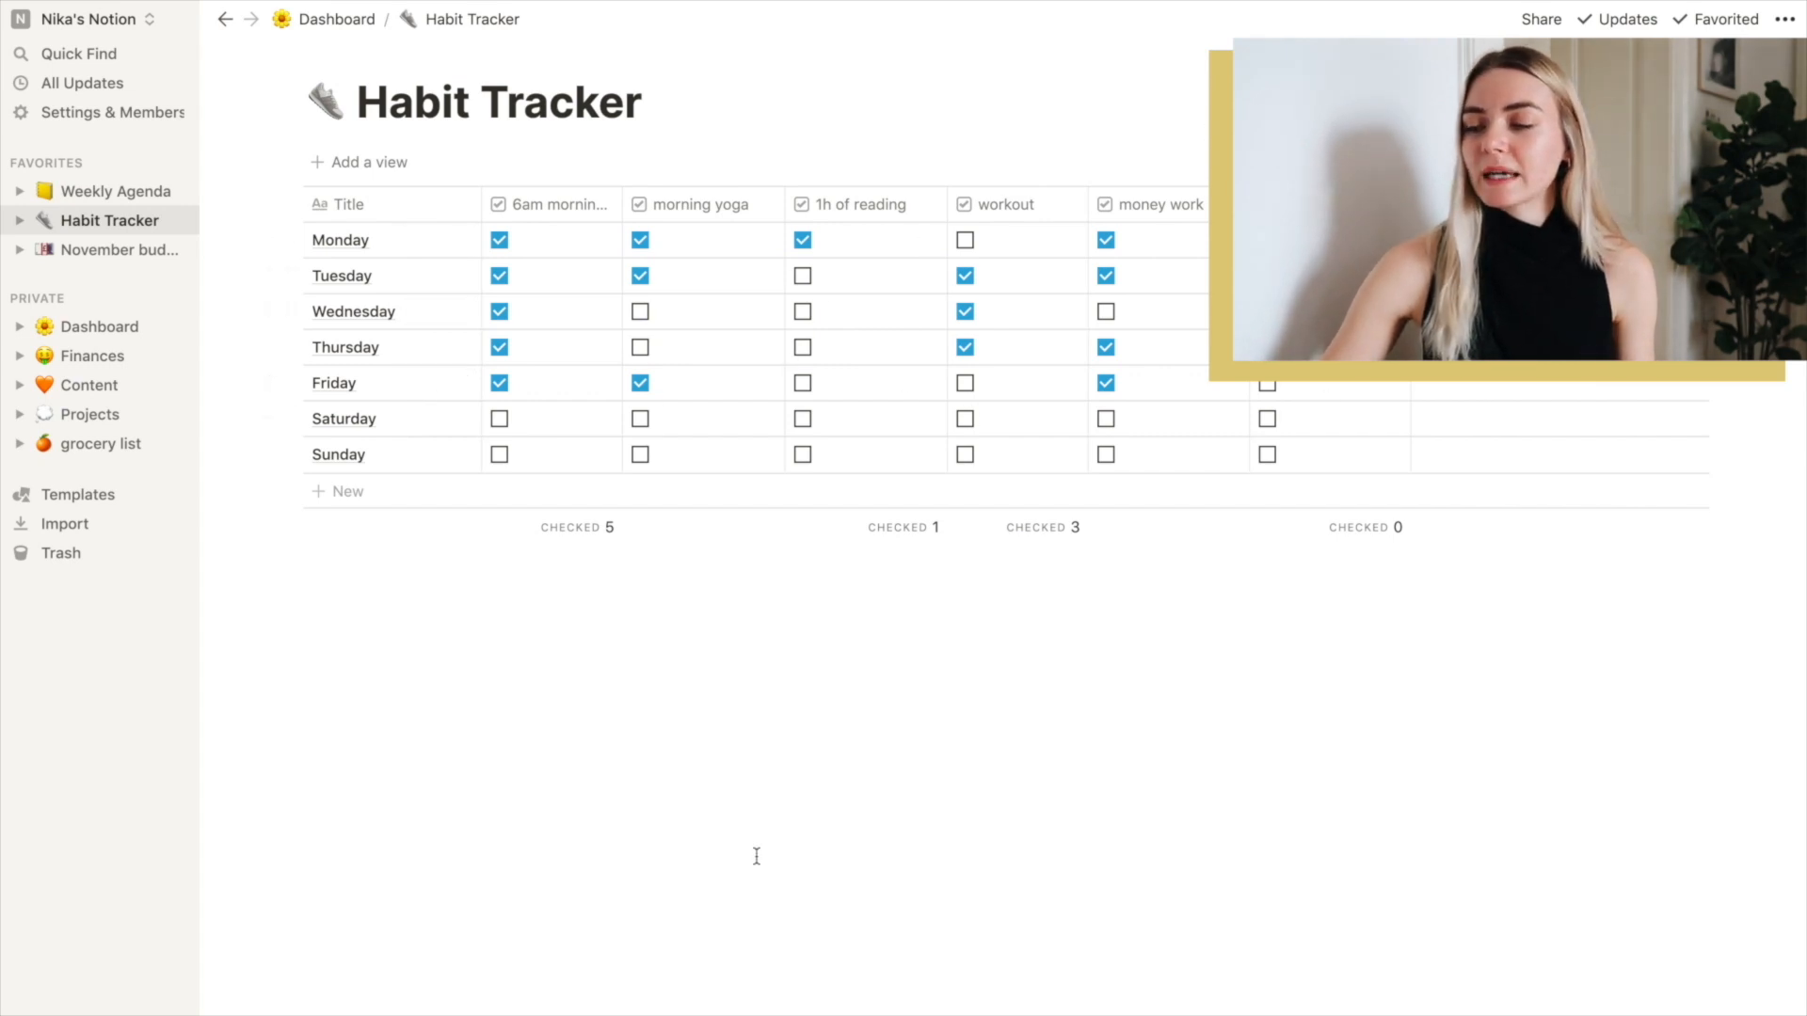
mouse_move(952, 603)
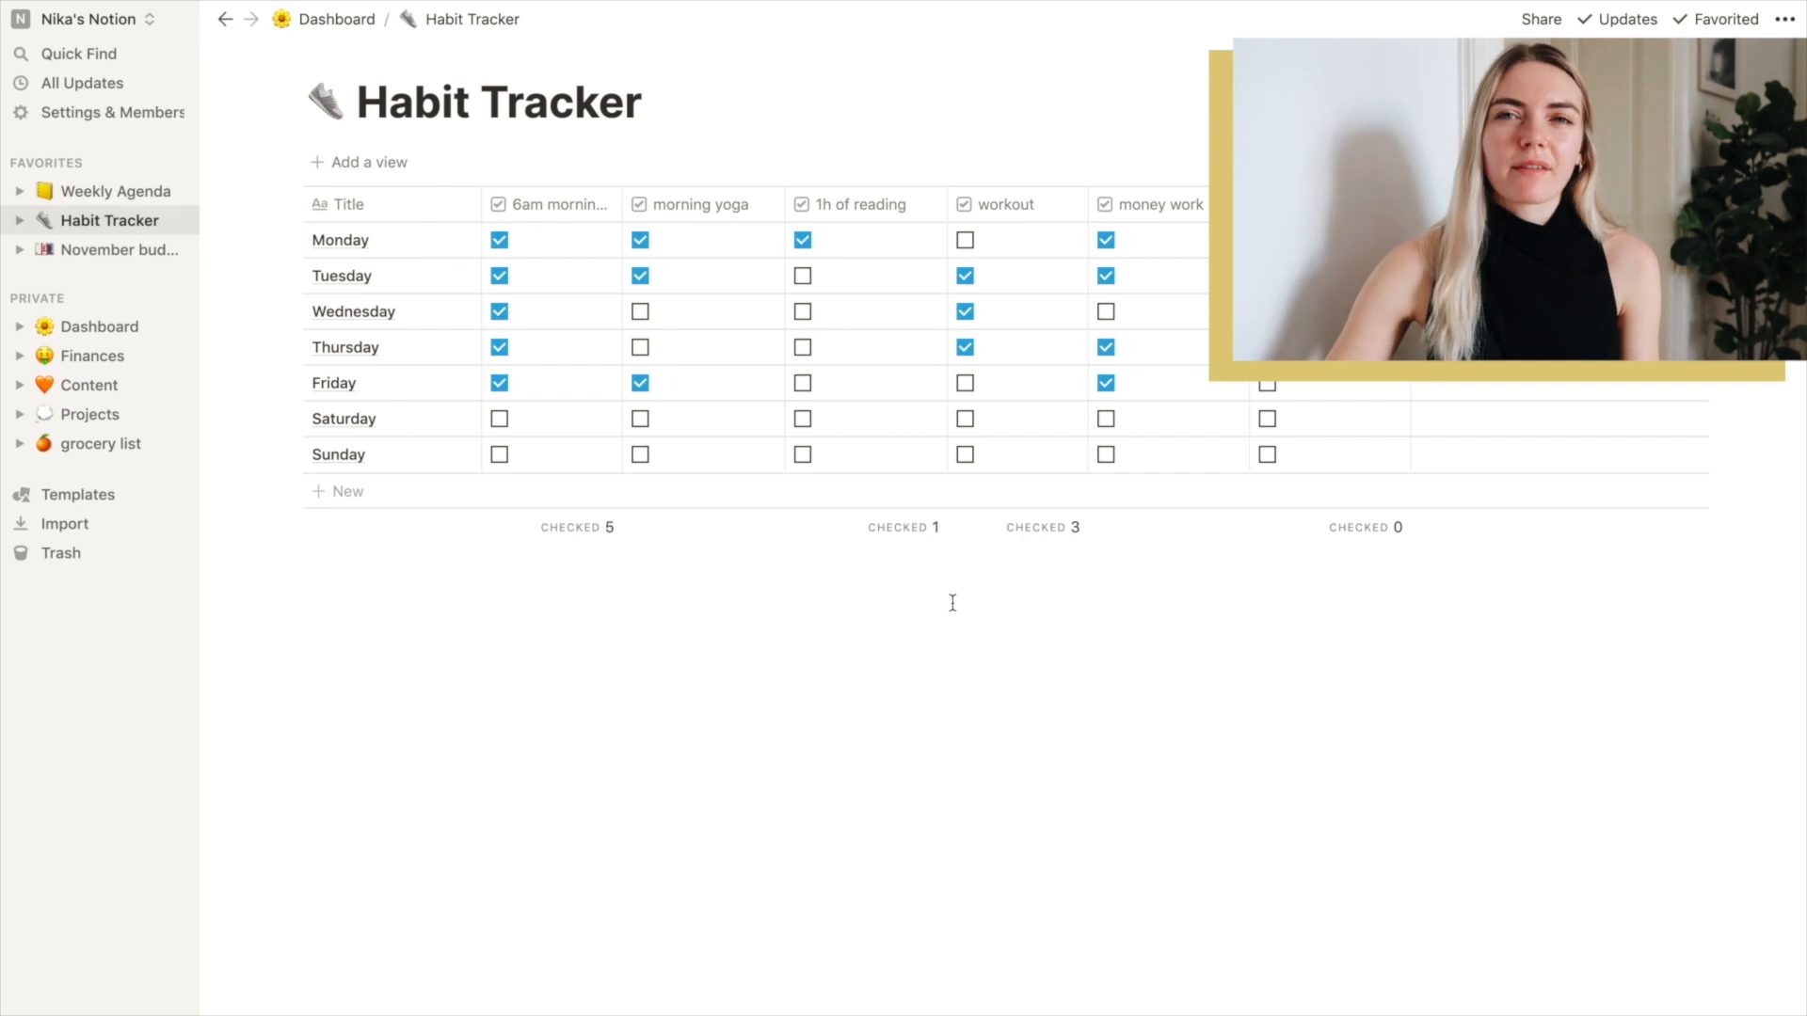
mouse_move(945, 732)
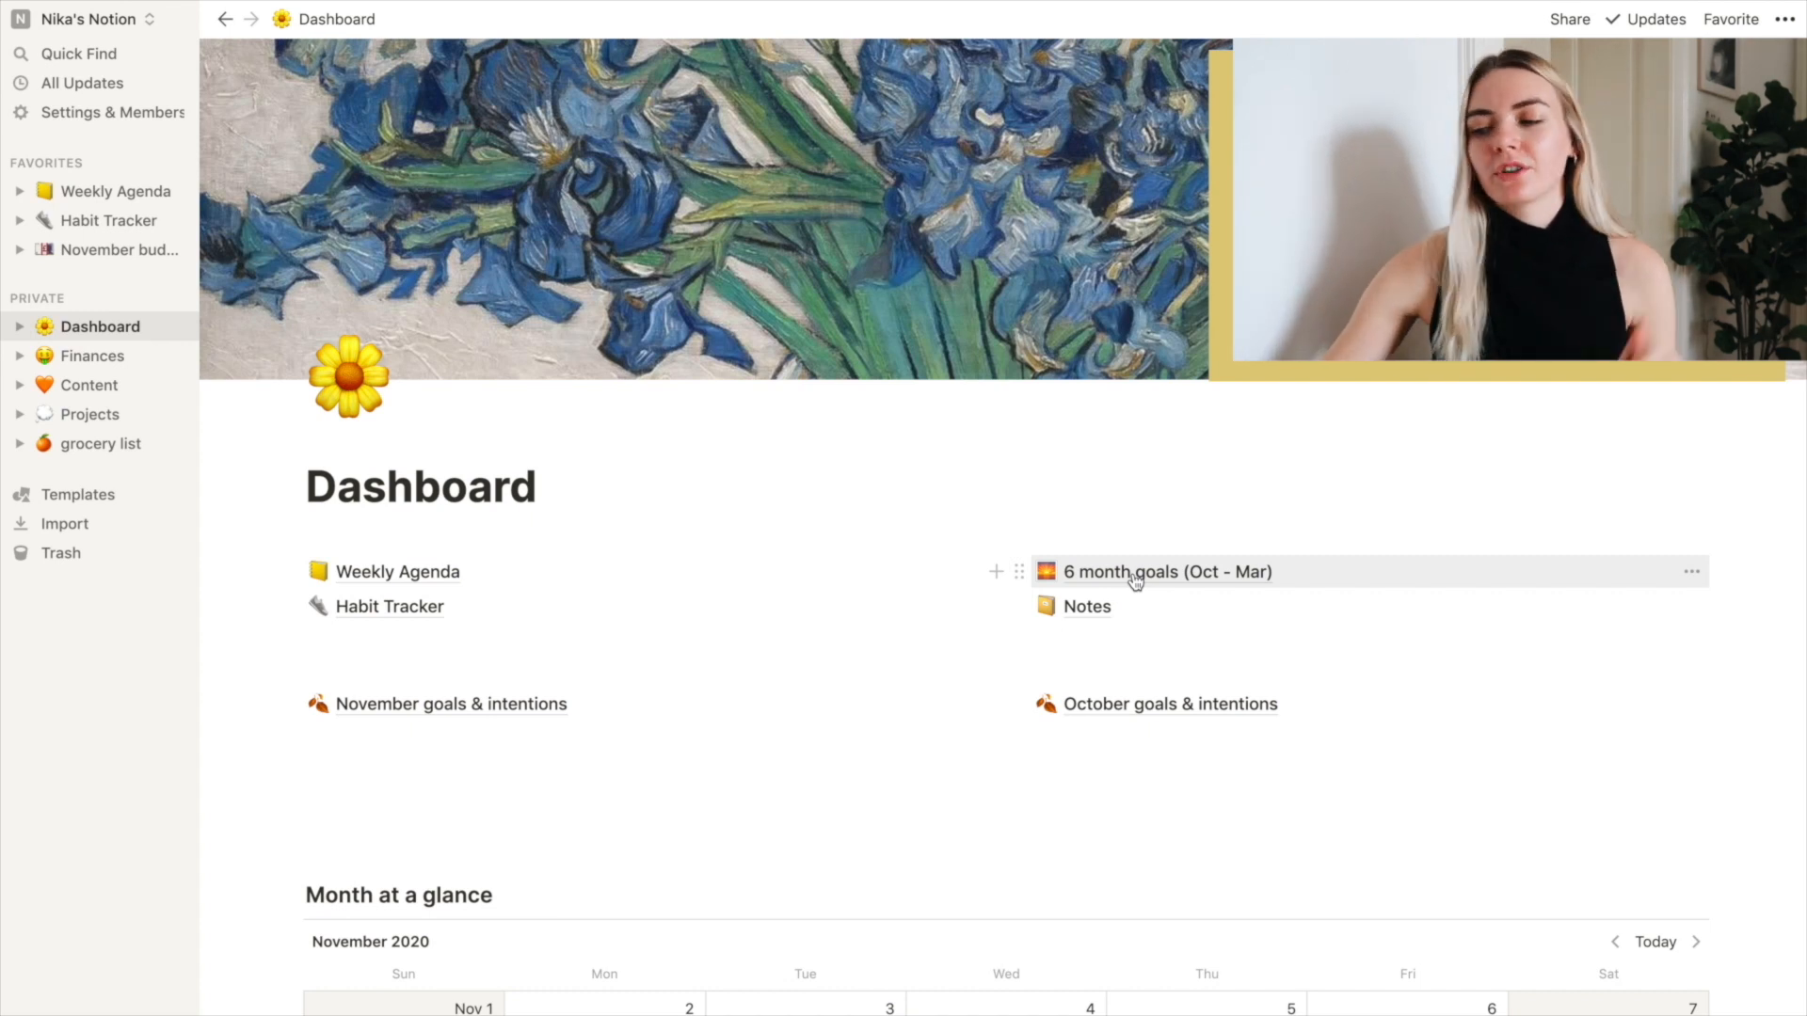
mouse_move(1084, 605)
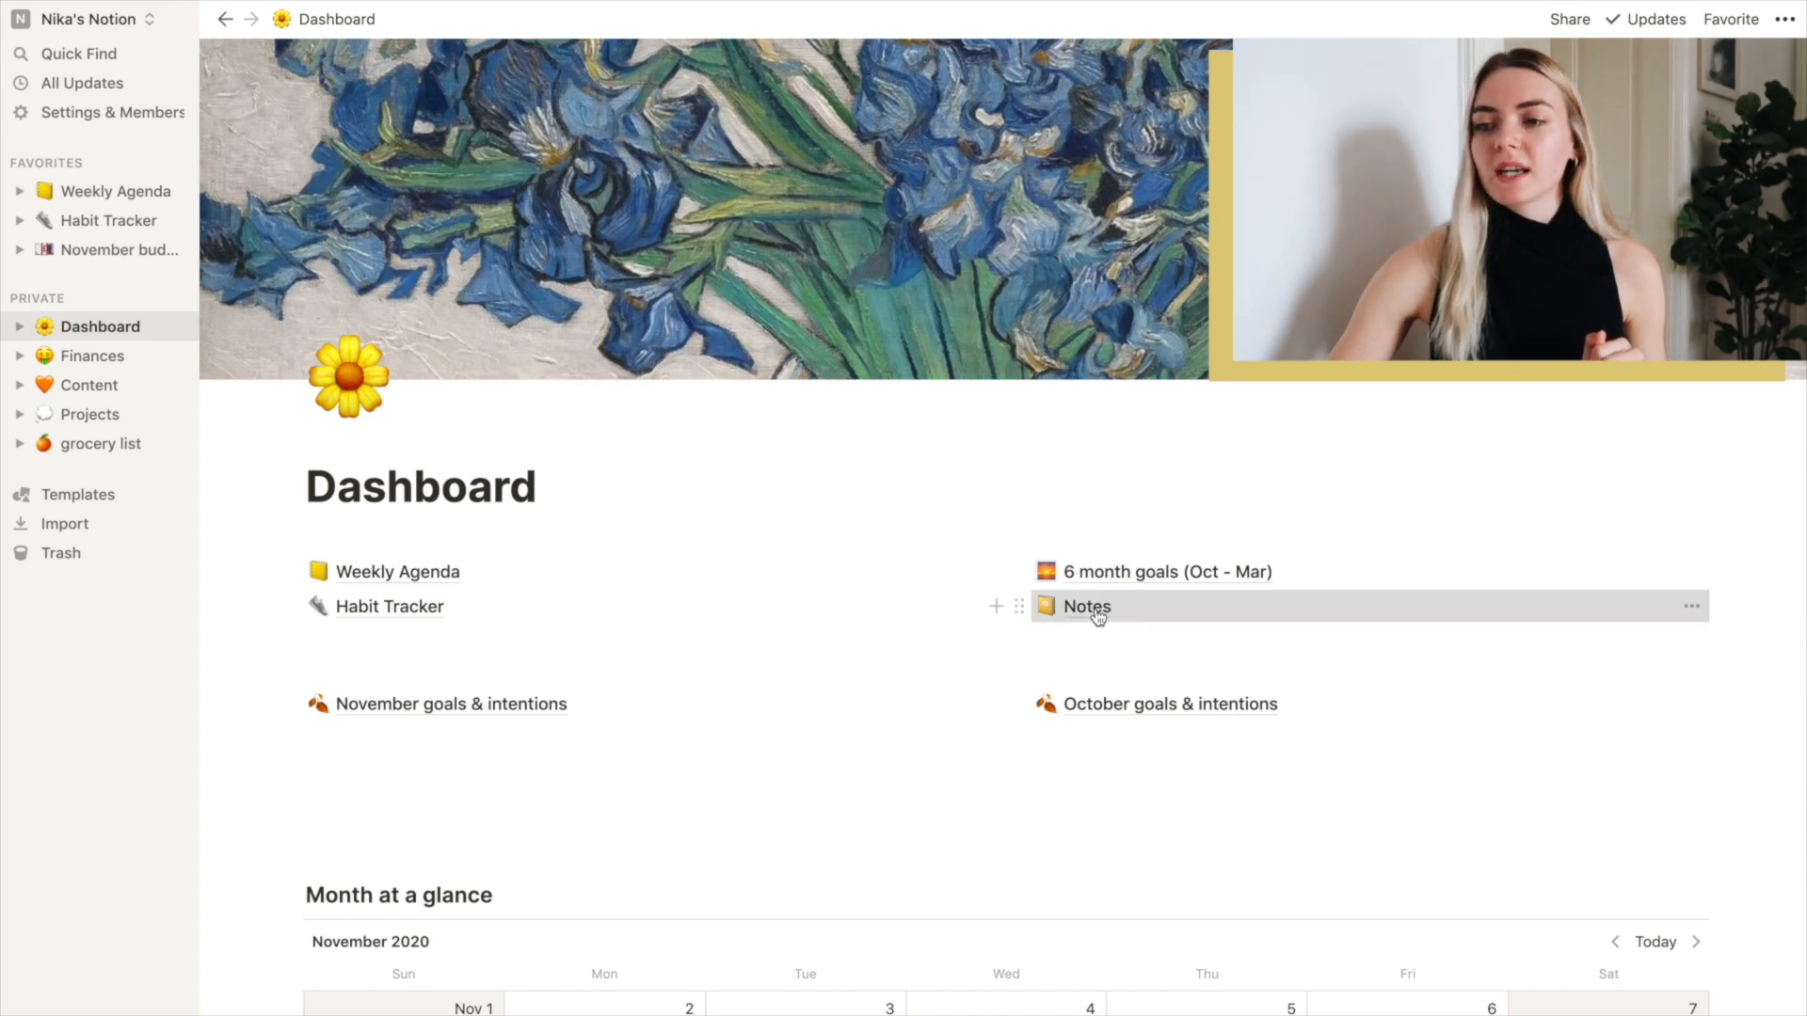
Open the Notes page listing ideas, words, Reading list and Movie List
left_click(1086, 606)
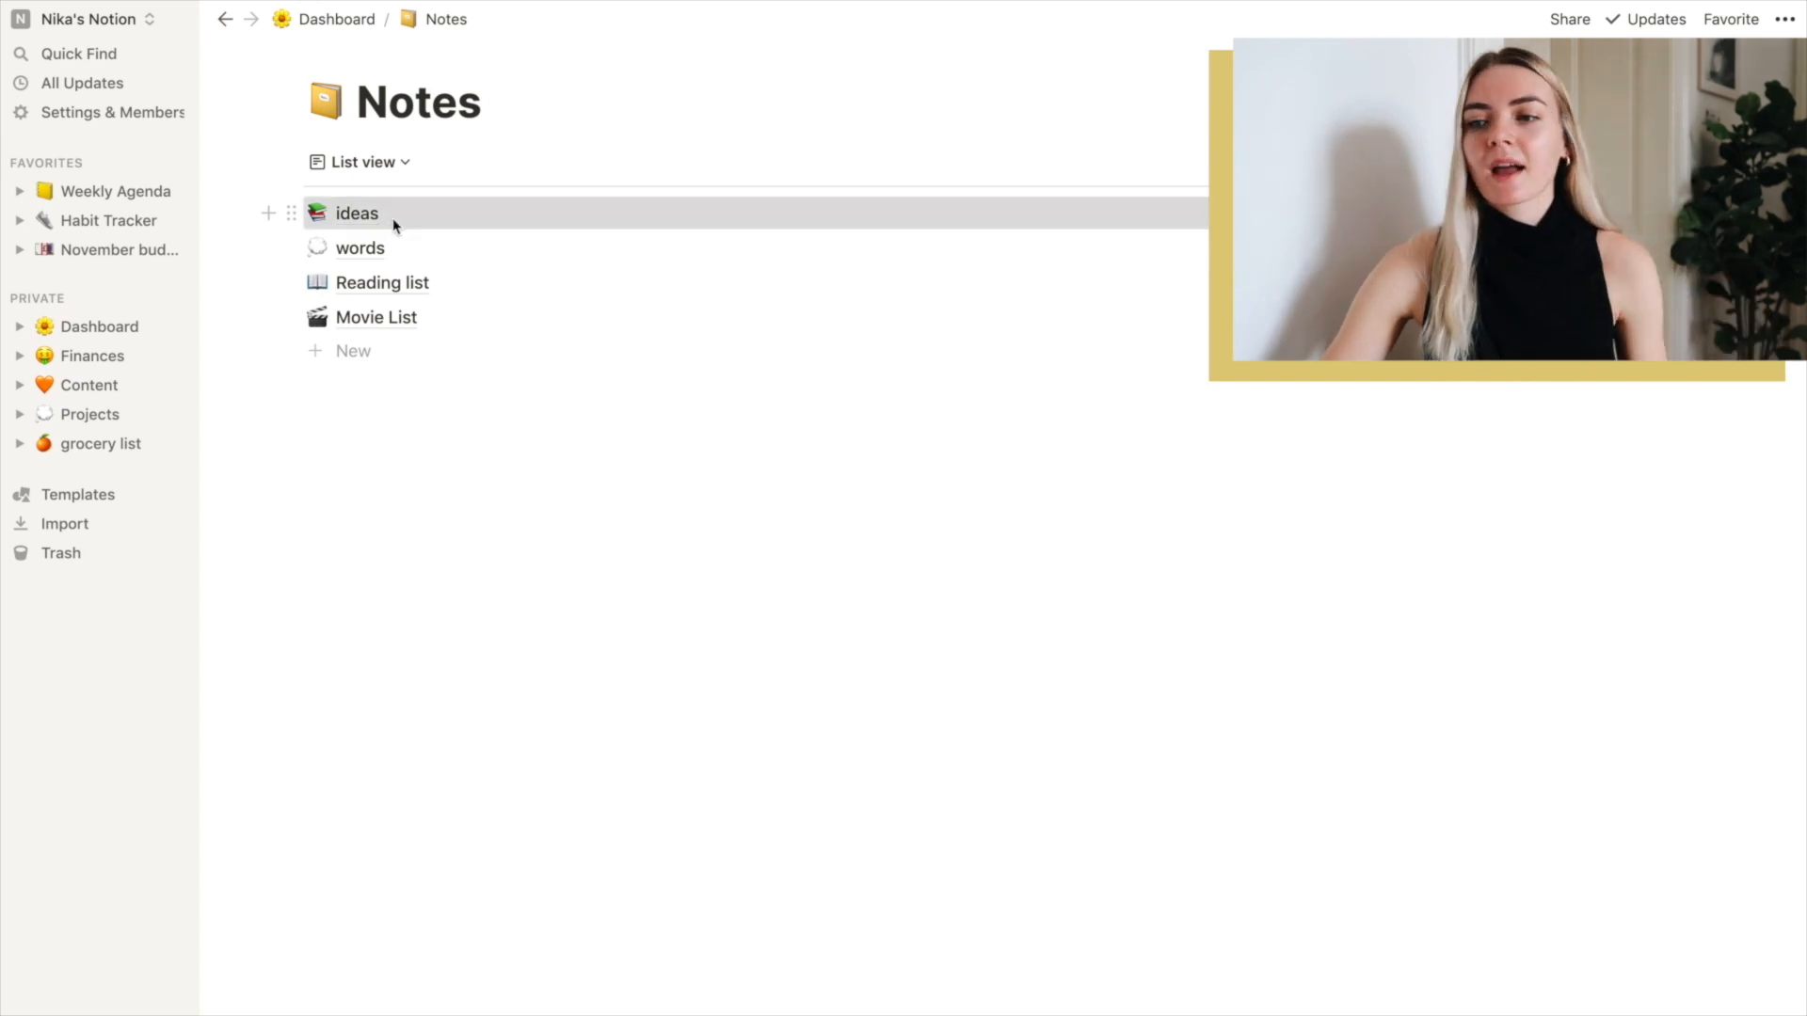
left_click(358, 212)
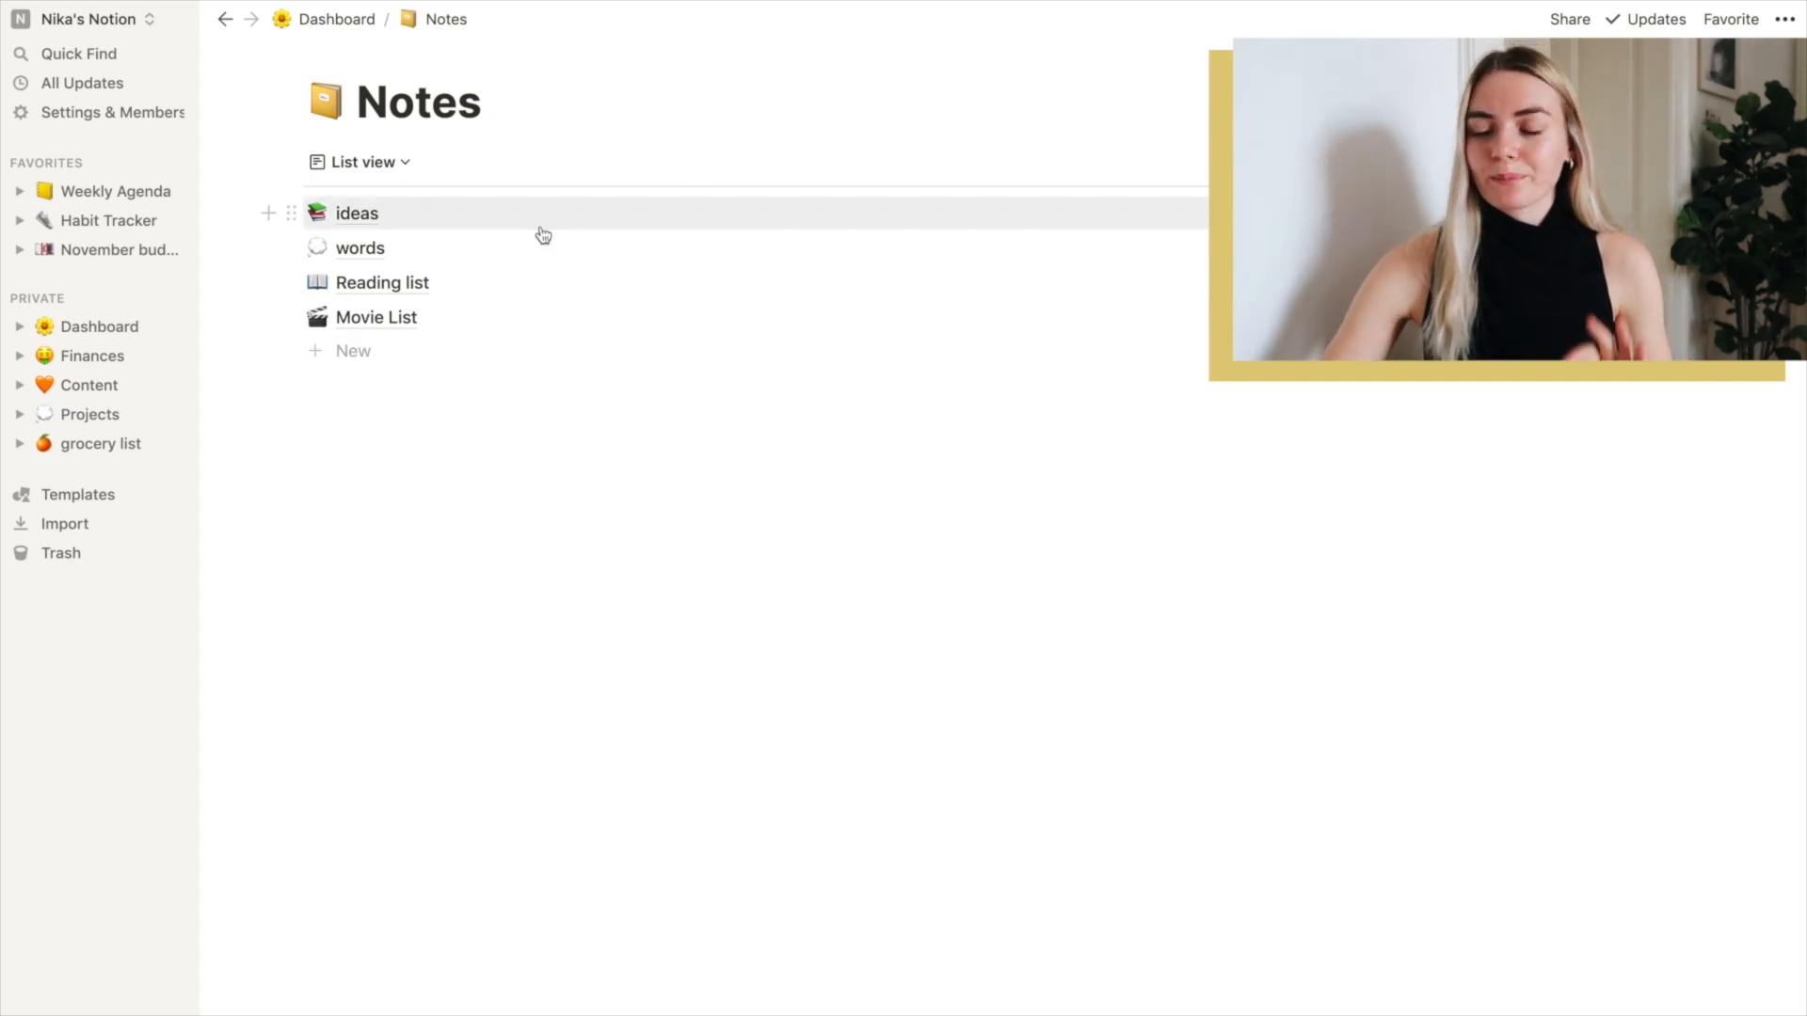
mouse_move(392, 254)
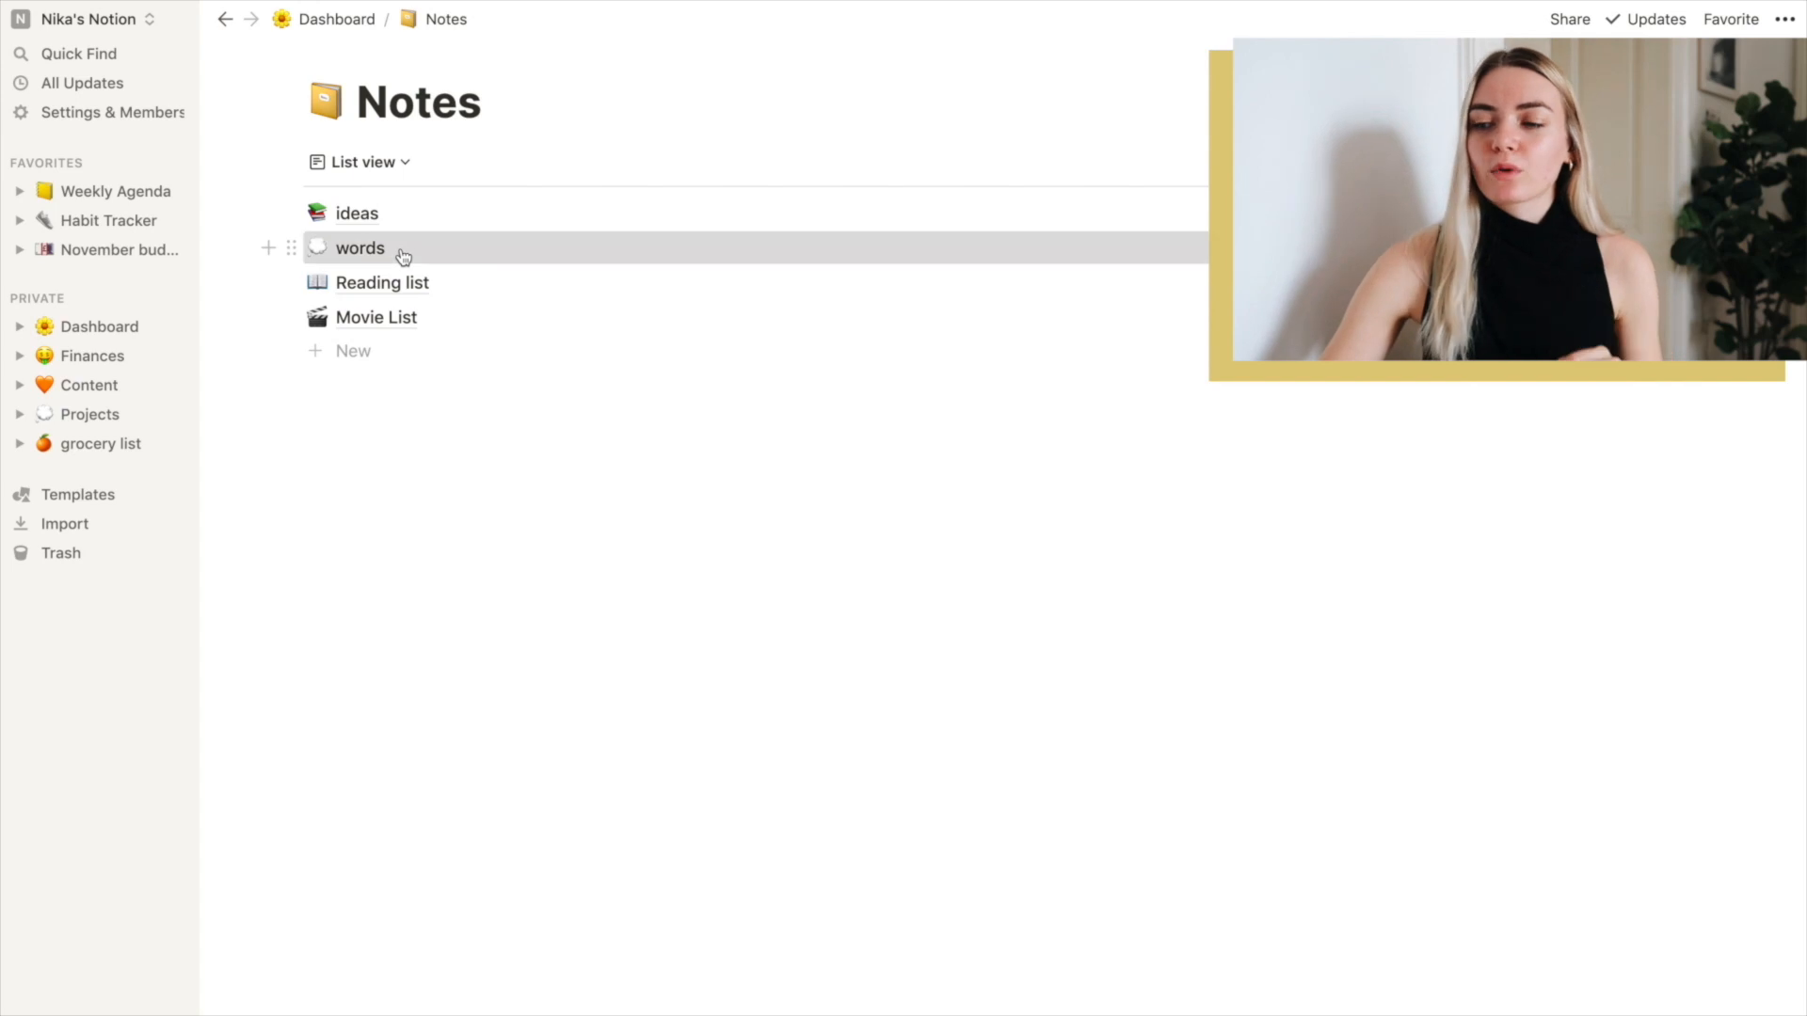
mouse_move(380, 282)
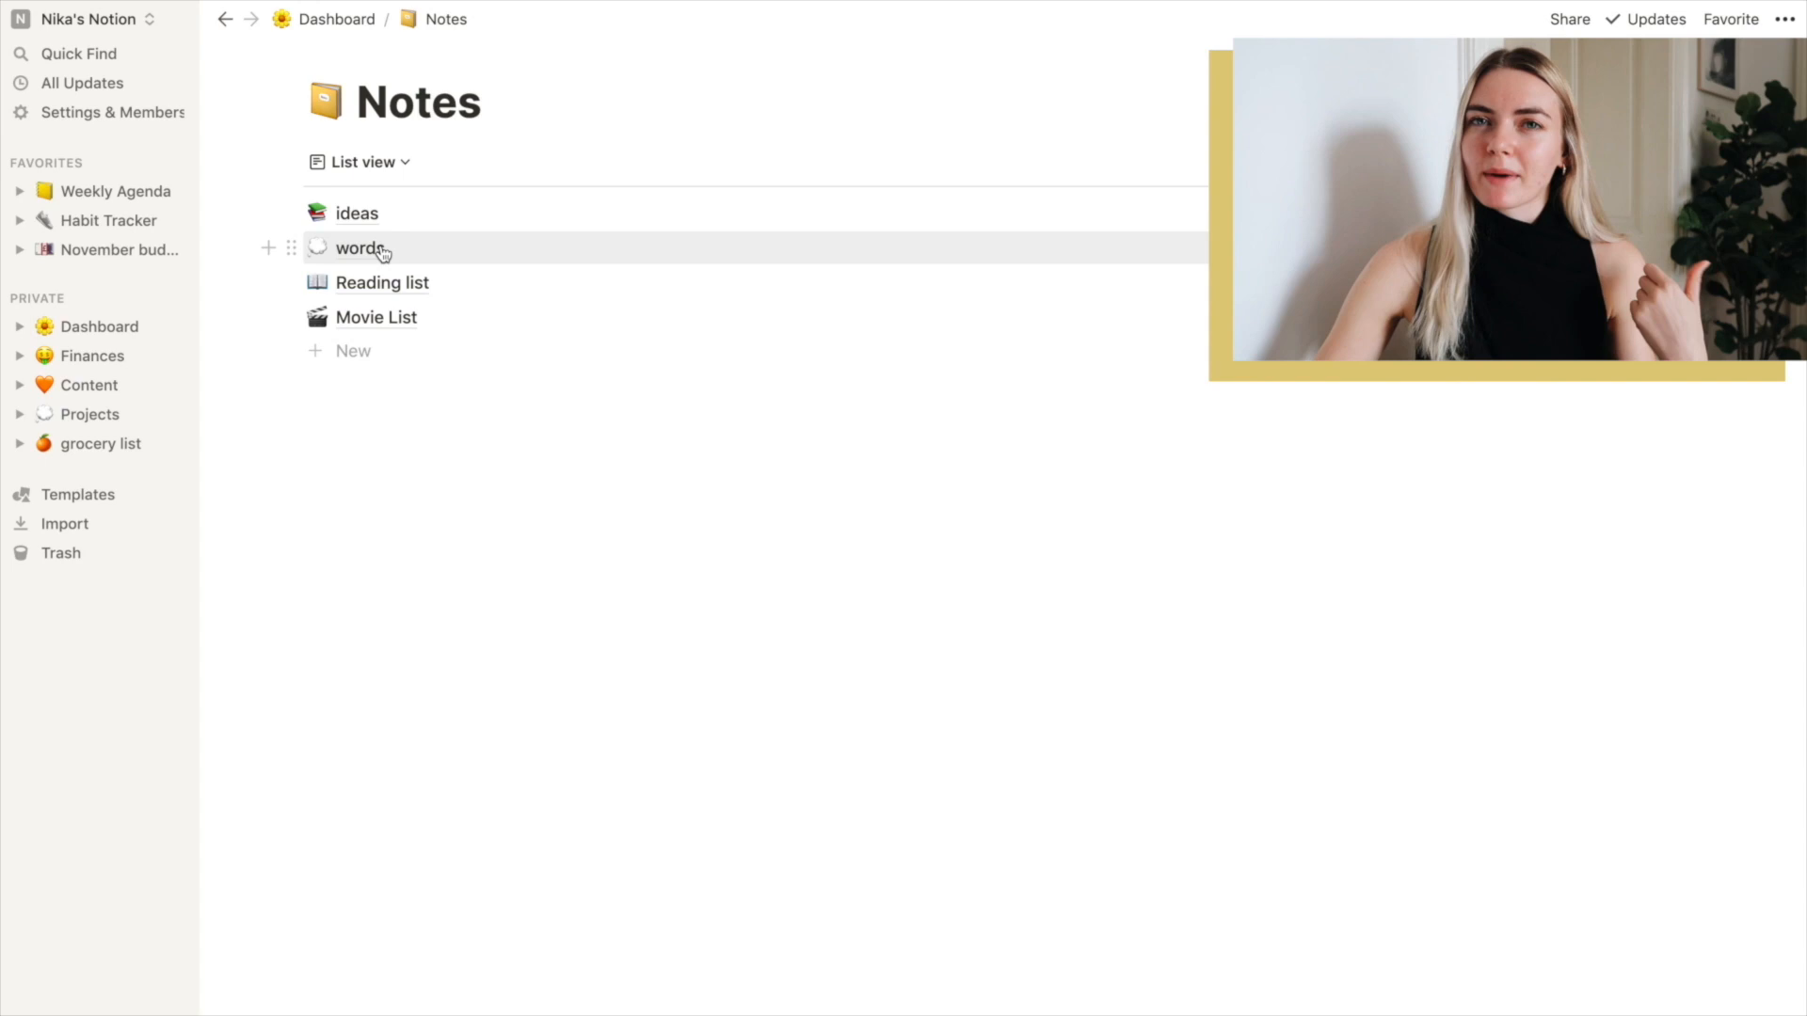
Look through the Reading list and Movie List notes, then return to the Dashboard
left_click(382, 283)
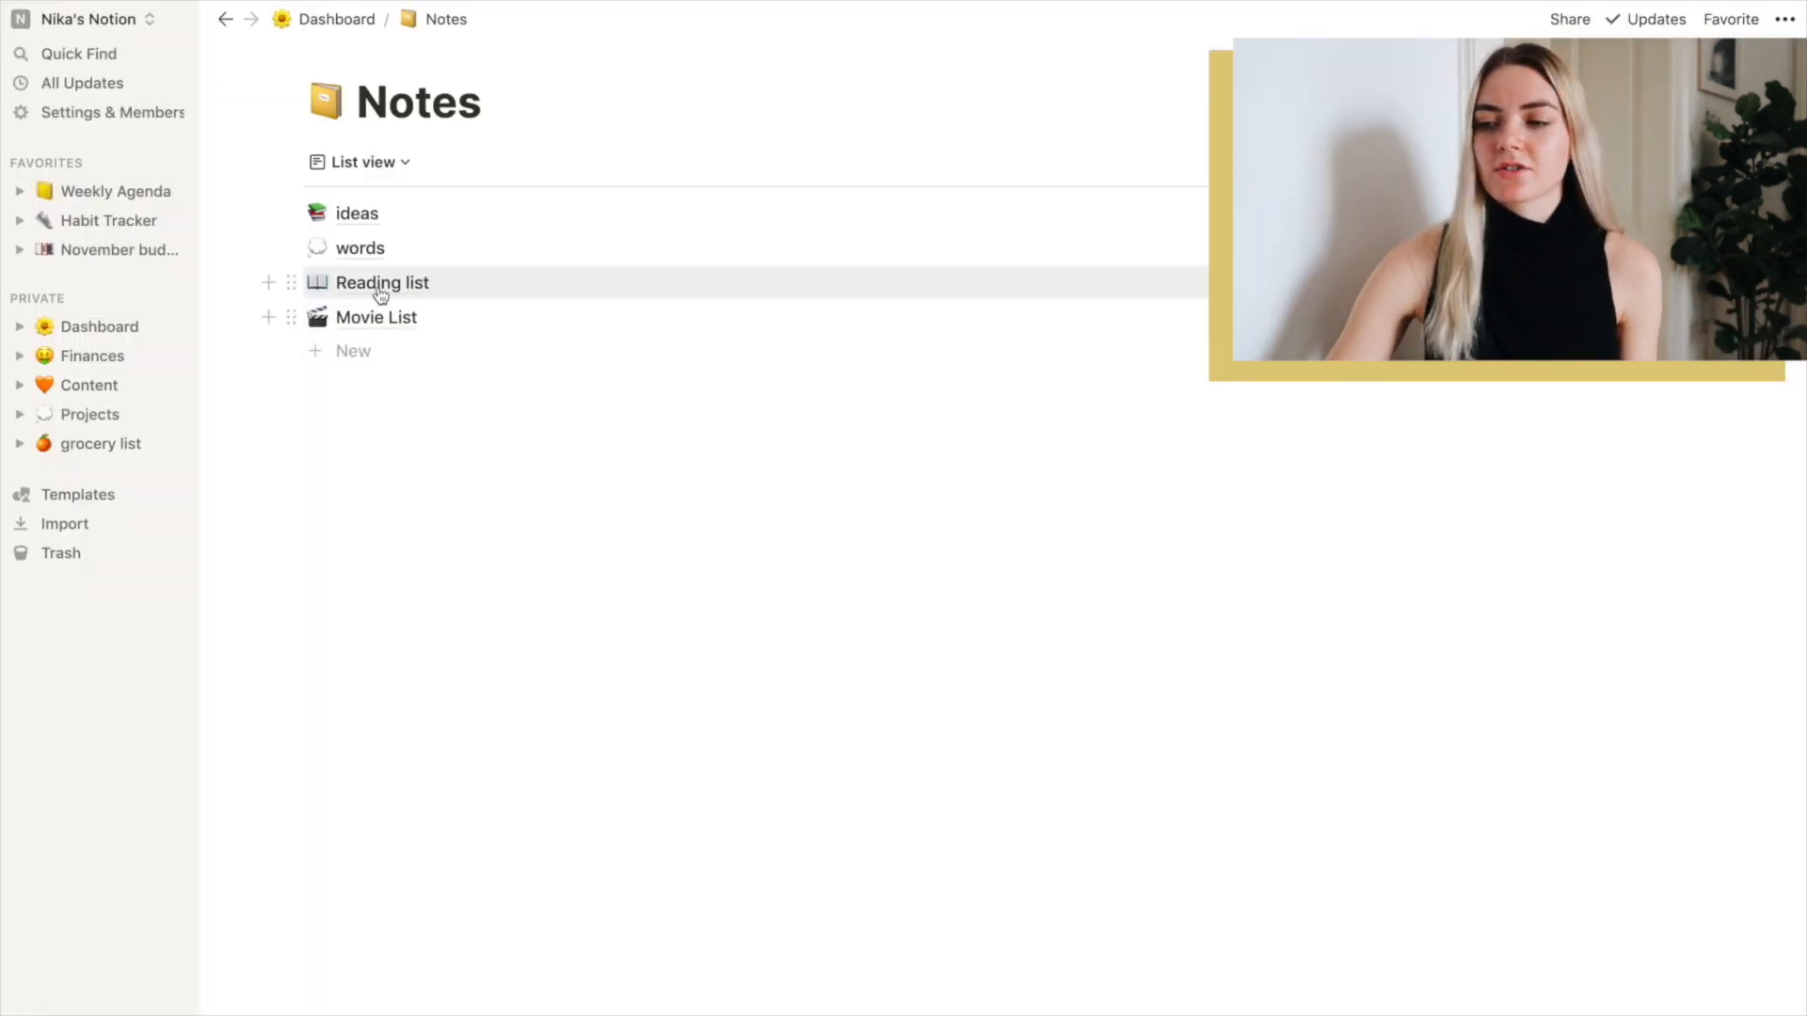
left_click(382, 282)
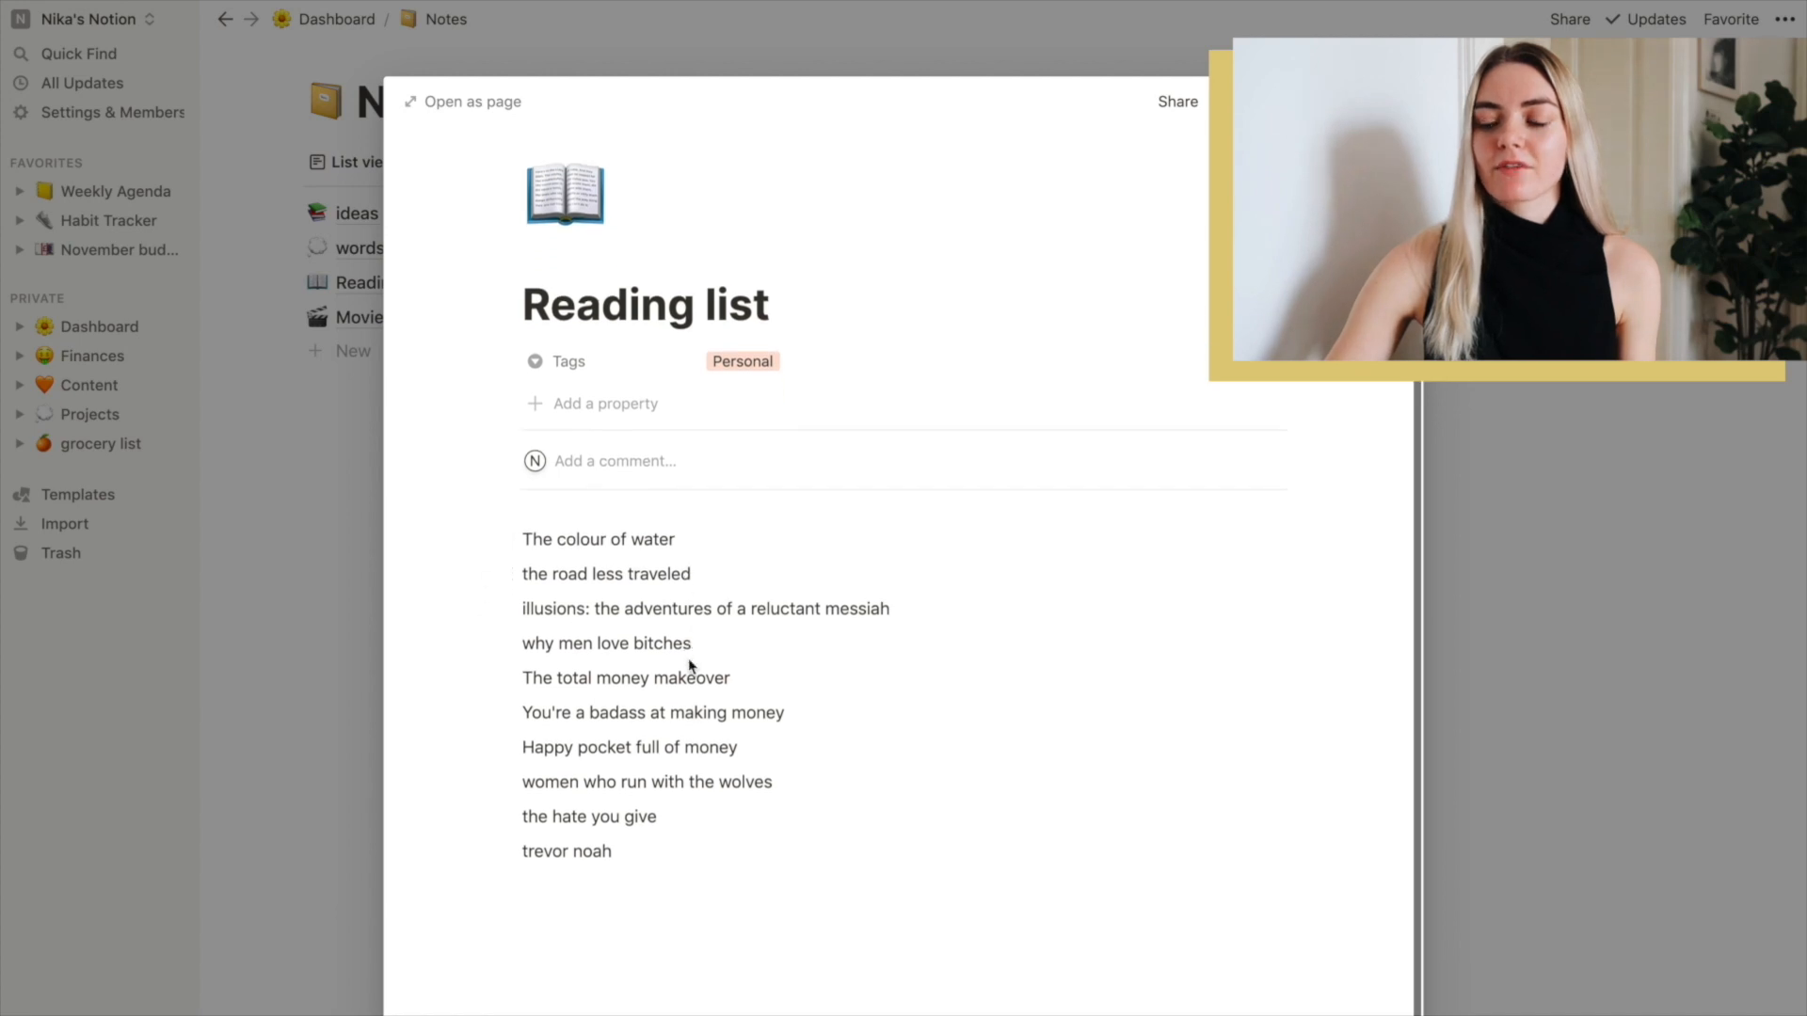
mouse_move(593, 539)
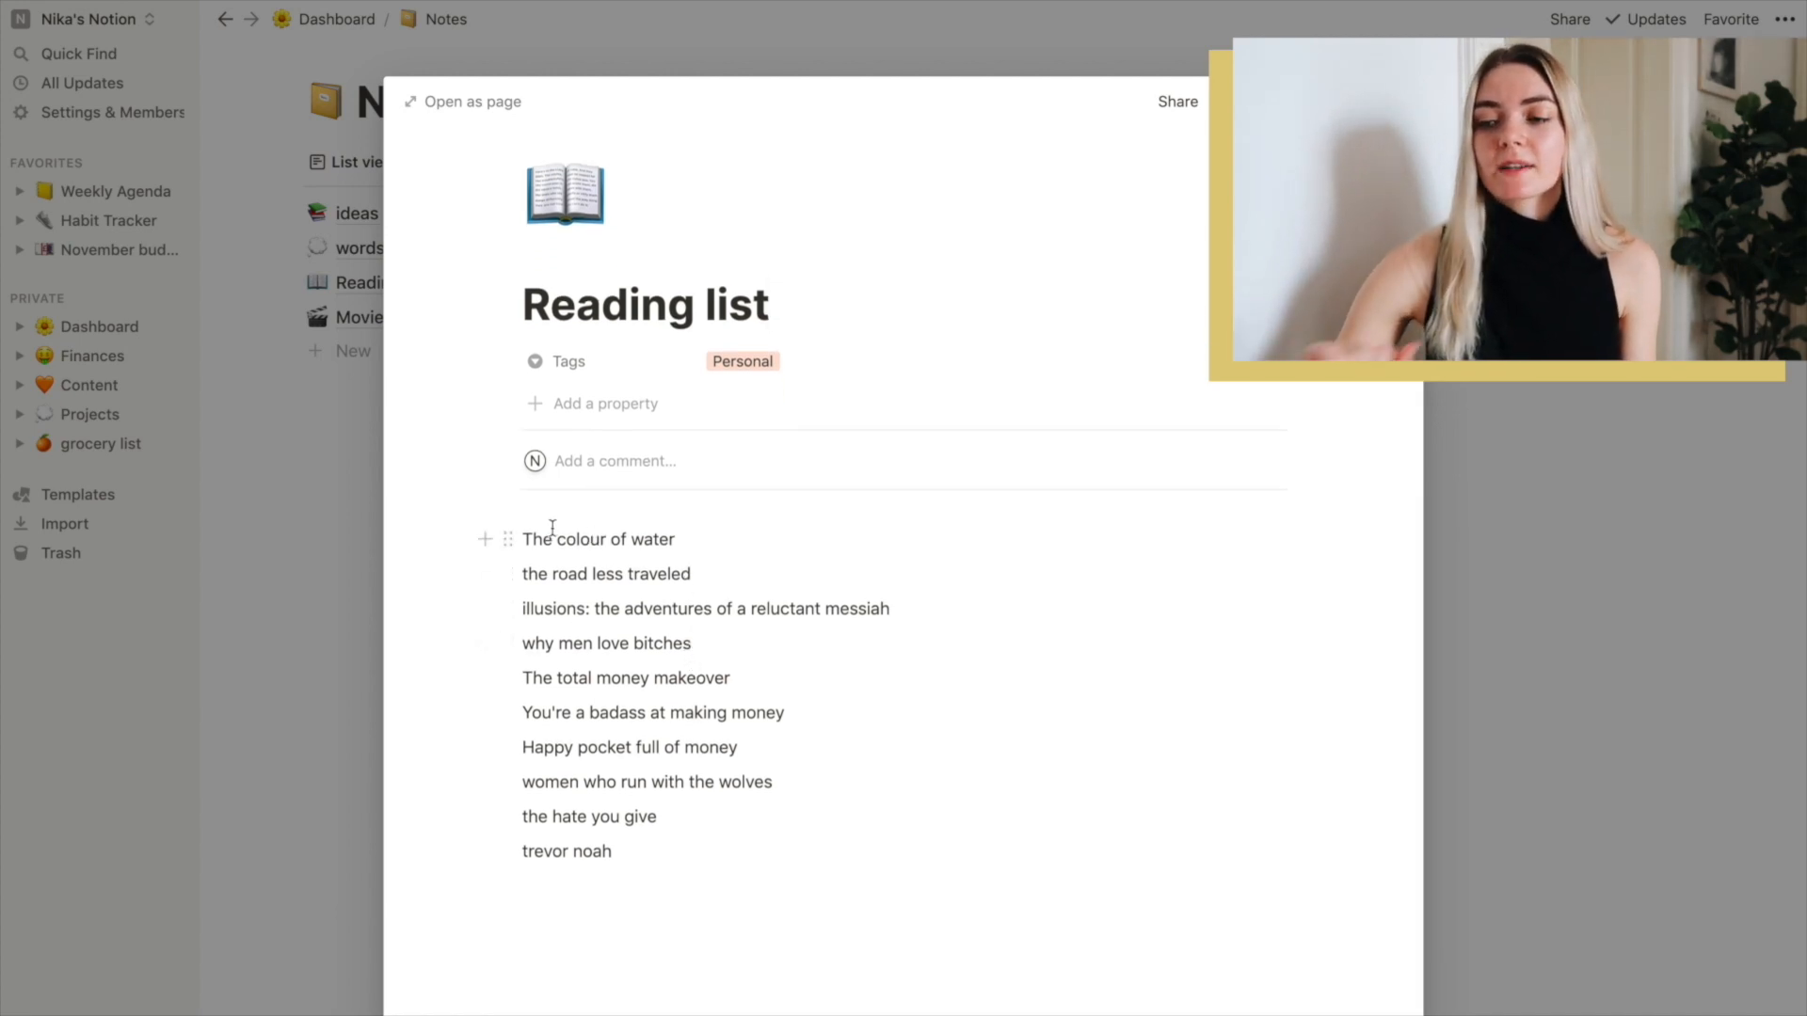
mouse_move(572, 574)
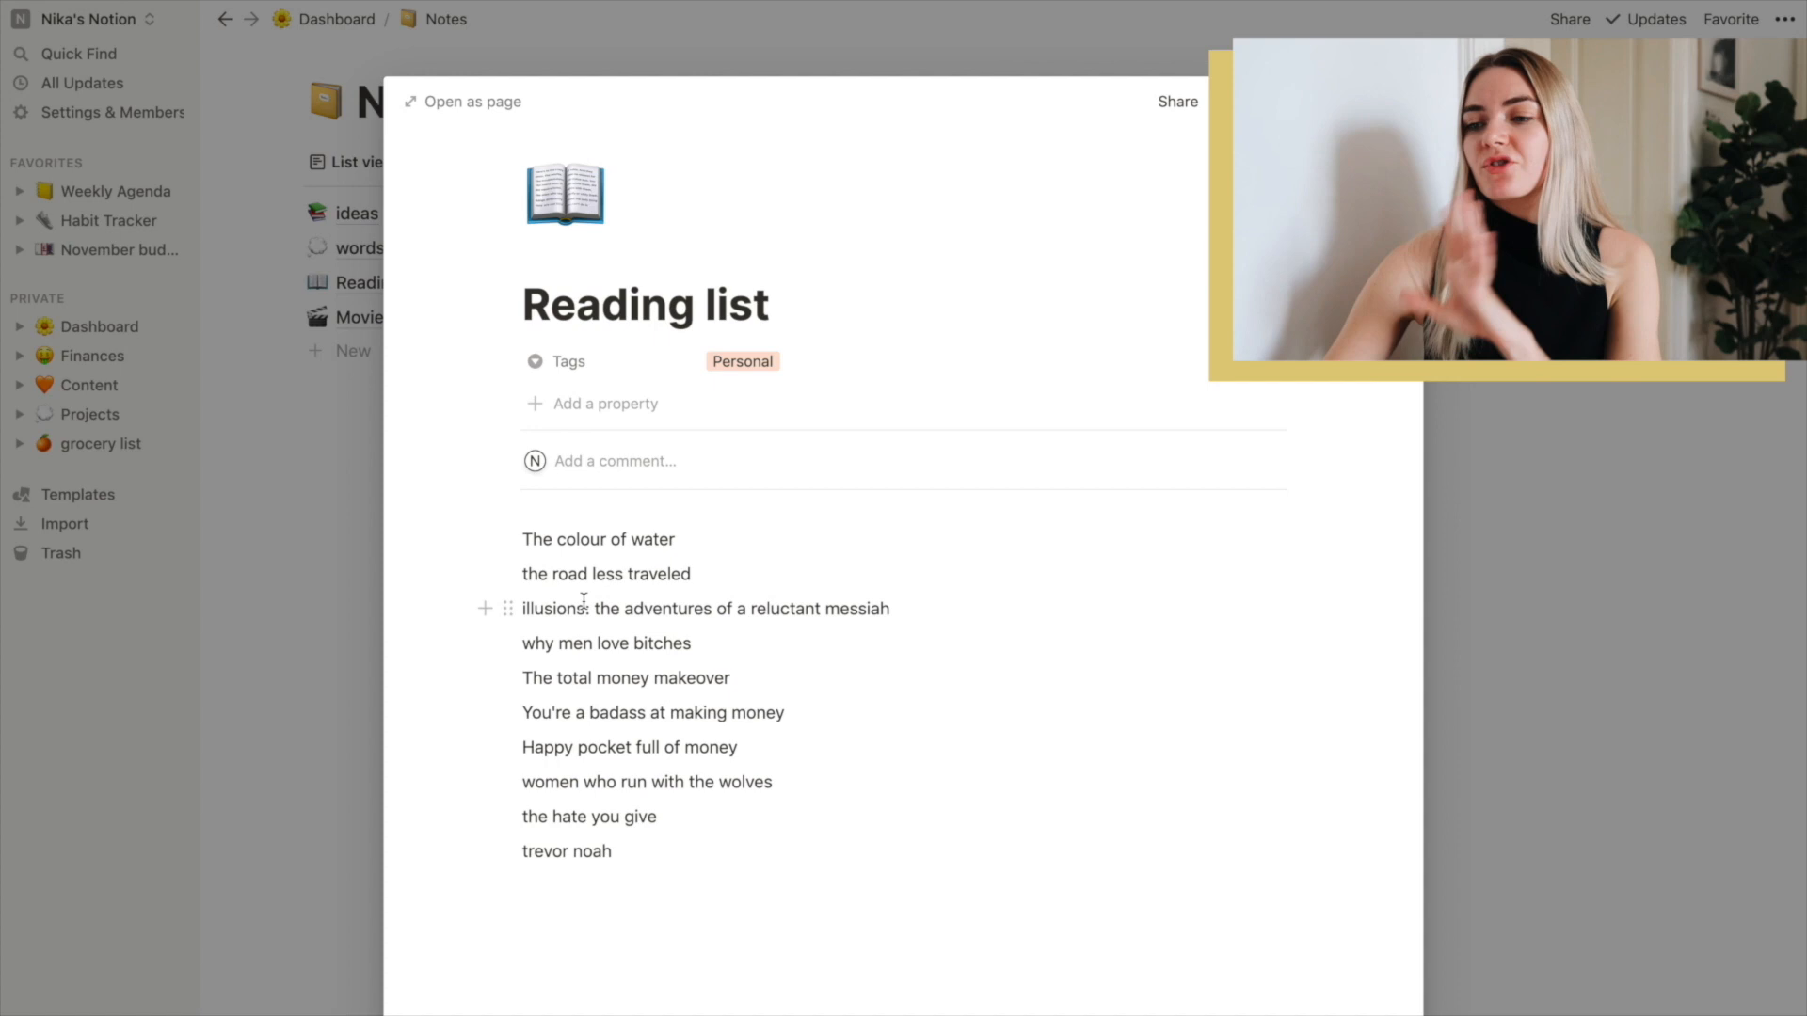
mouse_move(1541, 585)
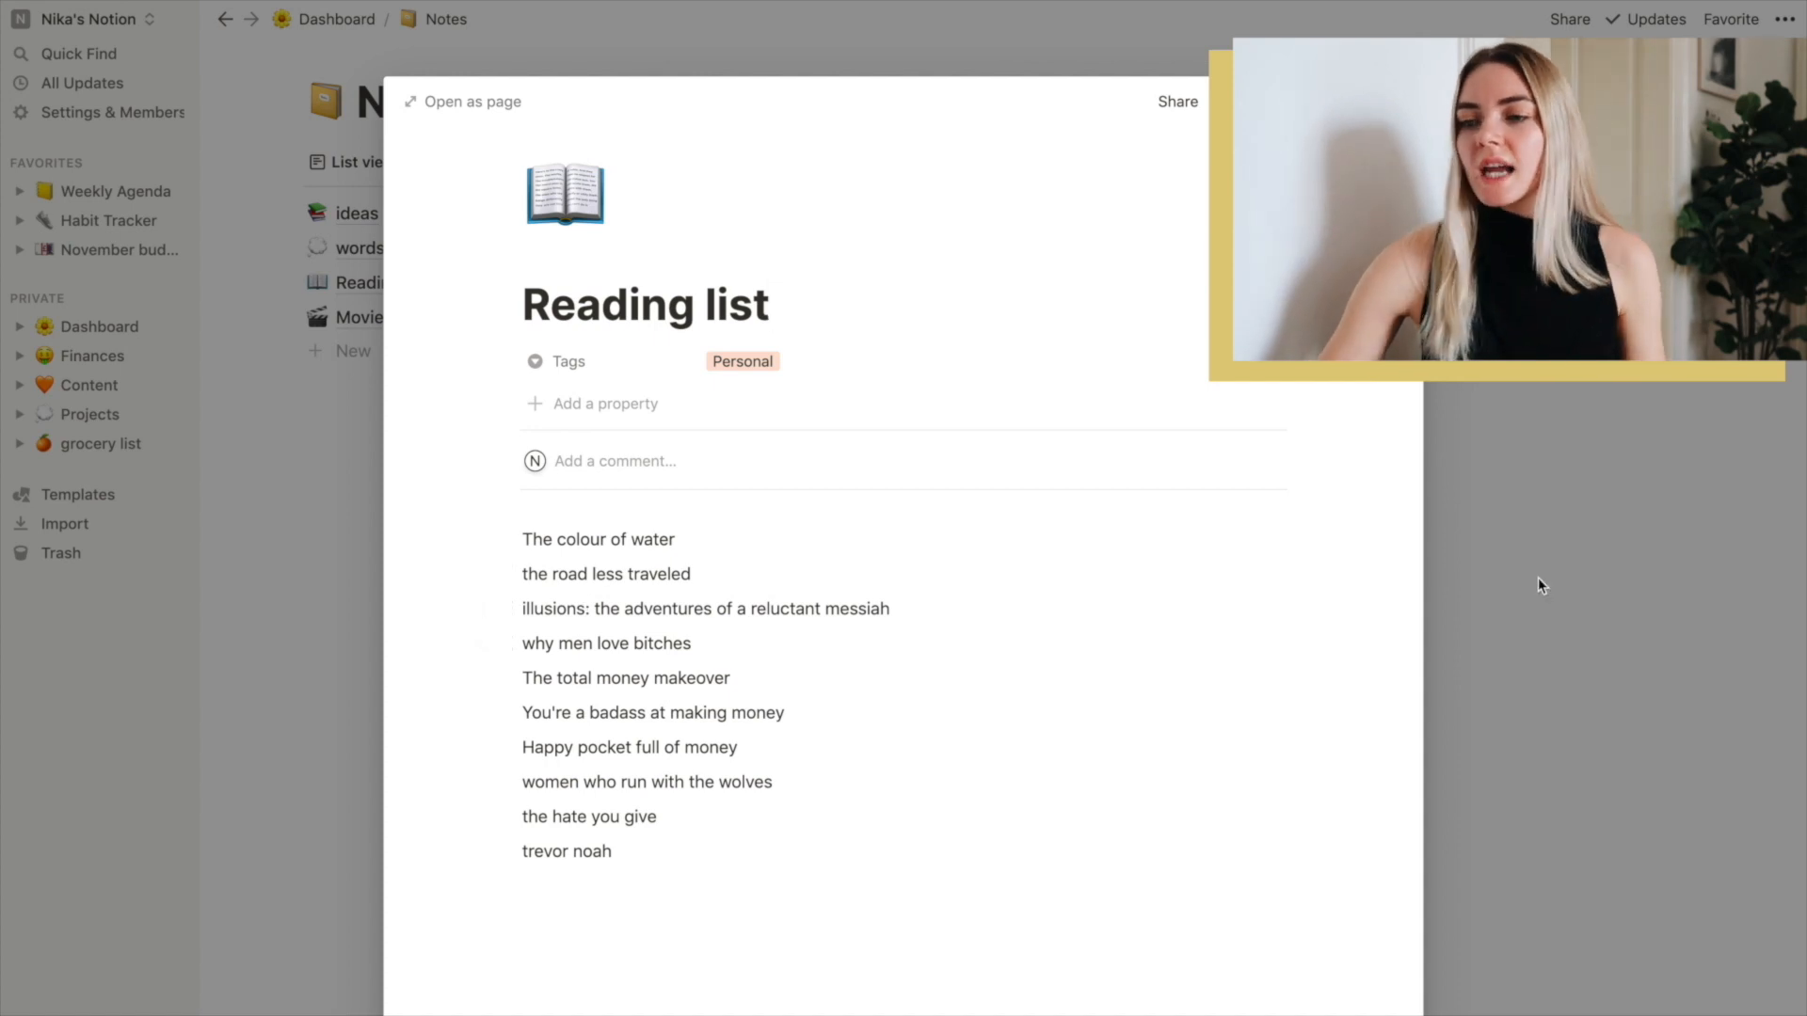
key("Escape")
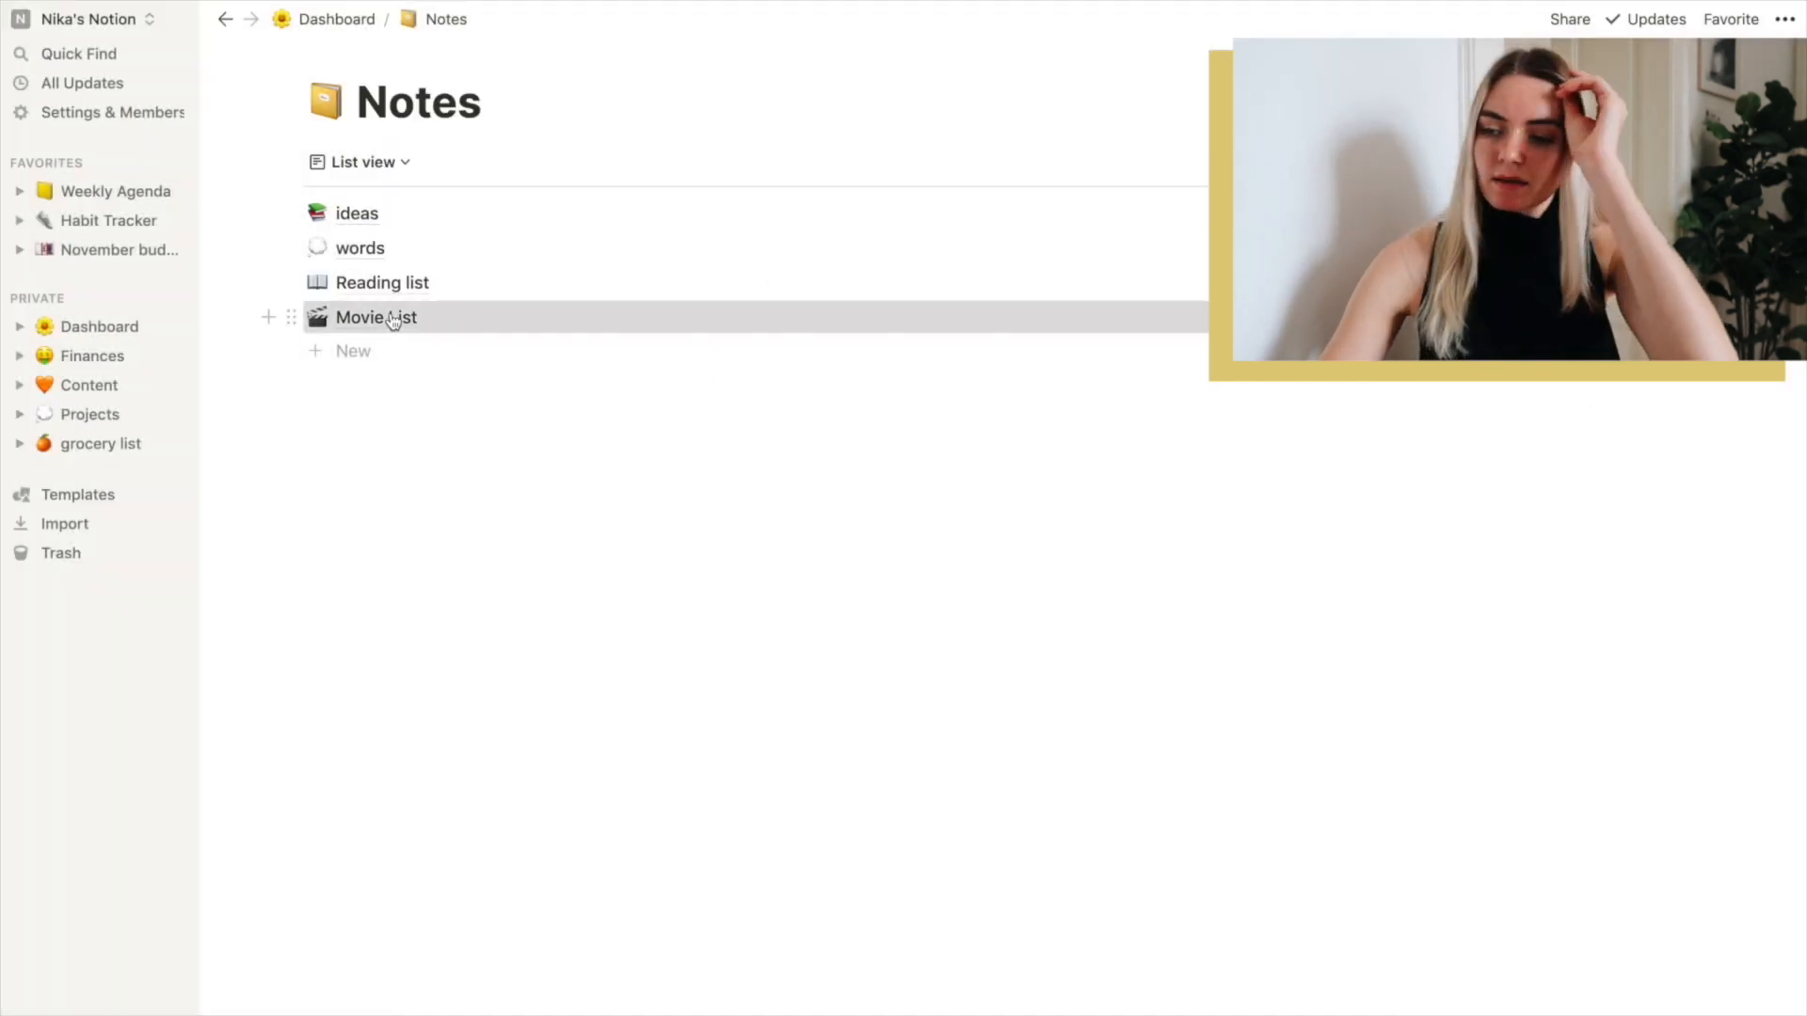
left_click(377, 316)
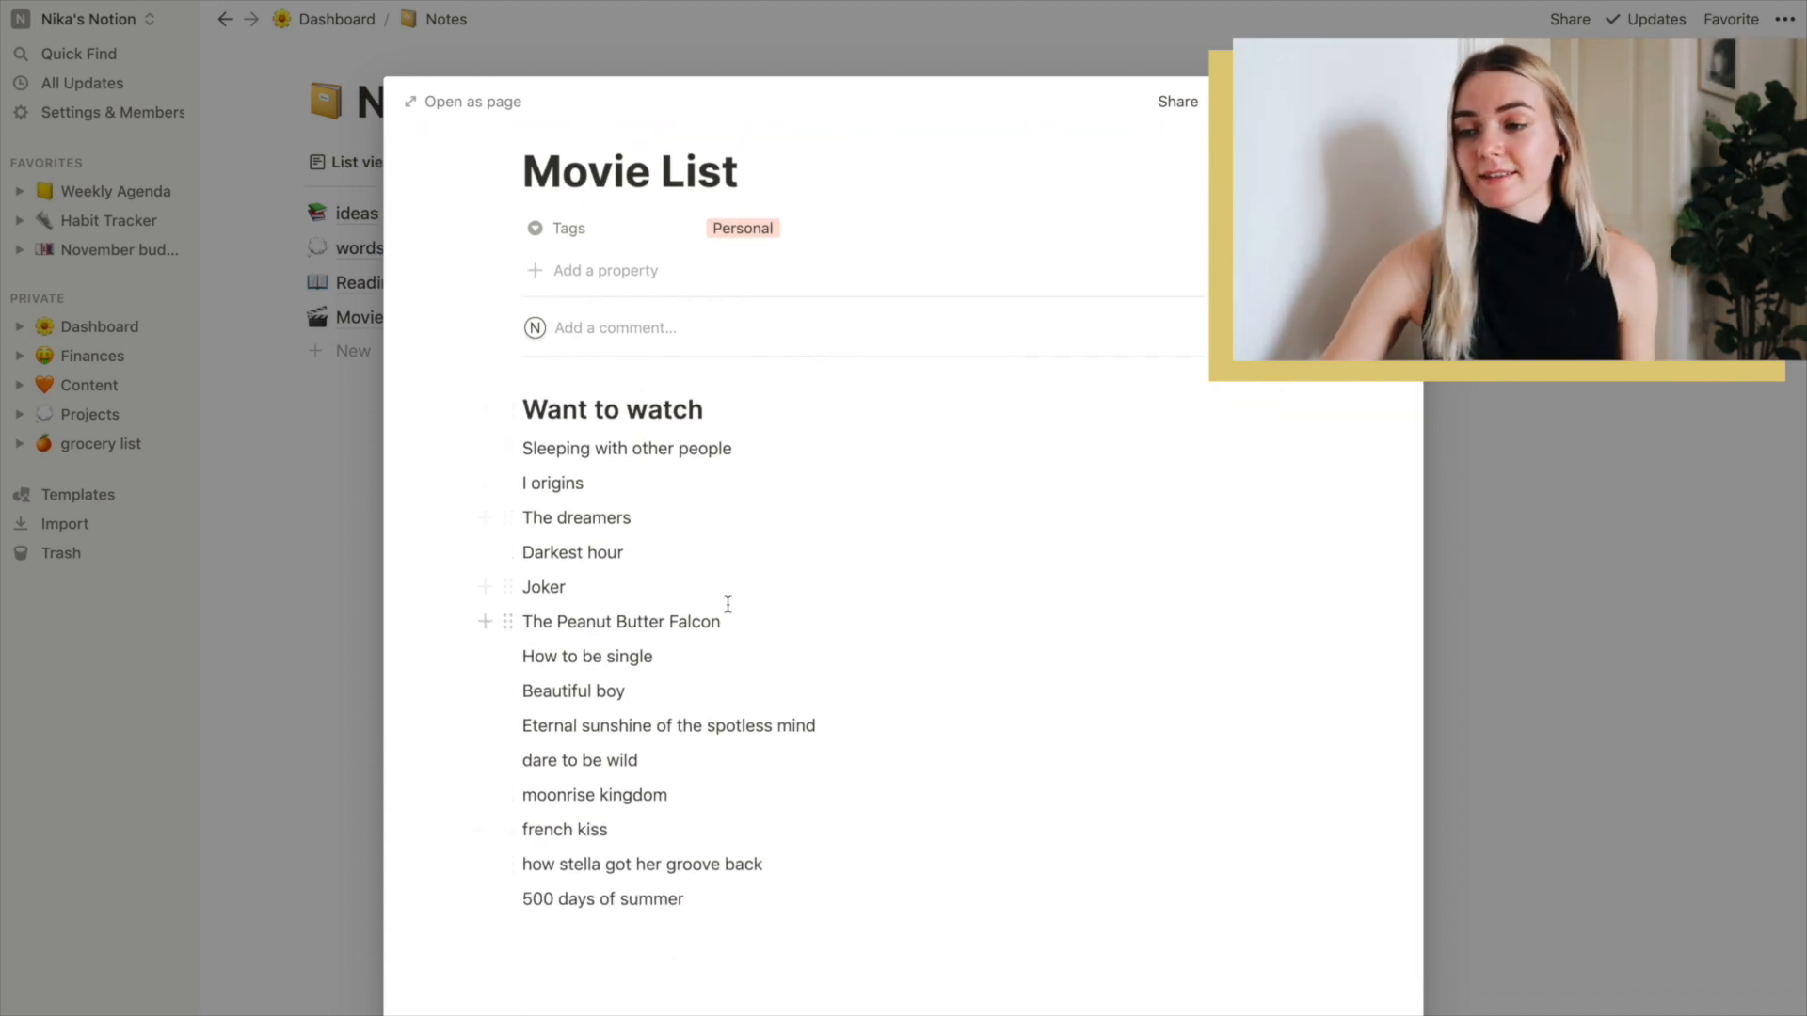
mouse_move(1039, 646)
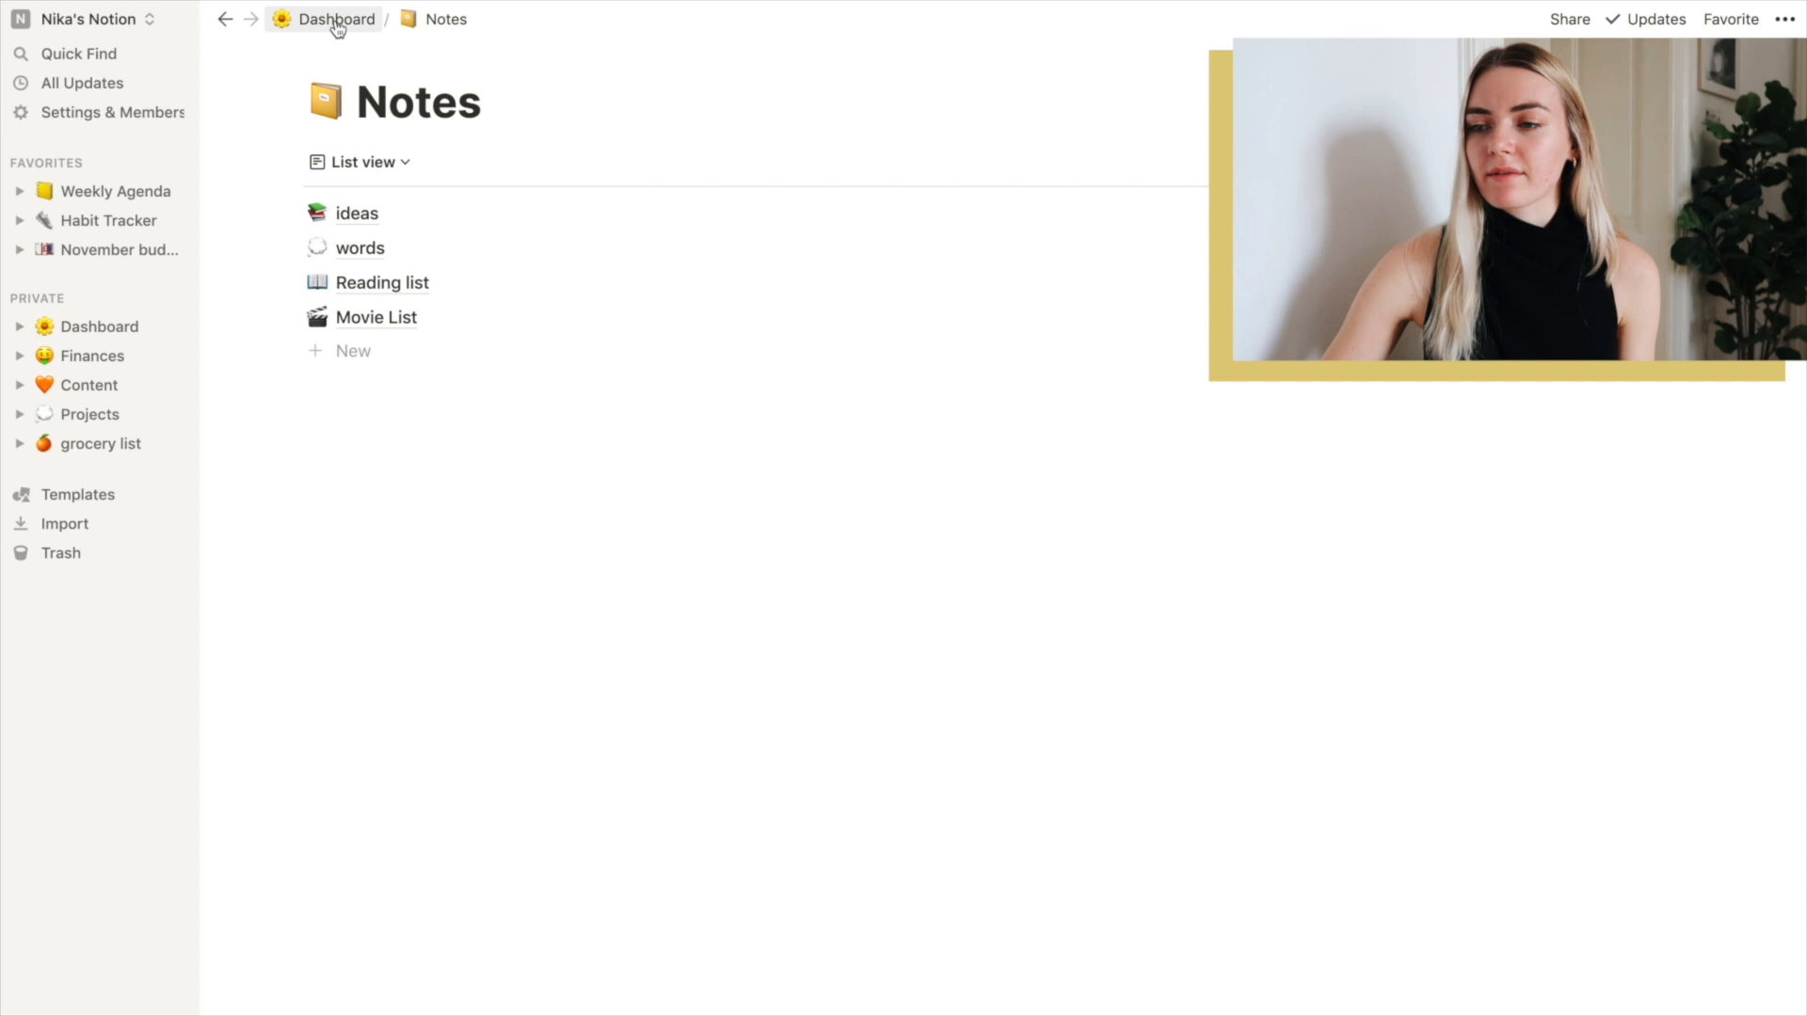
left_click(335, 19)
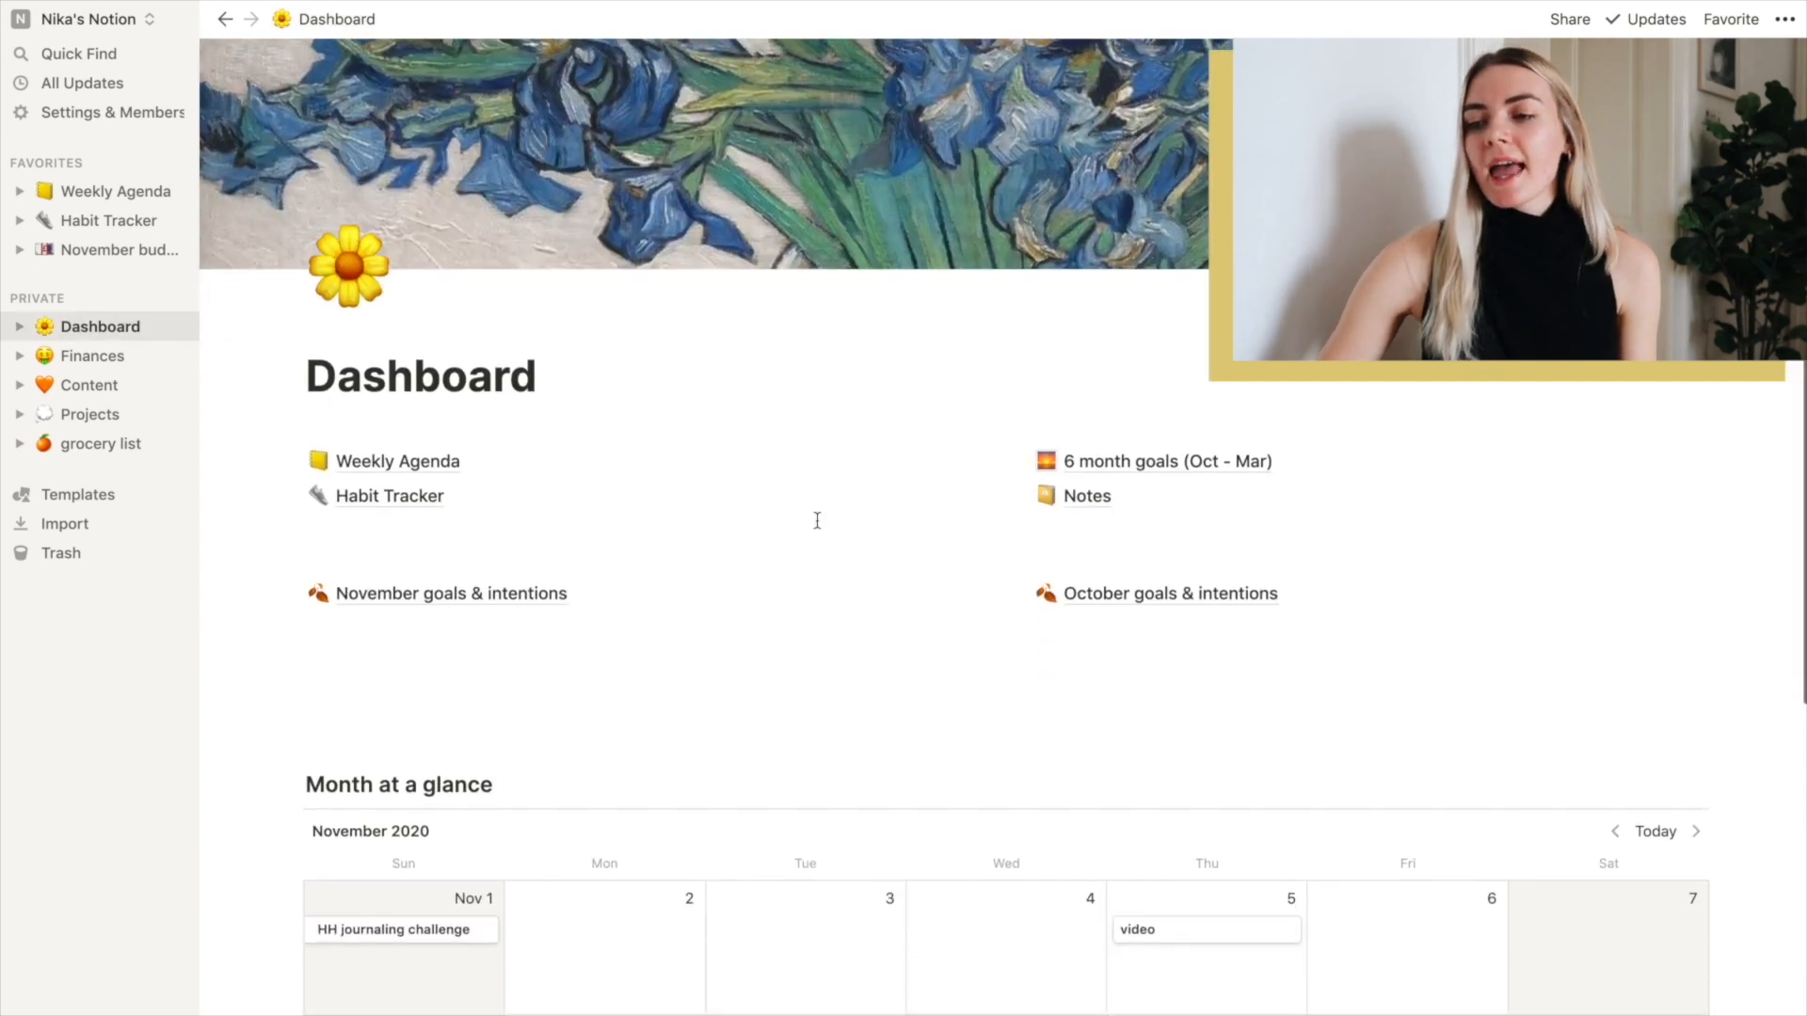
mouse_move(484, 598)
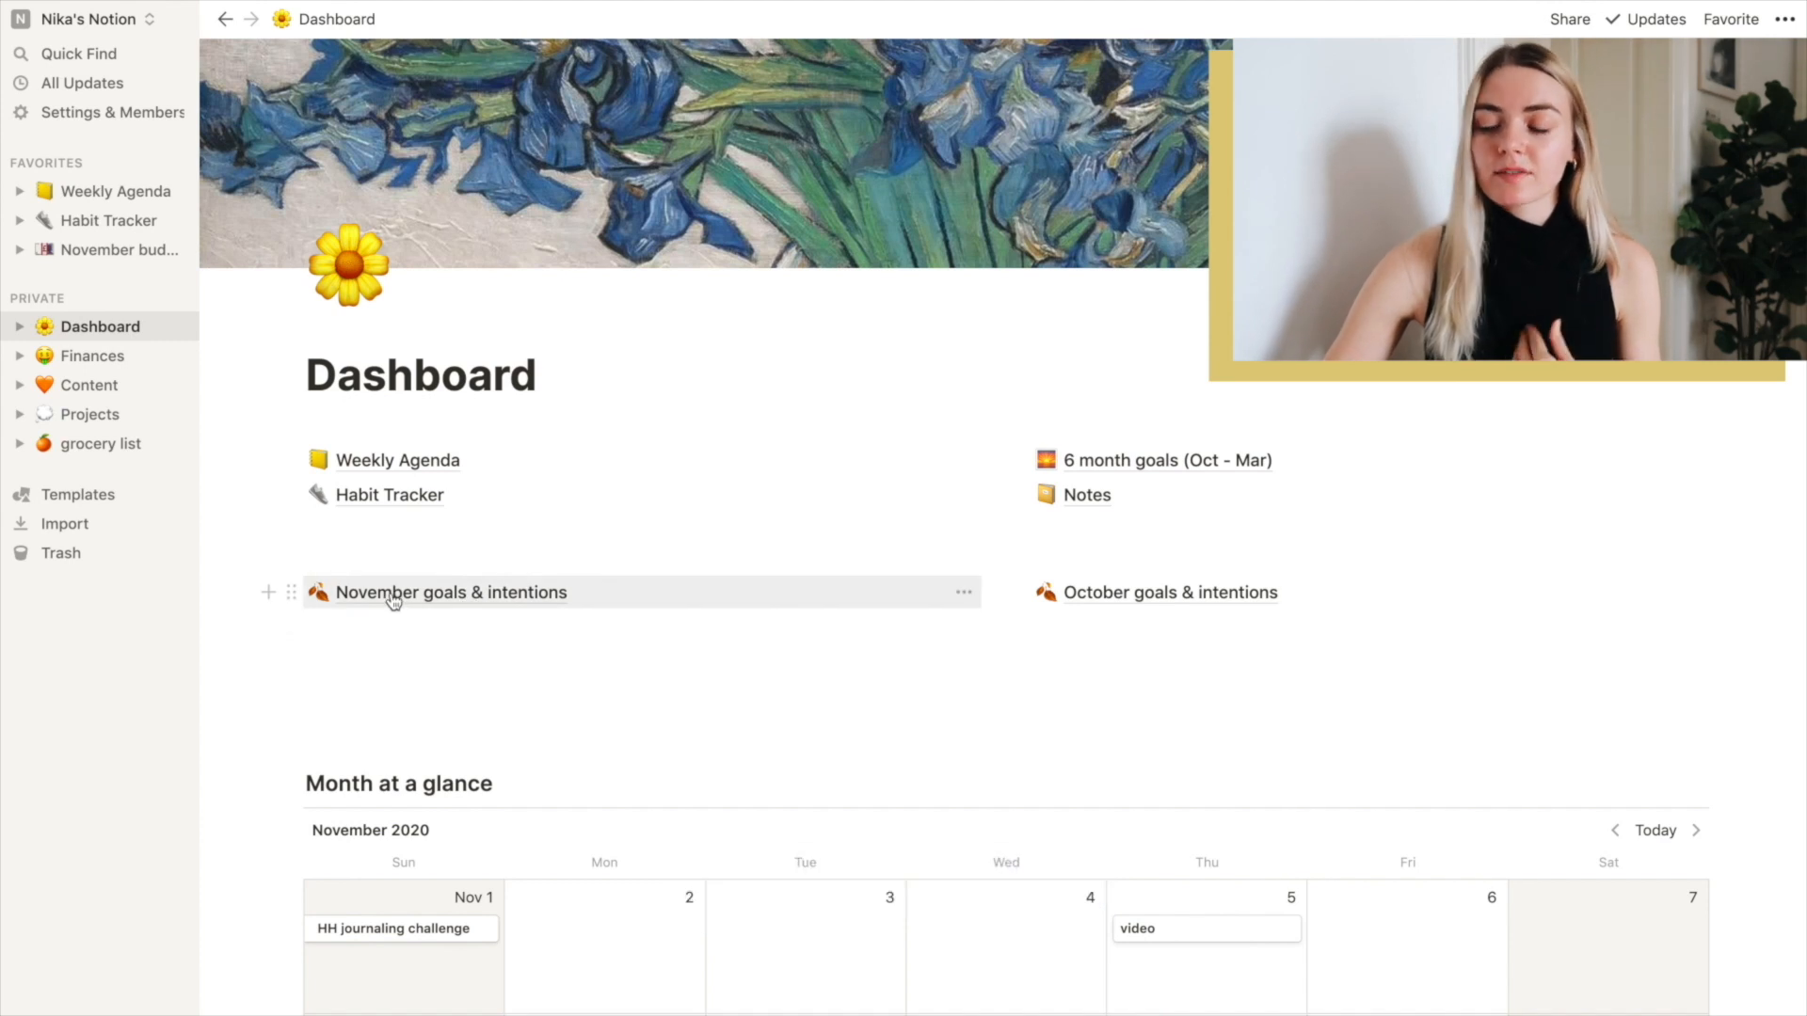
Open the November goals & intentions page with its two checklist goals
left_click(449, 593)
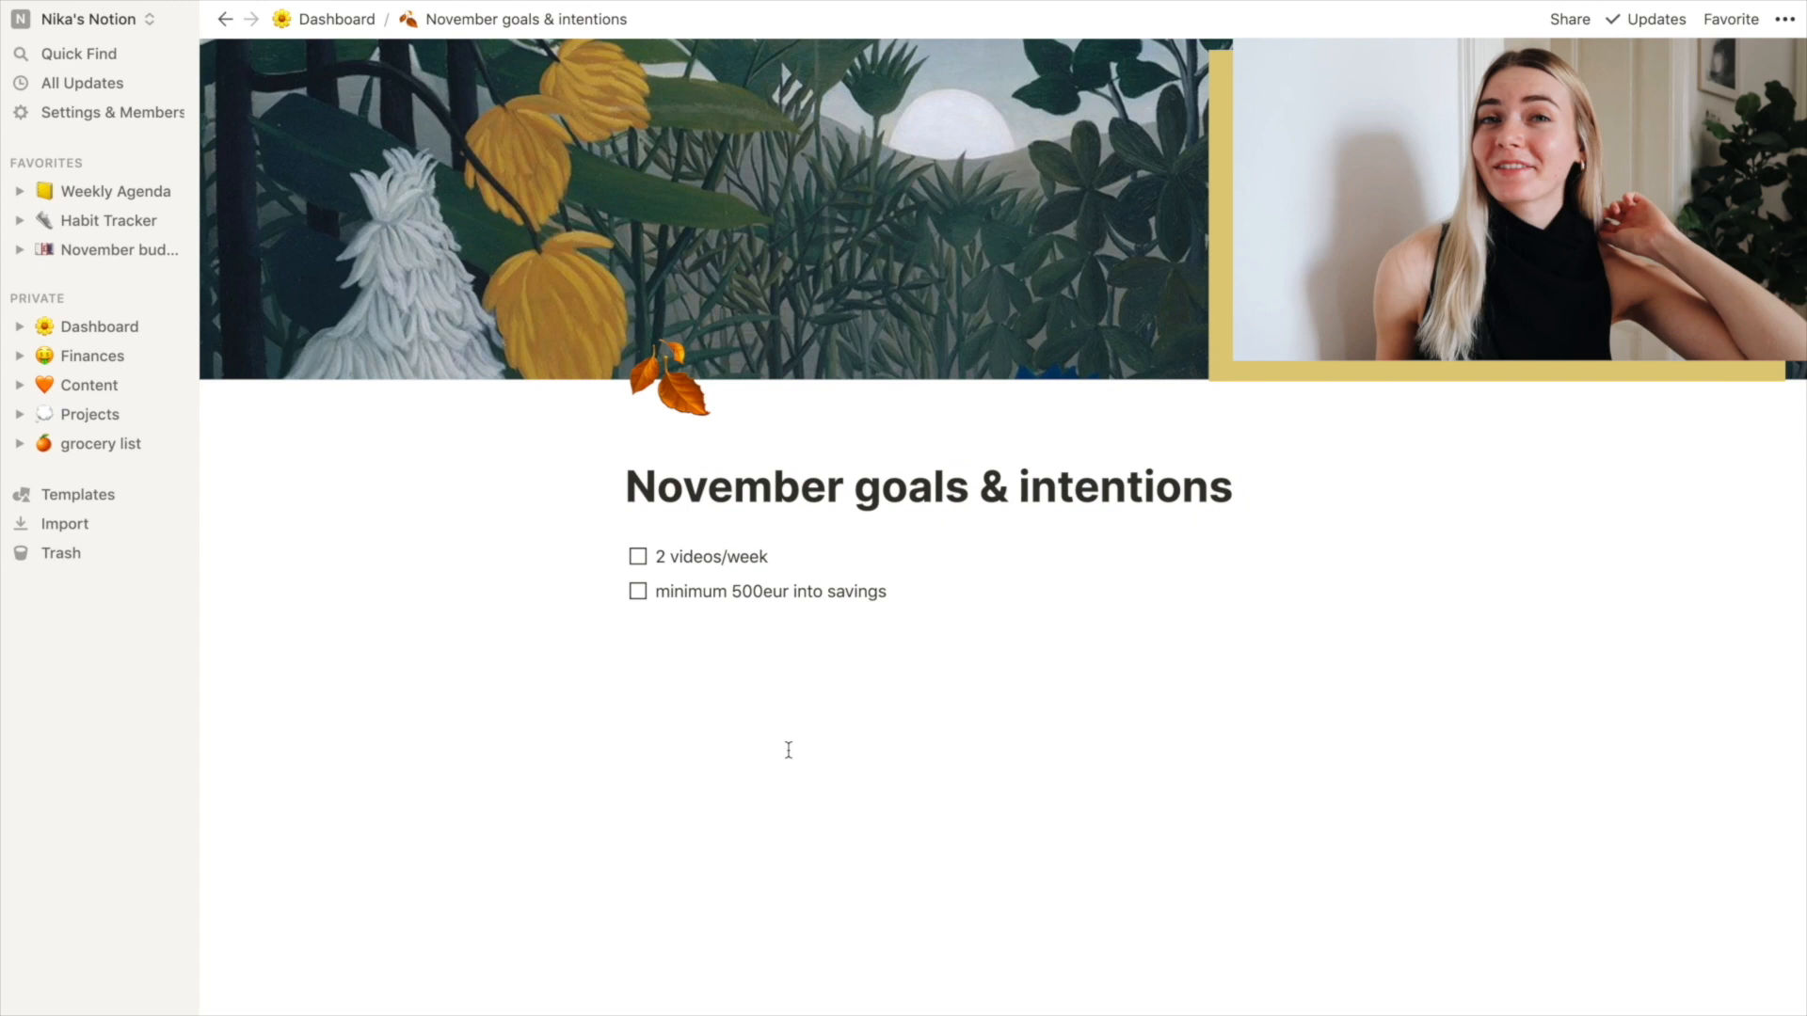
mouse_move(764, 533)
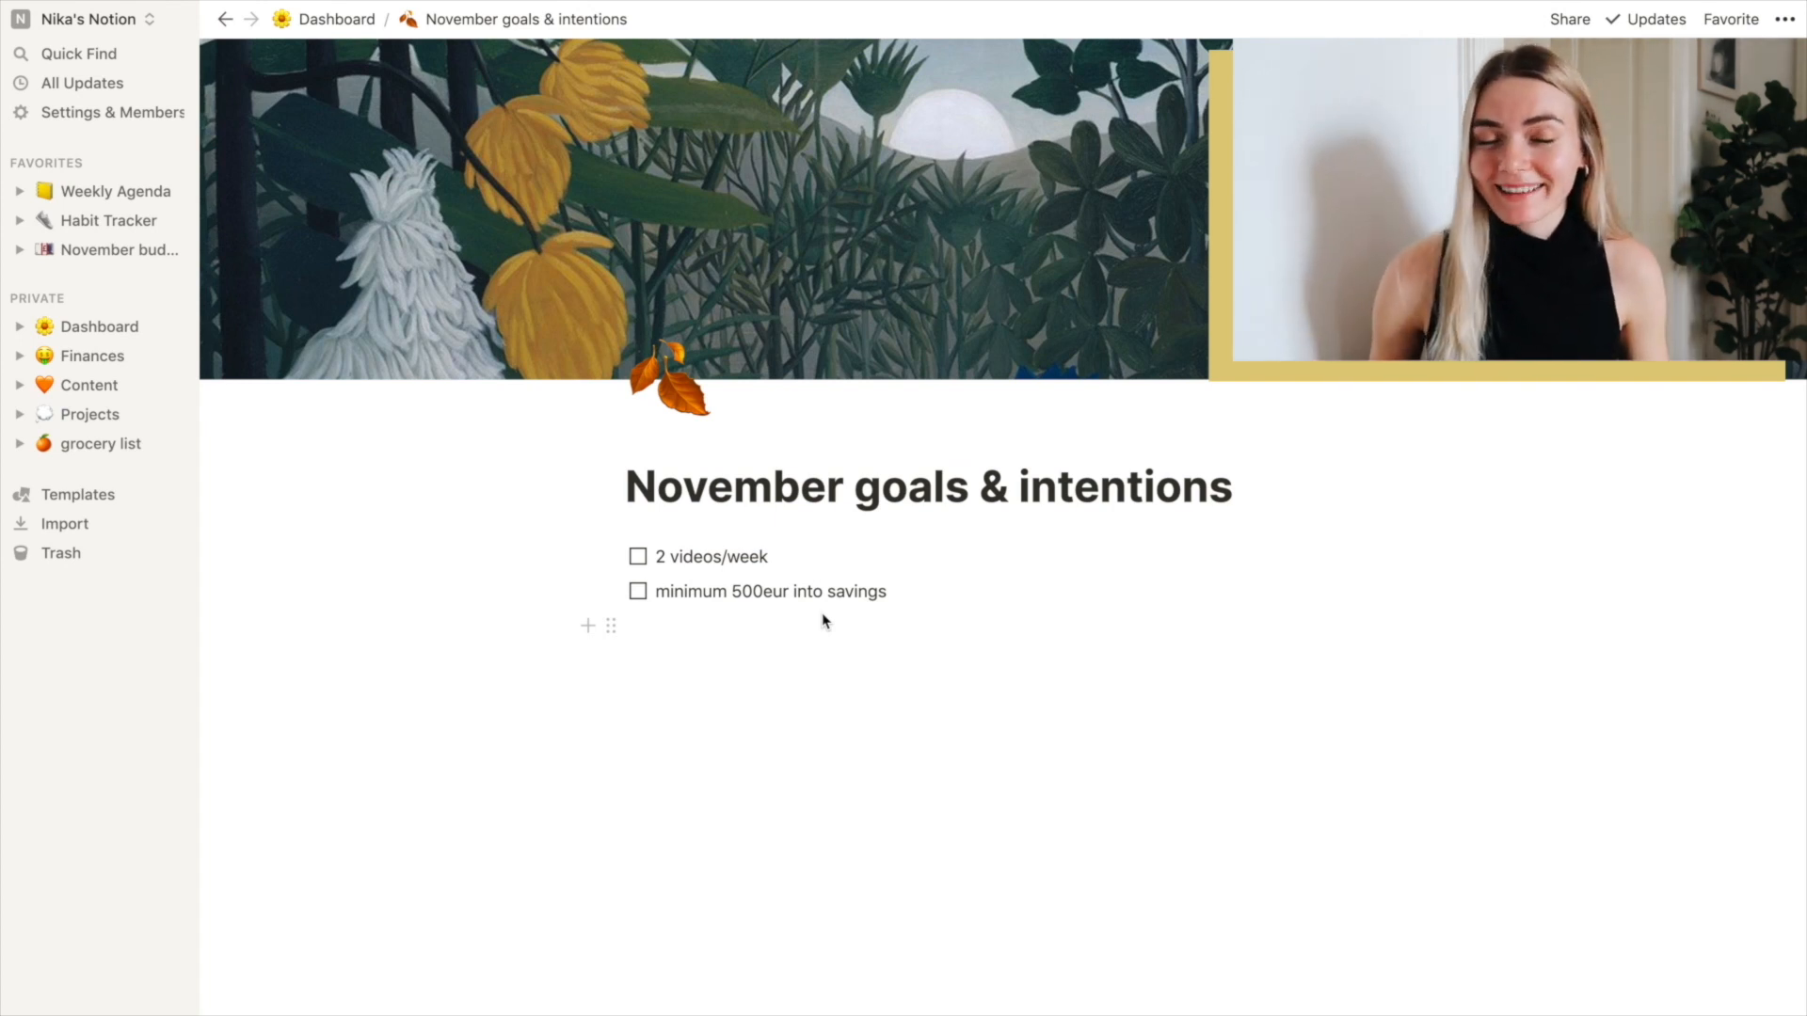
mouse_move(702, 591)
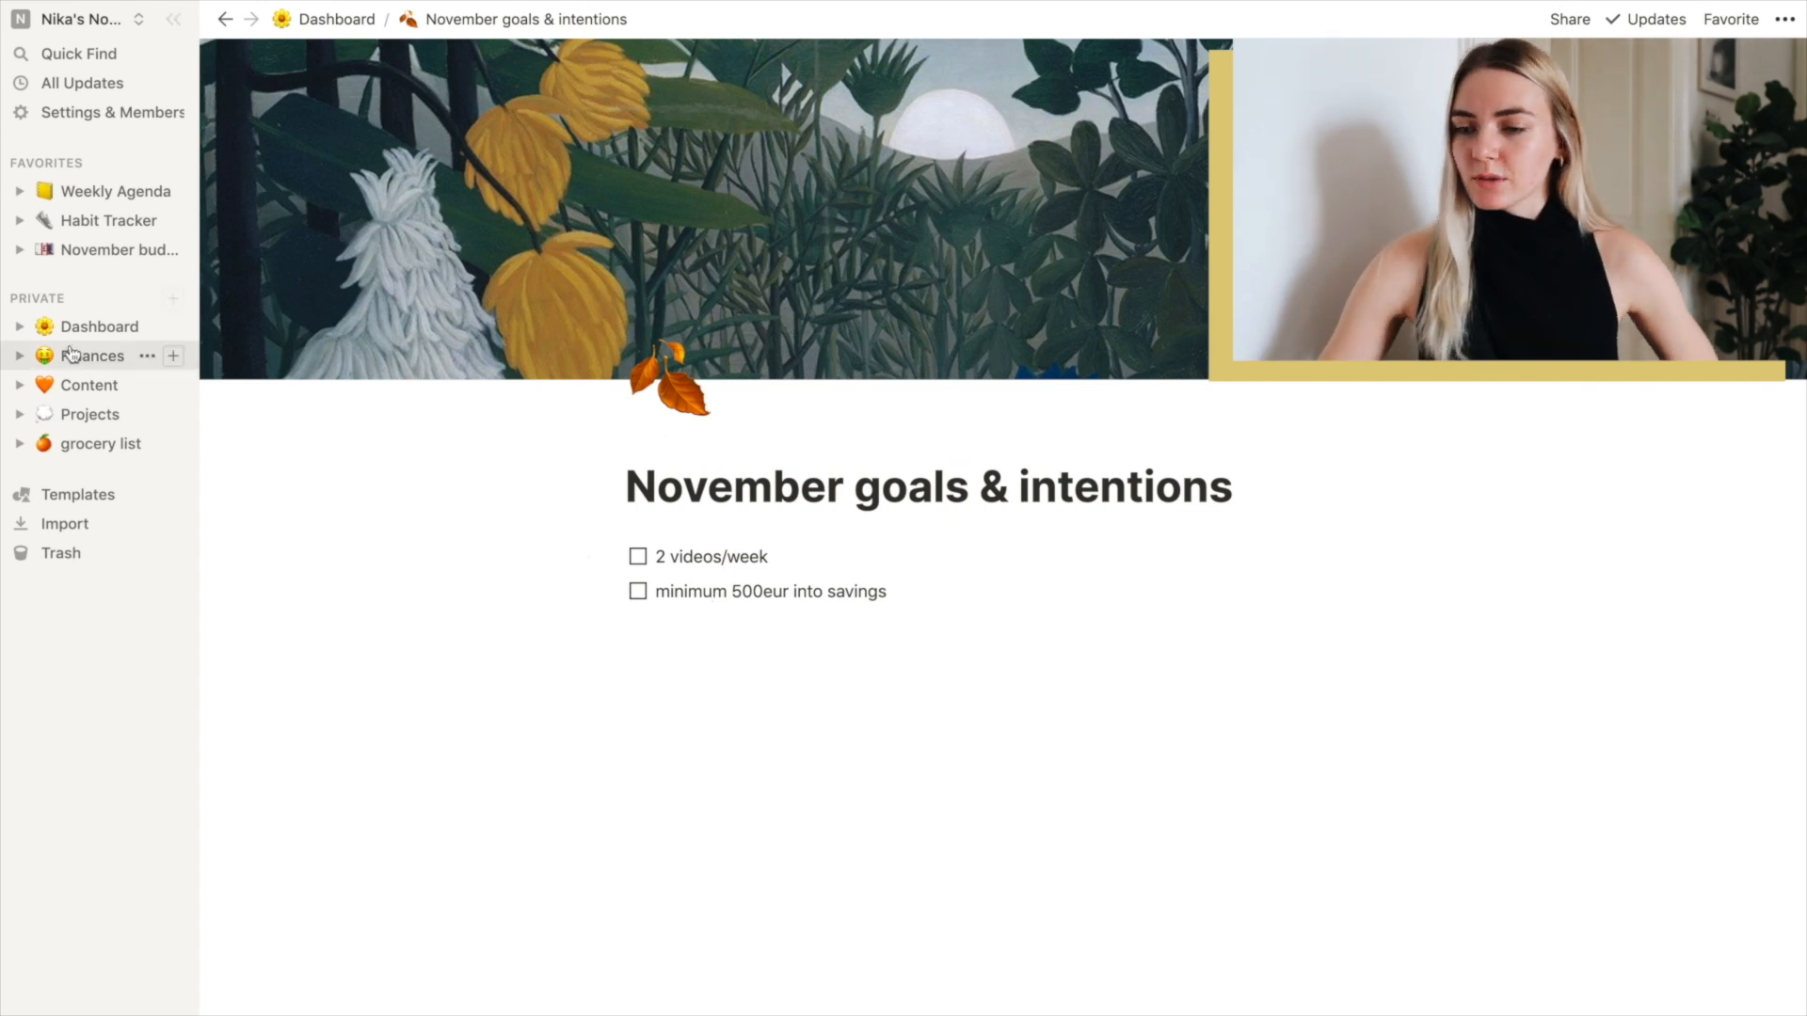
Leave the November goals checklist and return to the Dashboard
left_click(335, 18)
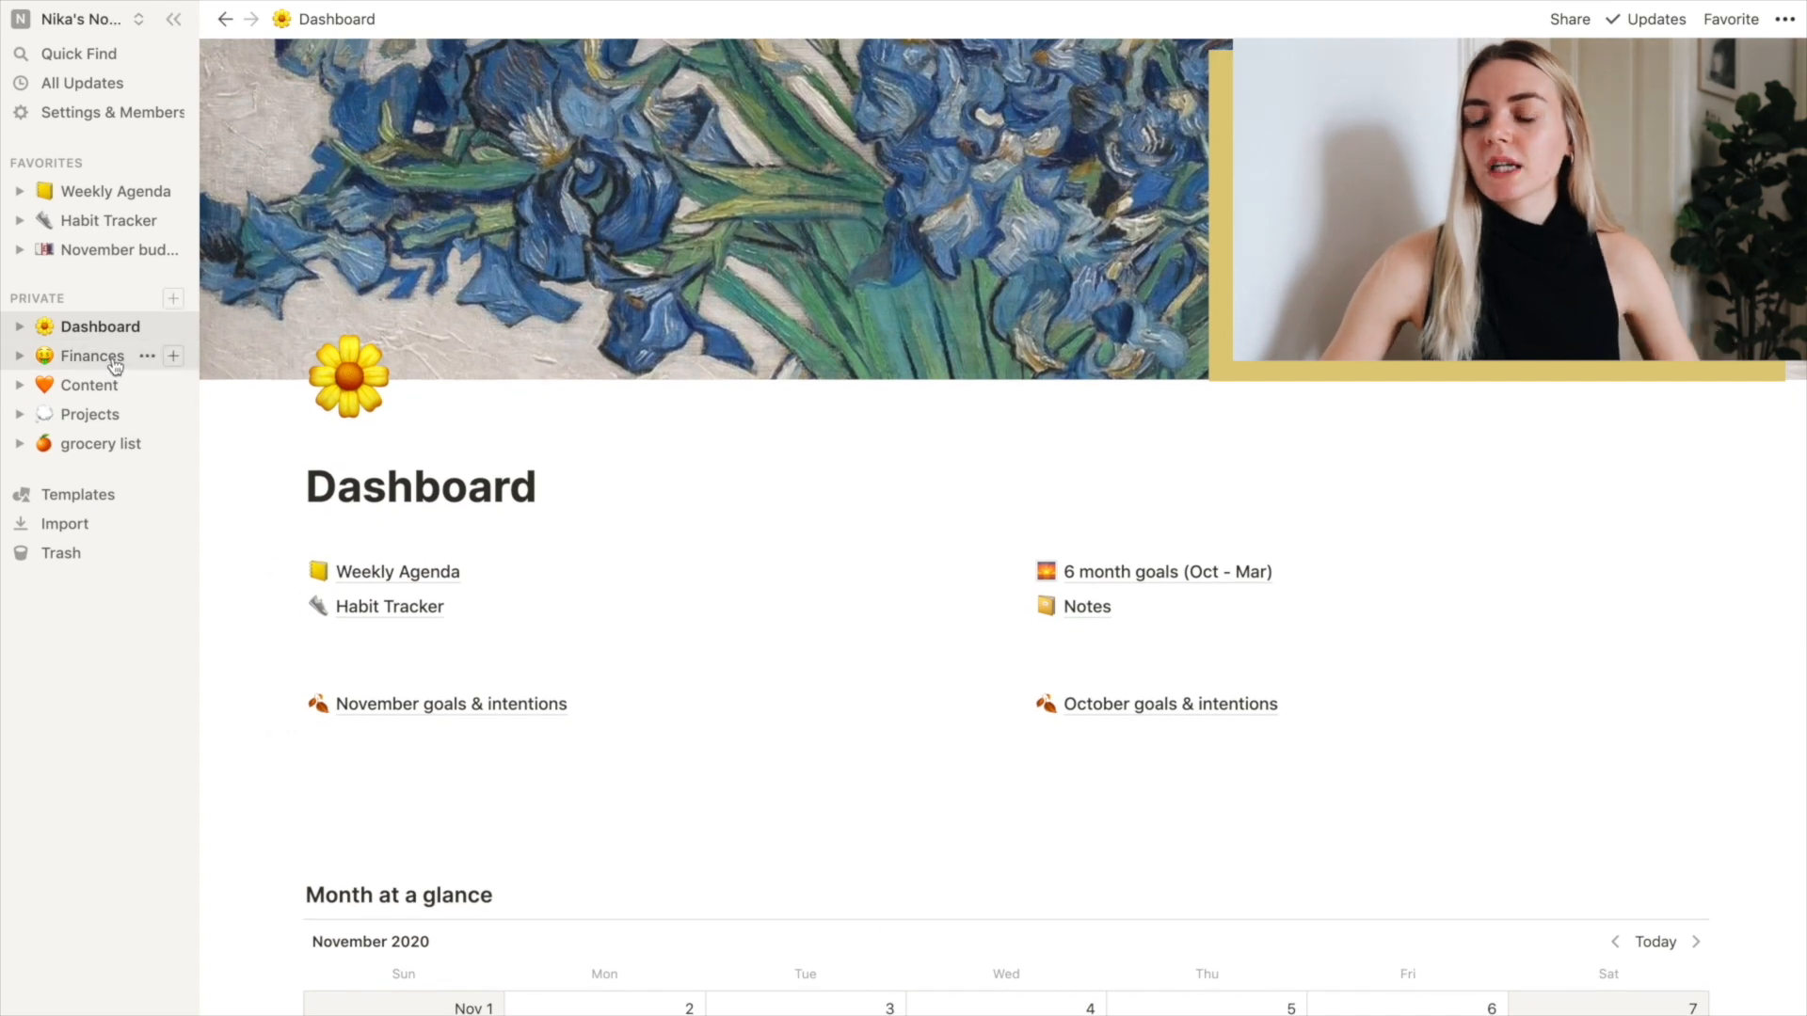
Go into Finances and open the Savings table showing 500 for October
left_click(91, 356)
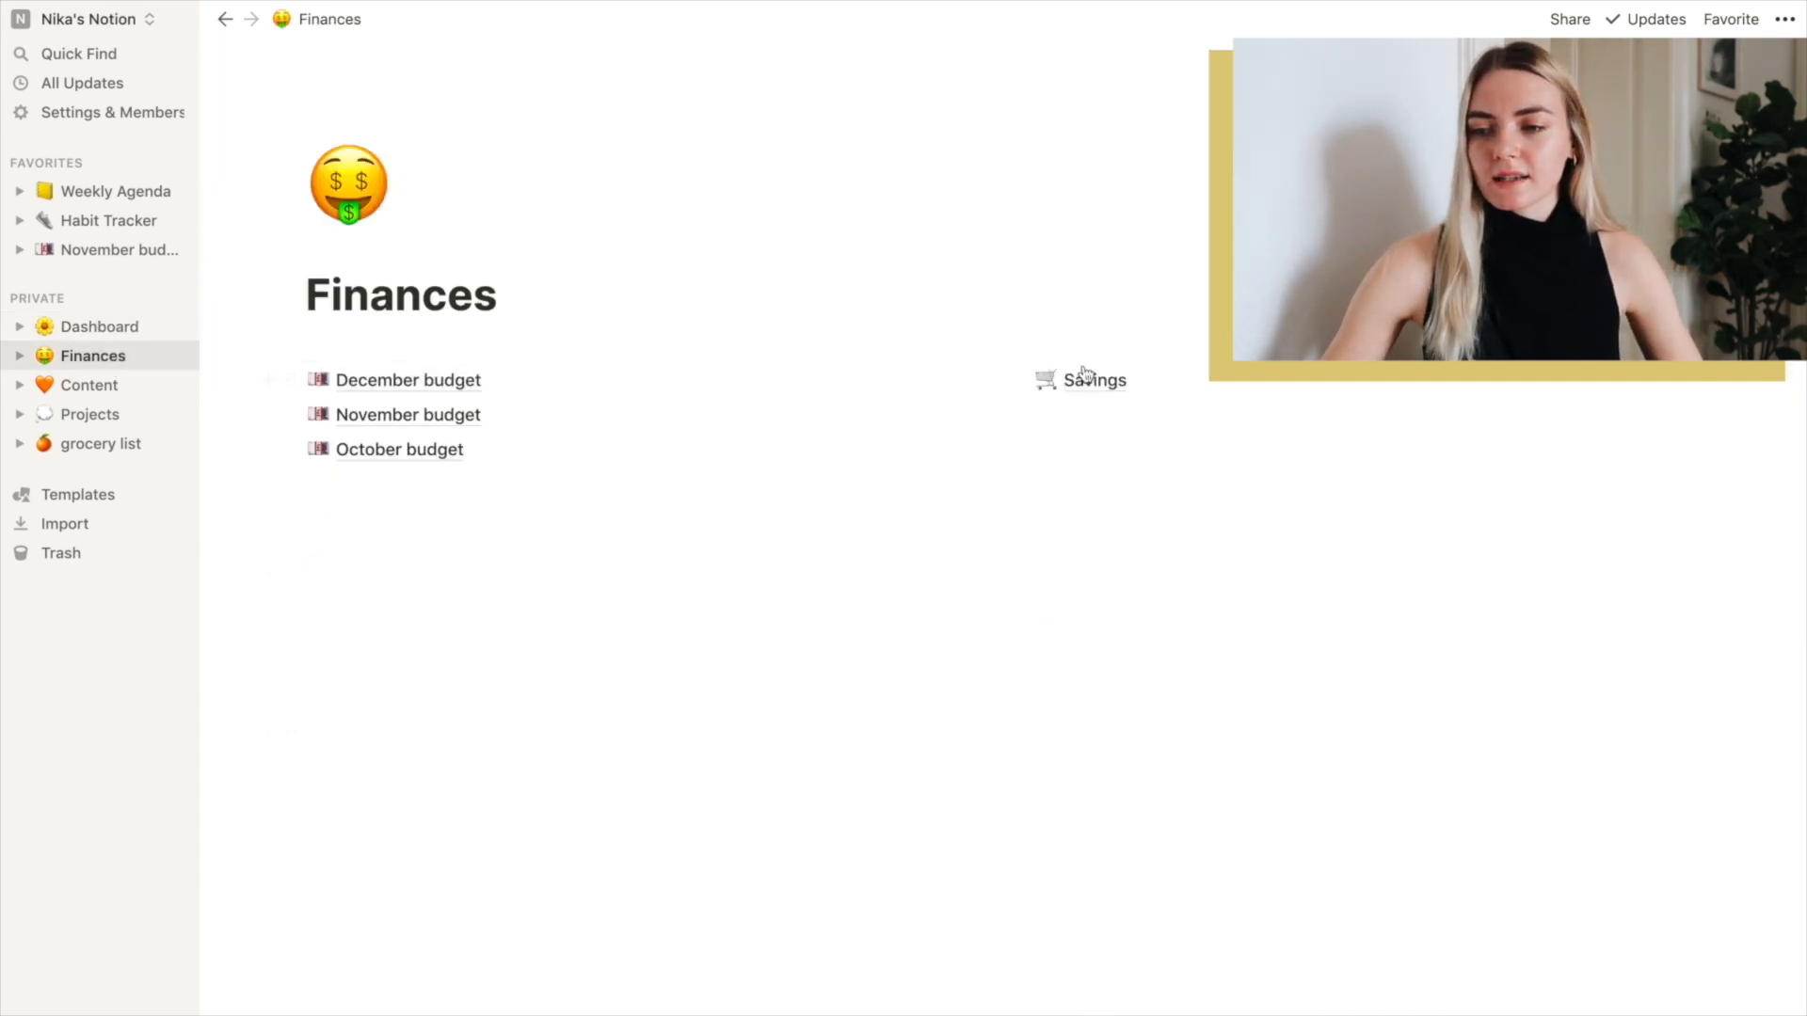
left_click(1094, 378)
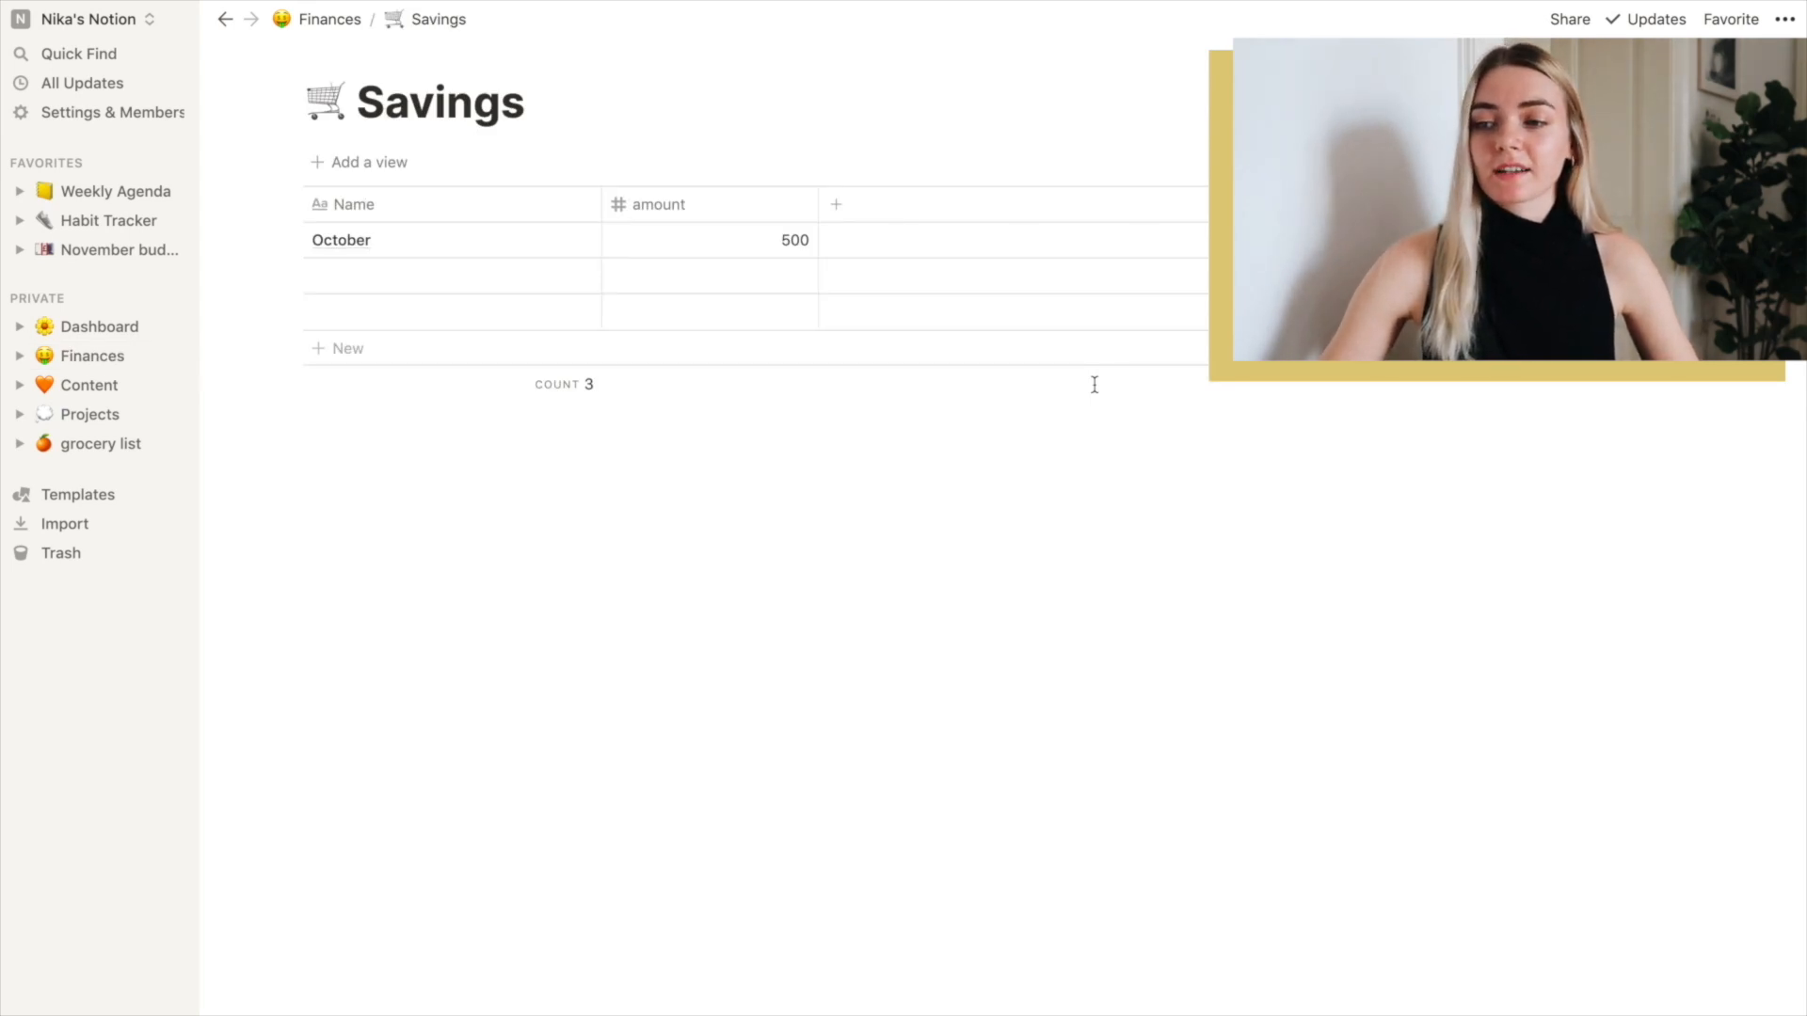
mouse_move(471, 287)
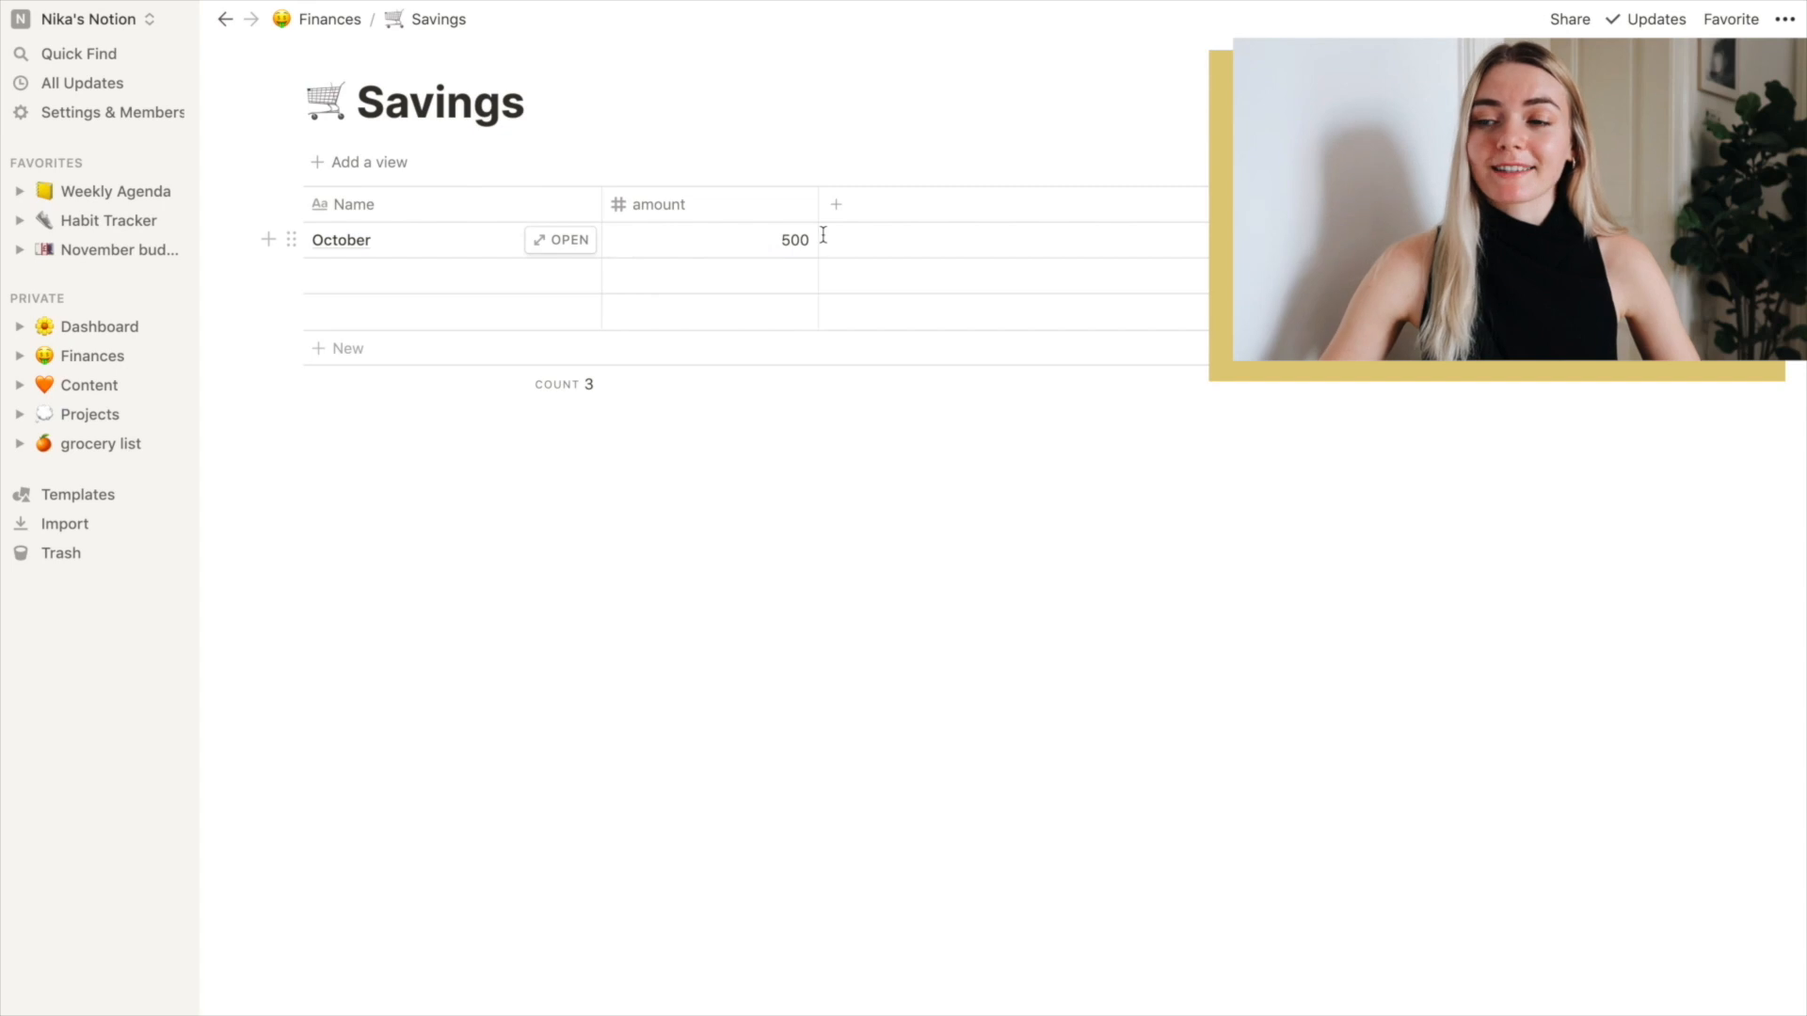
mouse_move(756, 574)
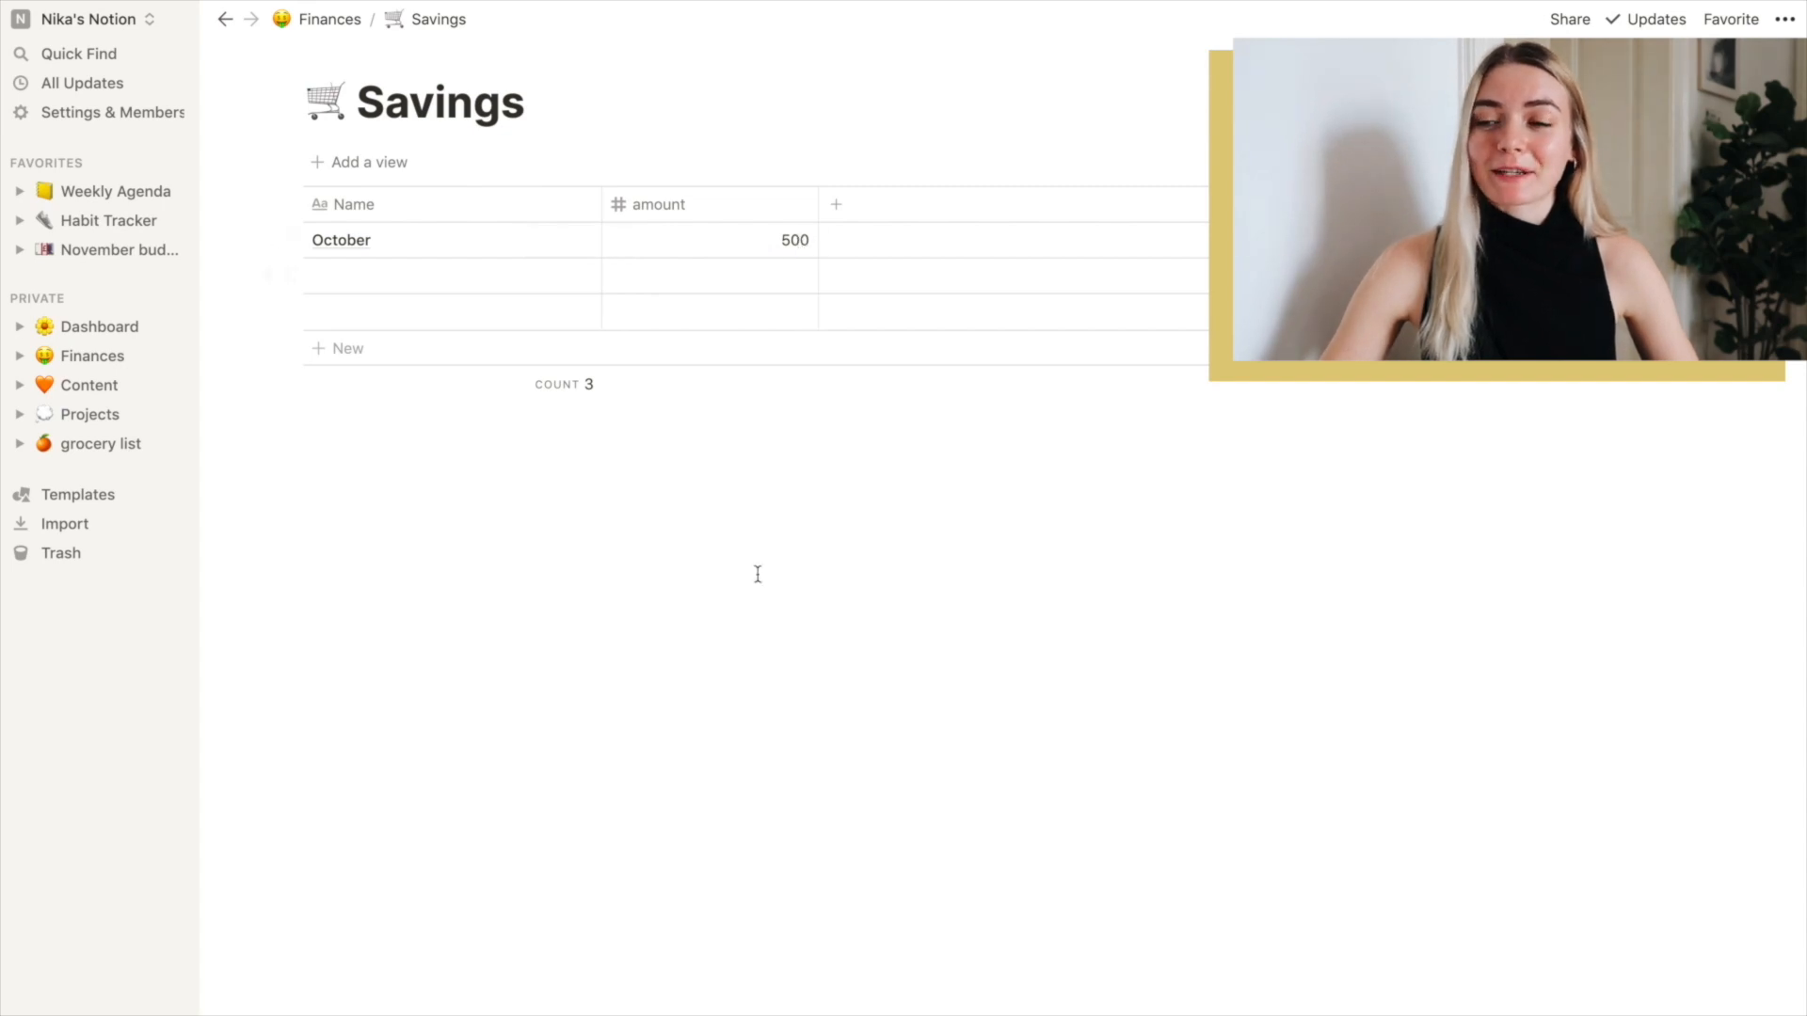
Return from Savings to the Finances page listing the monthly budgets
left_click(328, 19)
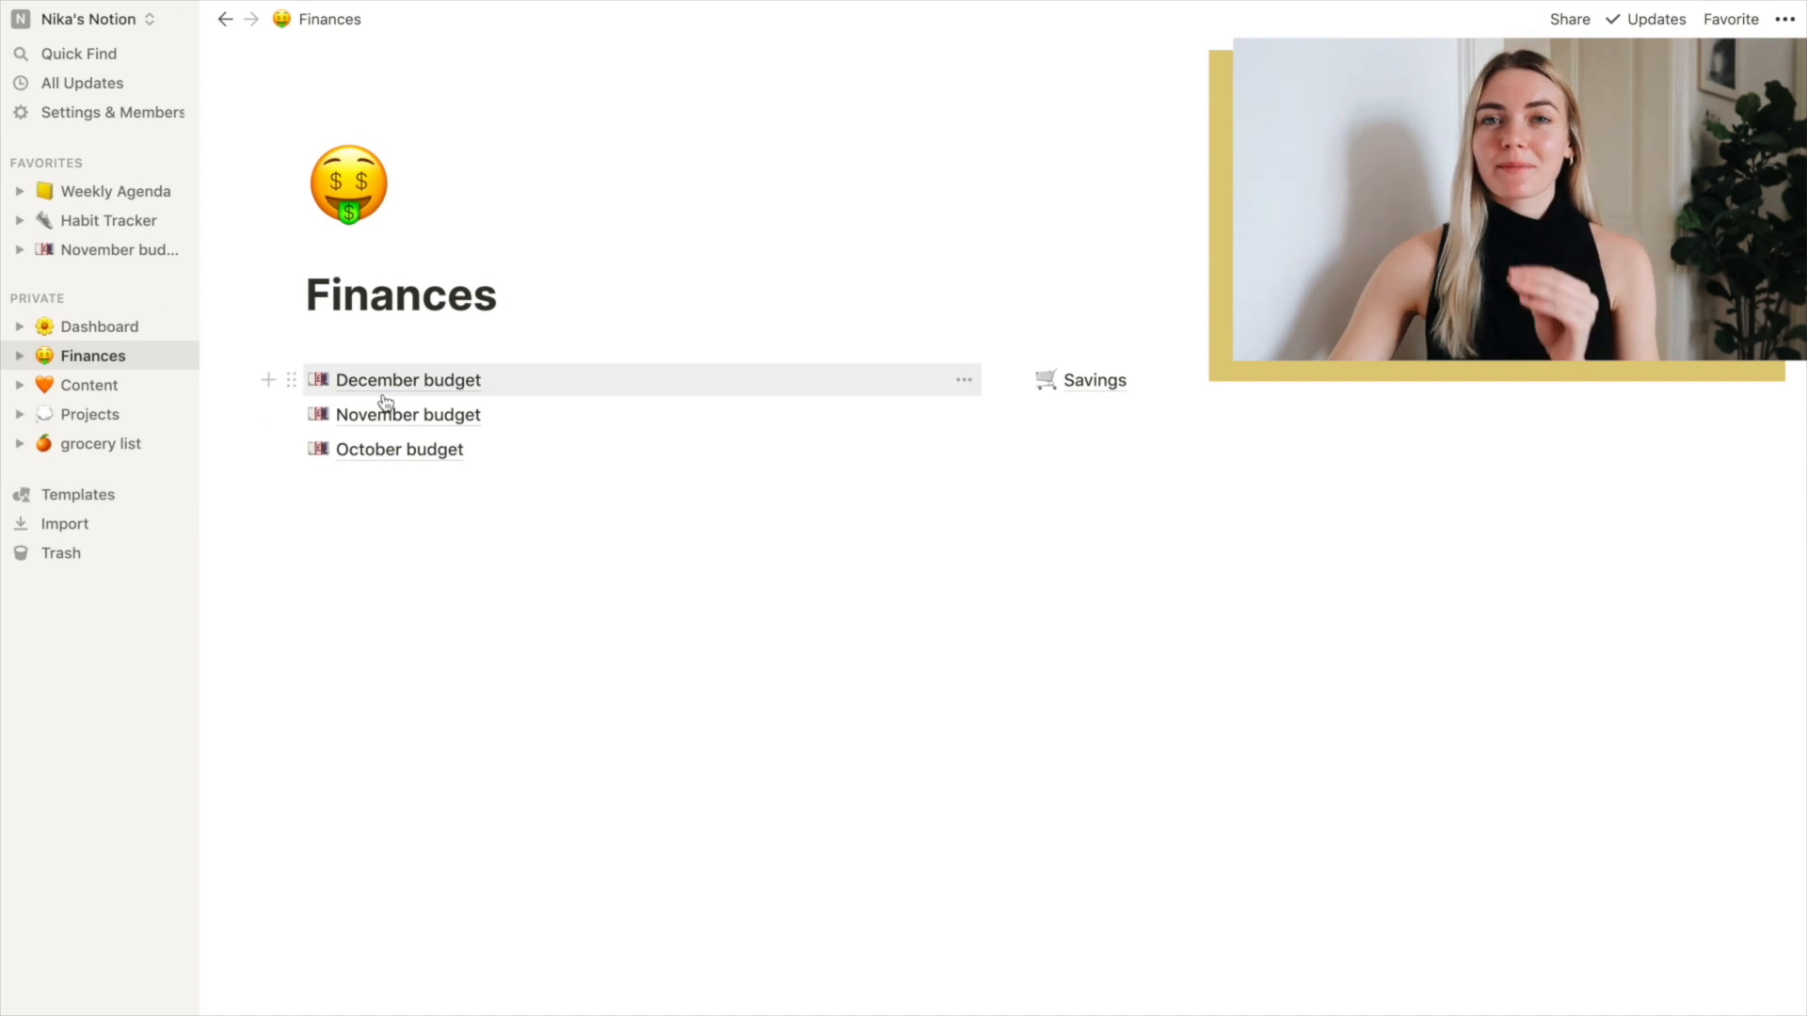
mouse_move(397, 450)
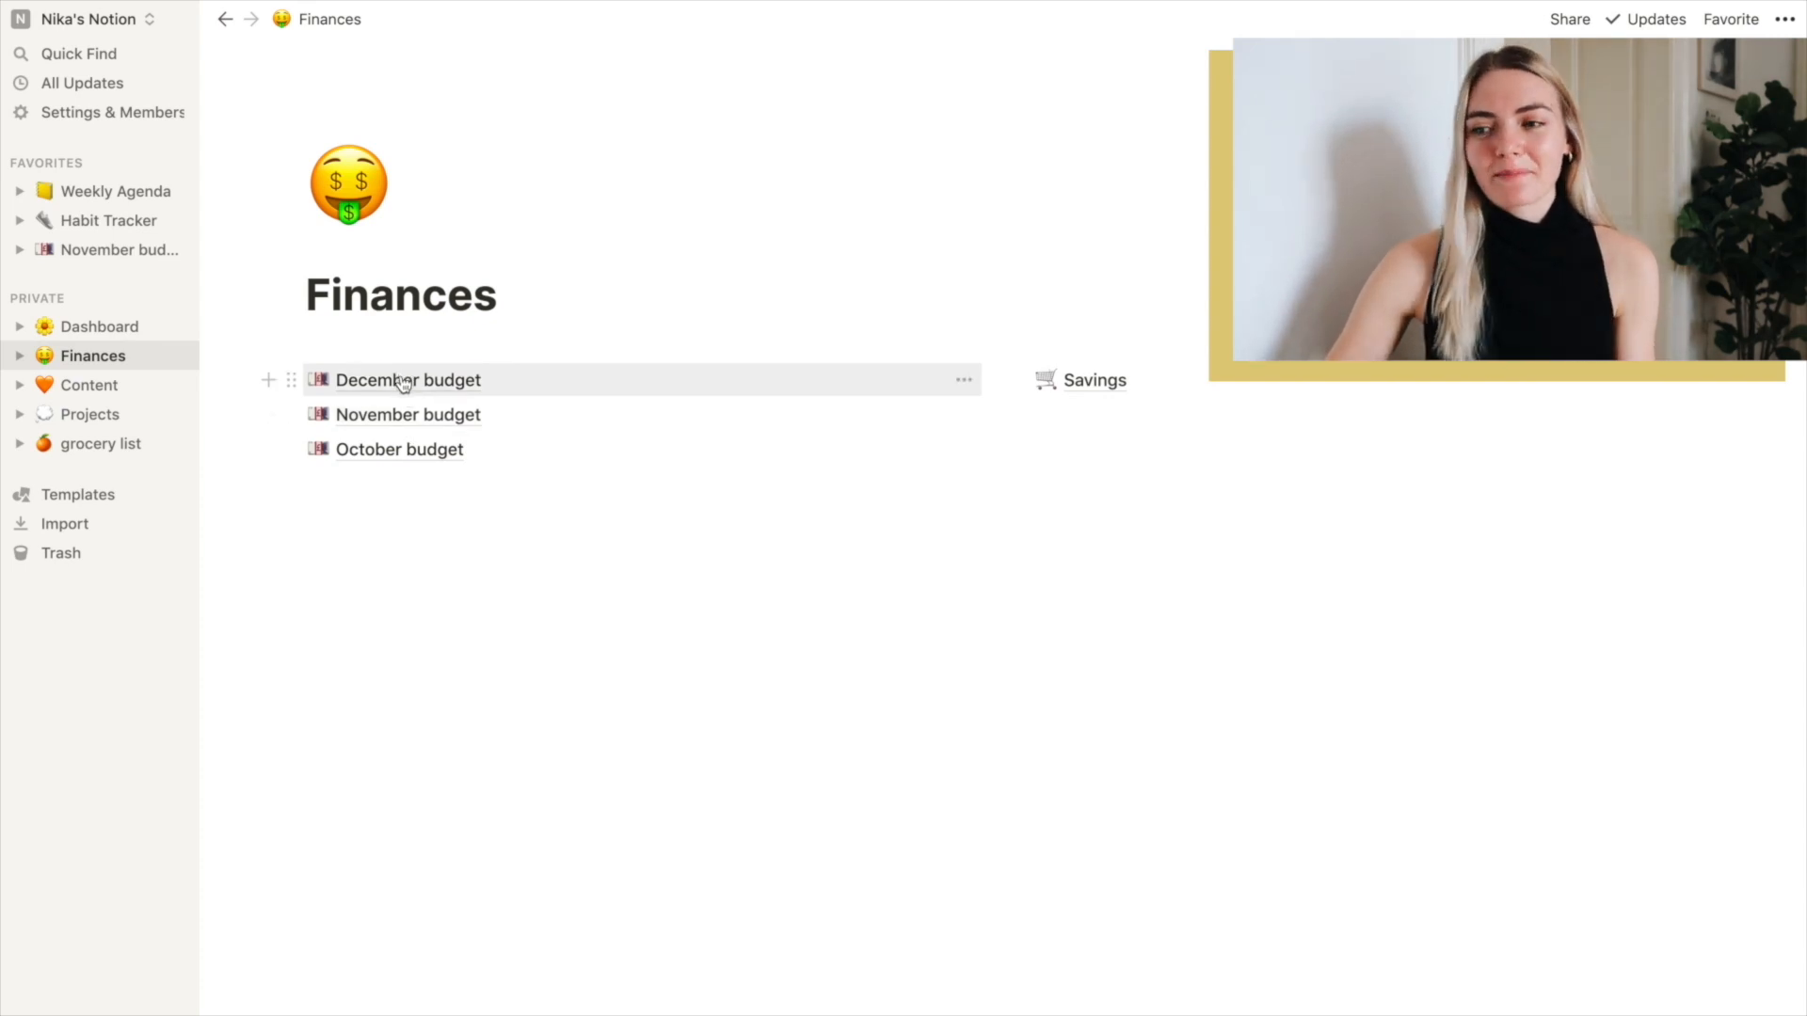
Open the December budget table of expense, savings, income and overall rows
left_click(408, 381)
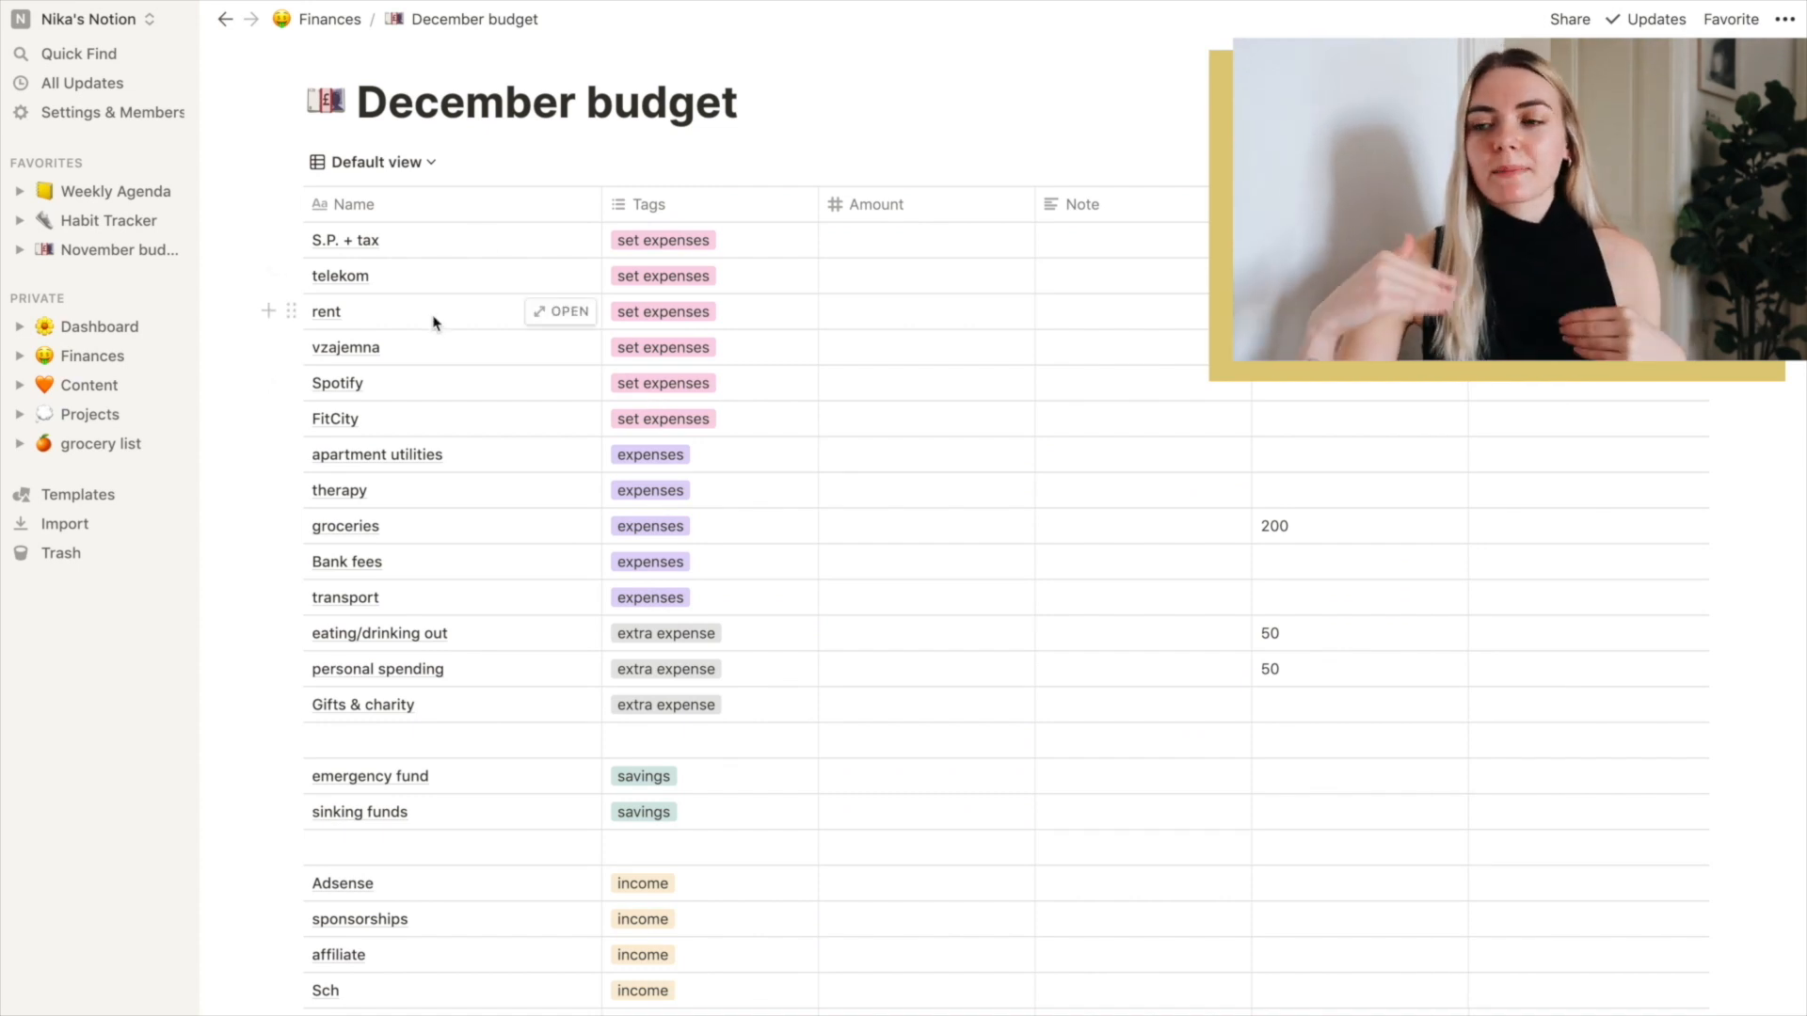
mouse_move(380, 274)
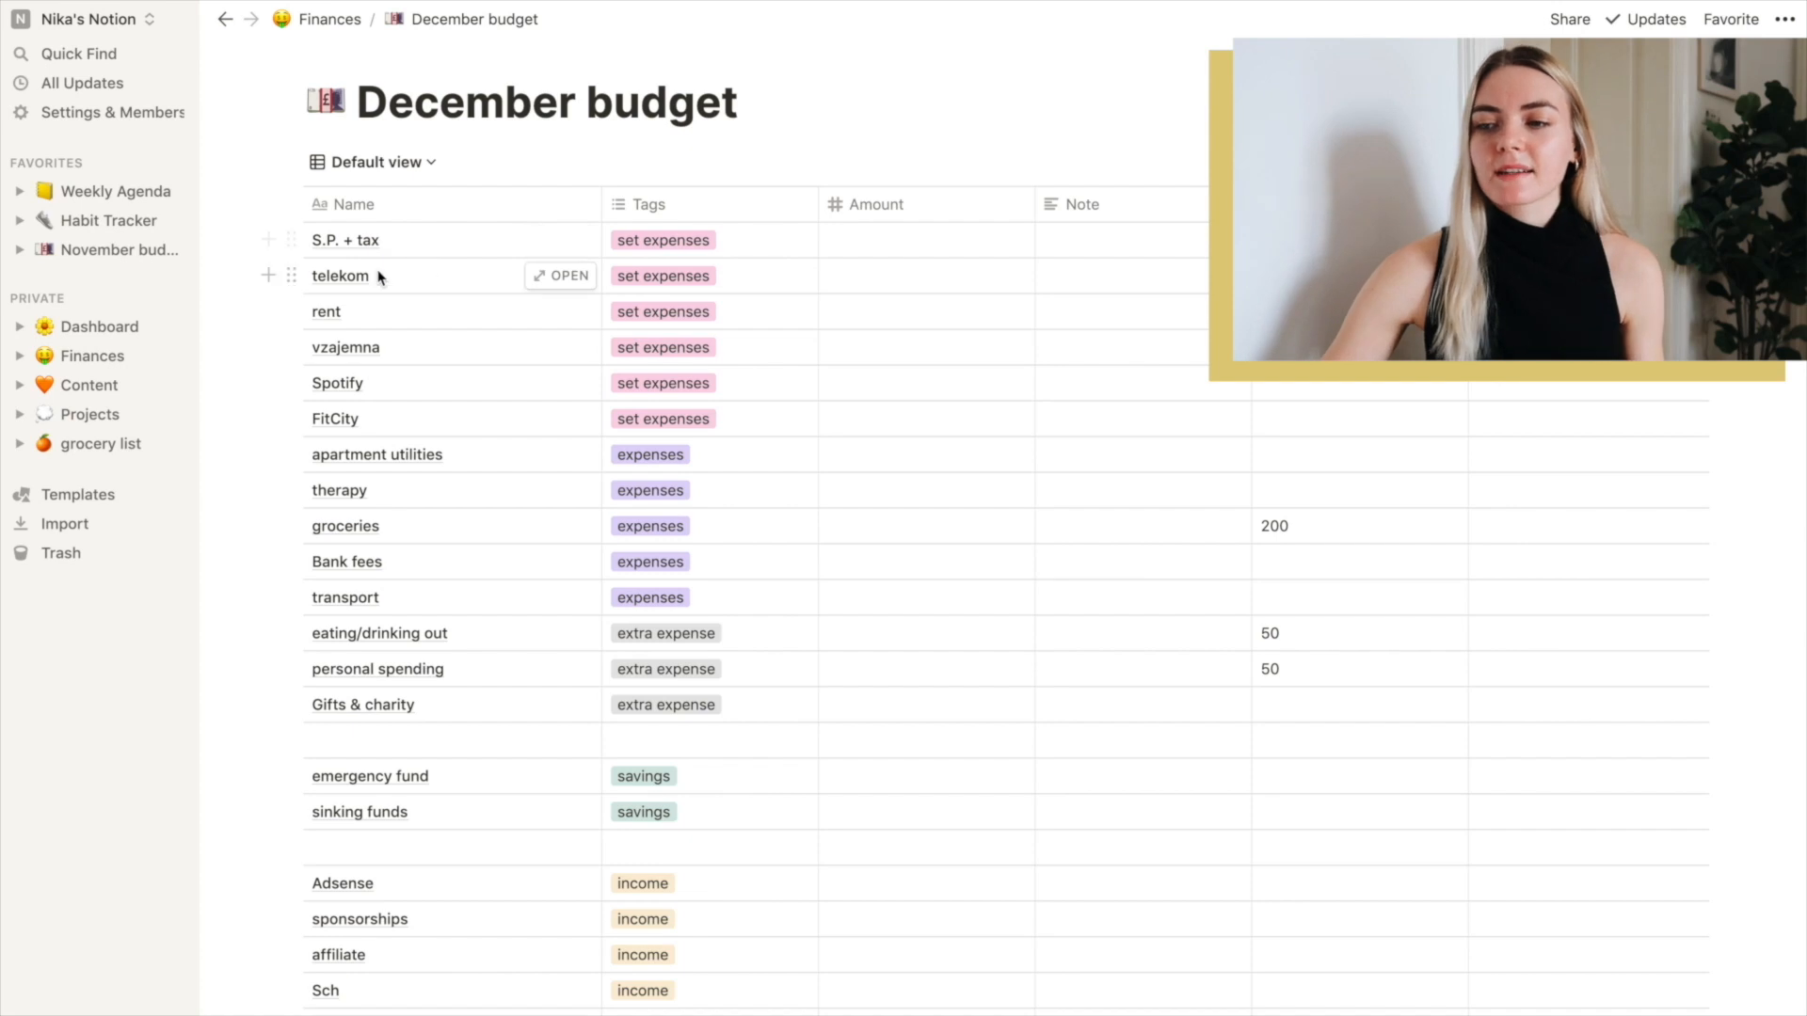
mouse_move(484, 362)
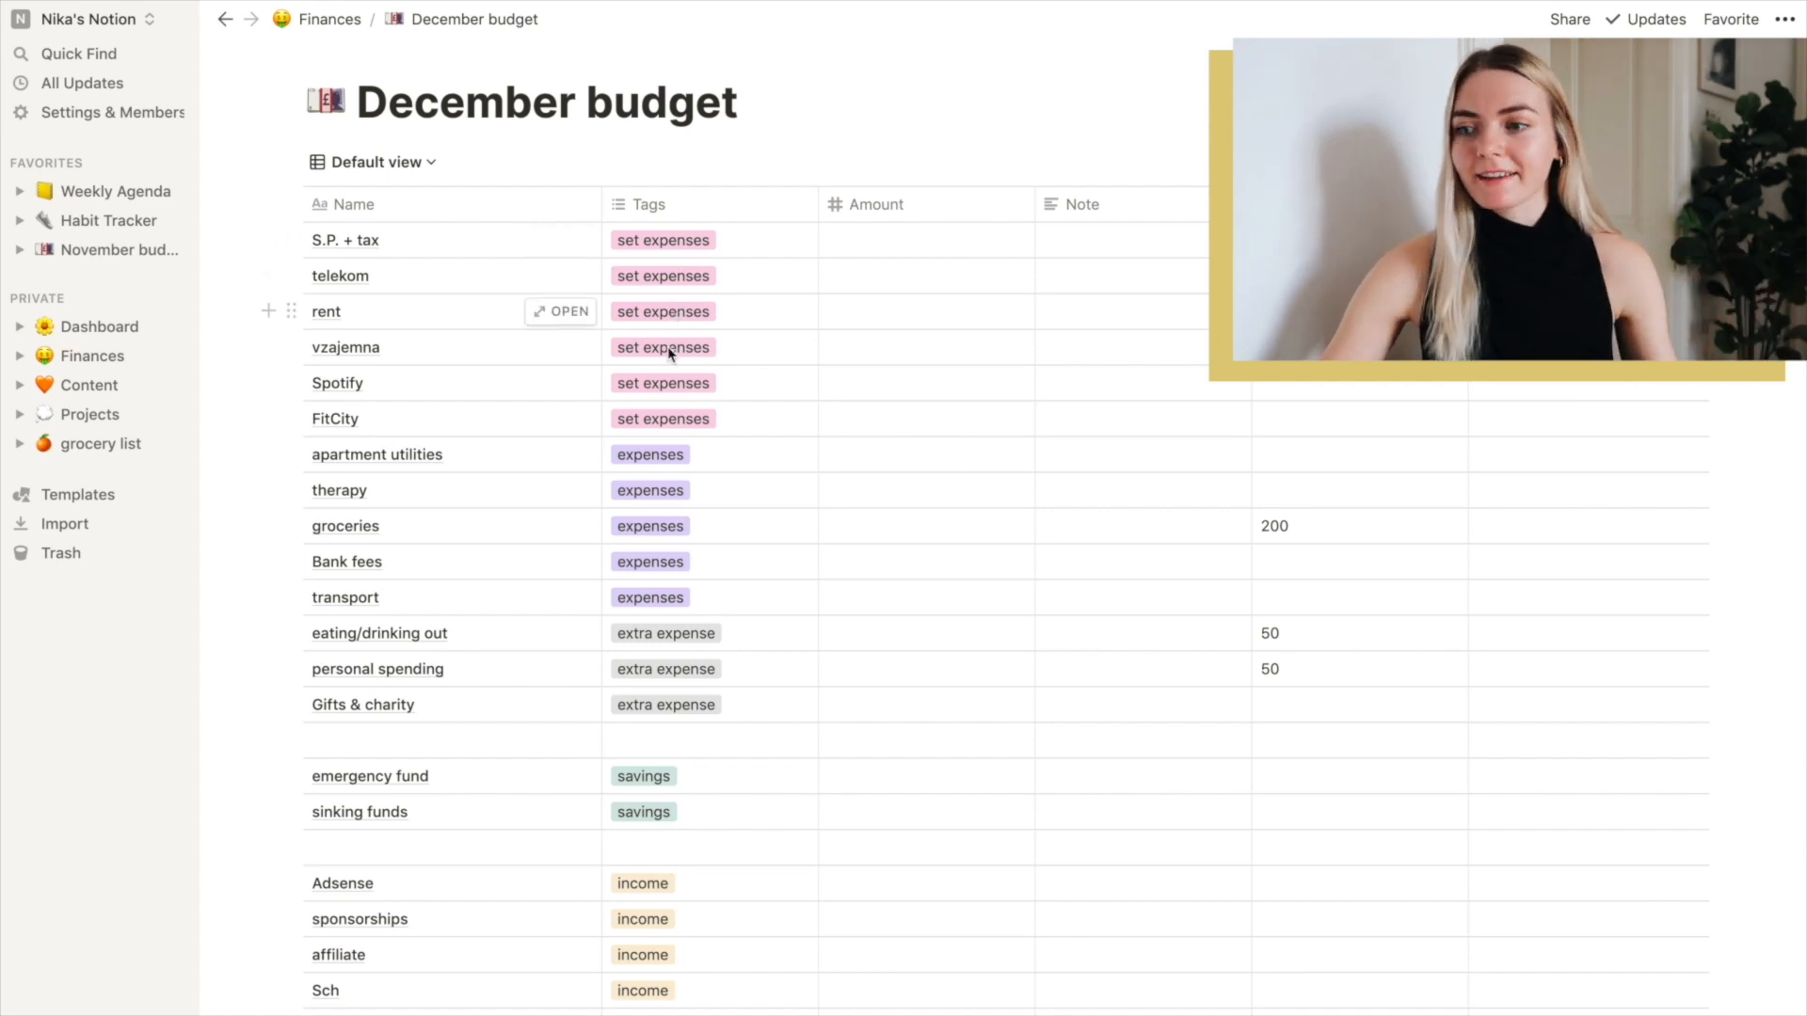
scroll("down", 3)
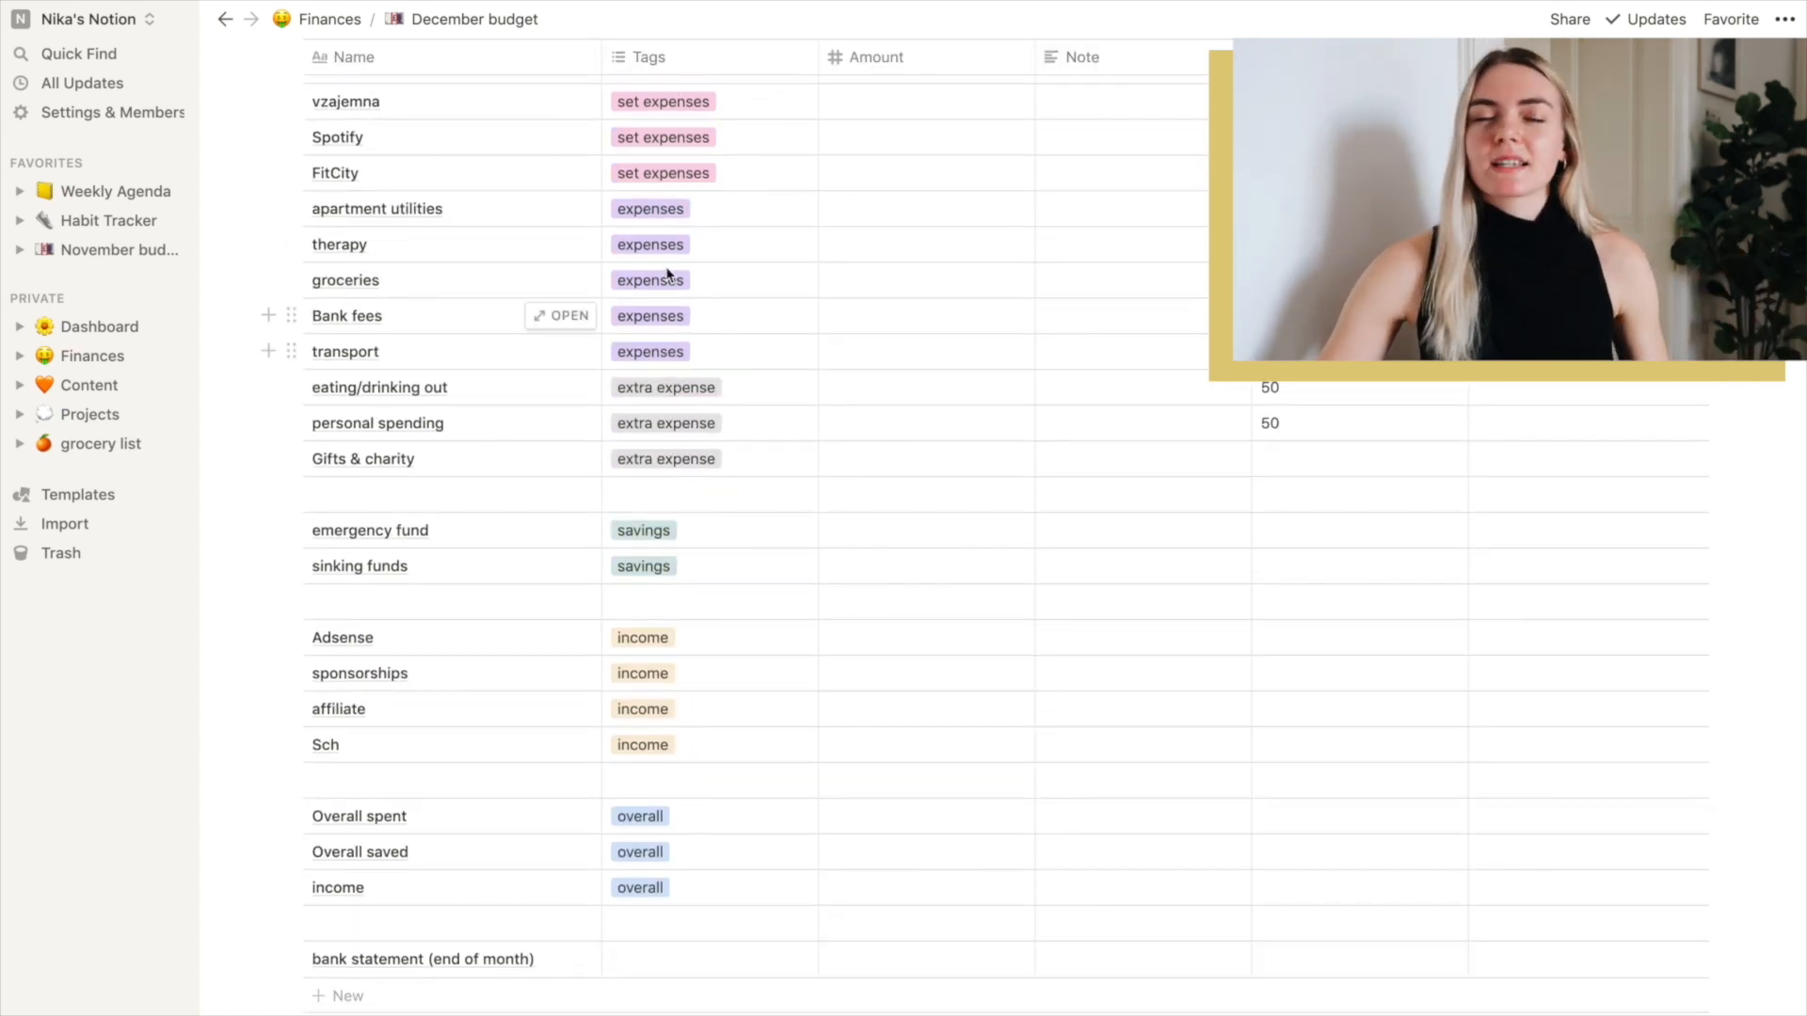
mouse_move(653, 209)
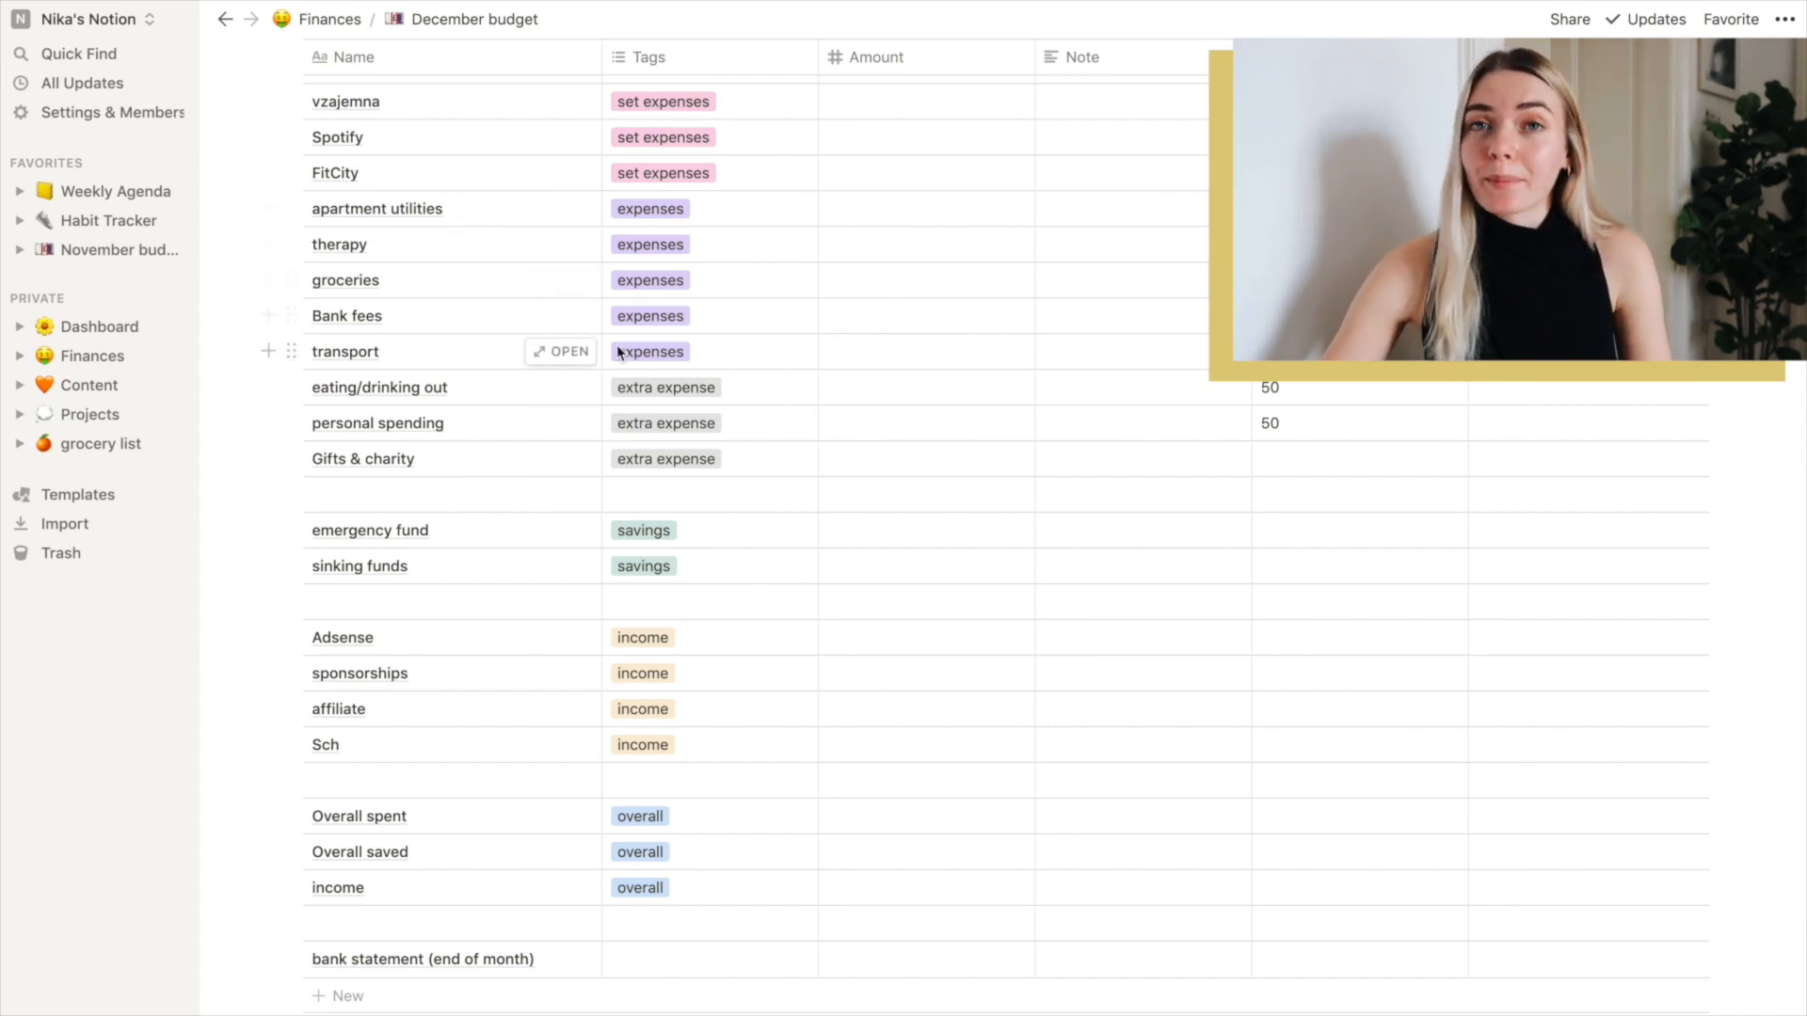
mouse_move(617, 330)
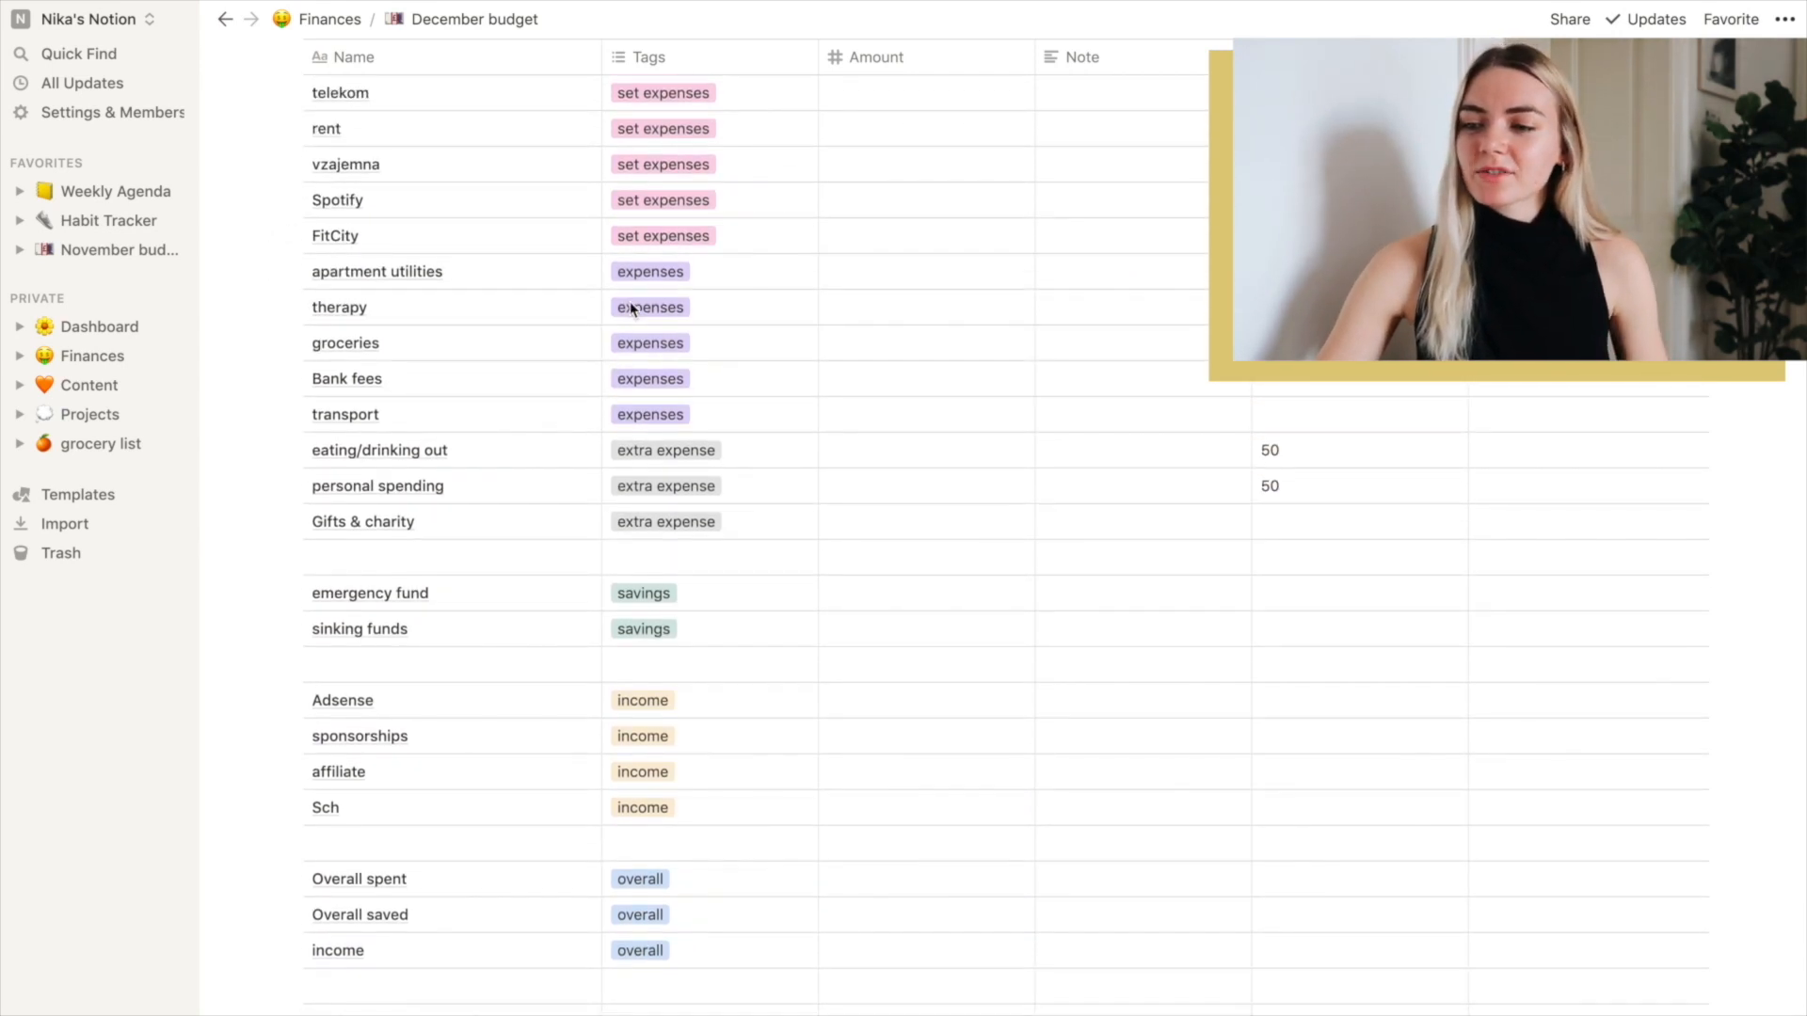
mouse_move(363, 489)
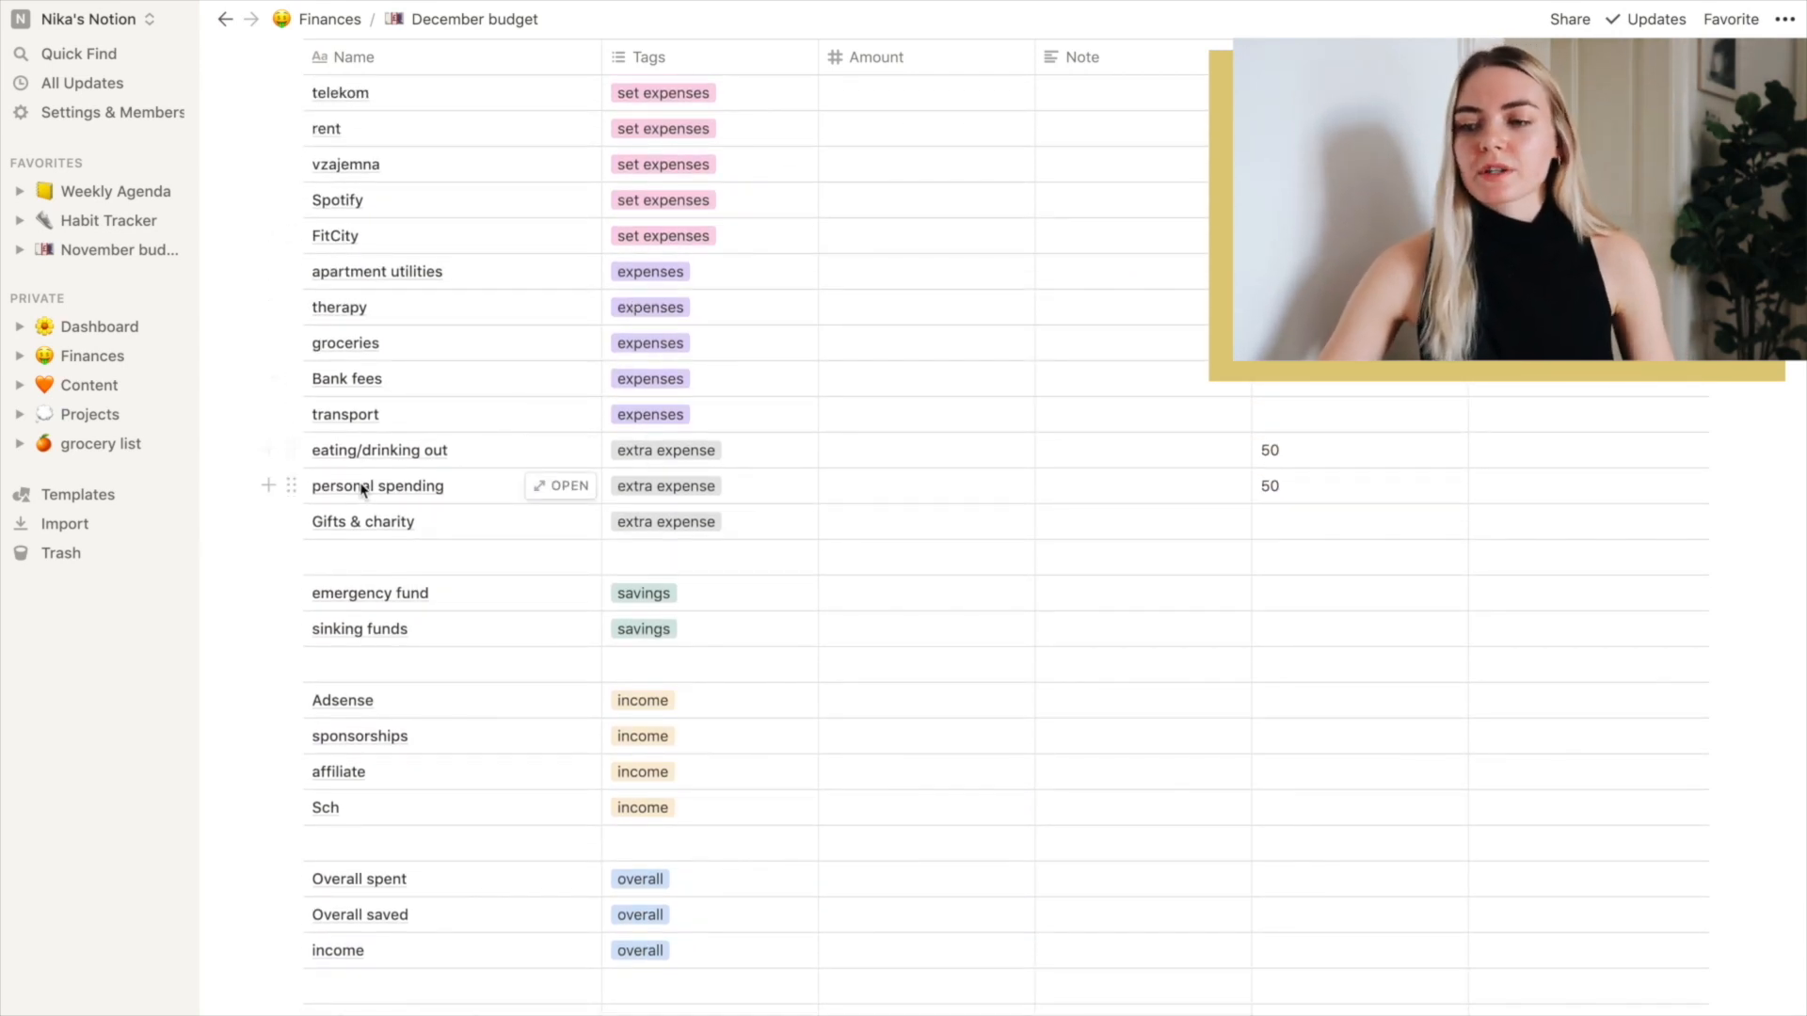
mouse_move(500, 533)
type("200")
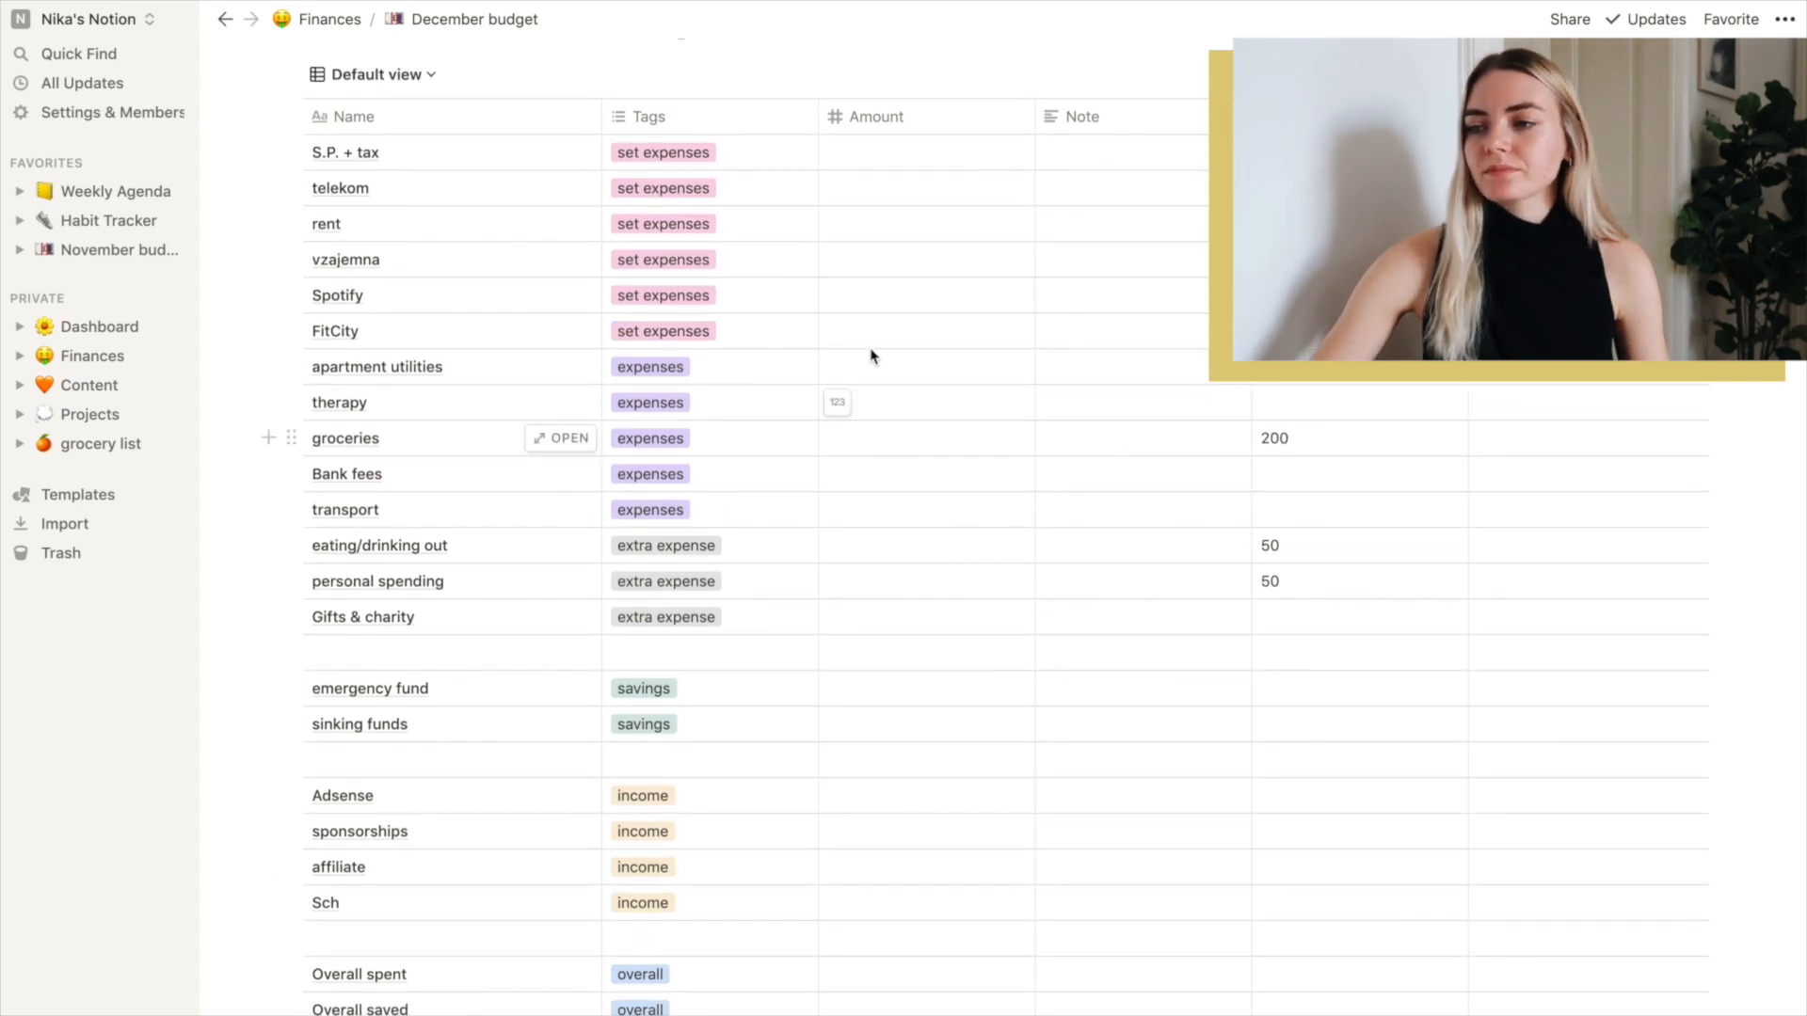
mouse_move(886, 241)
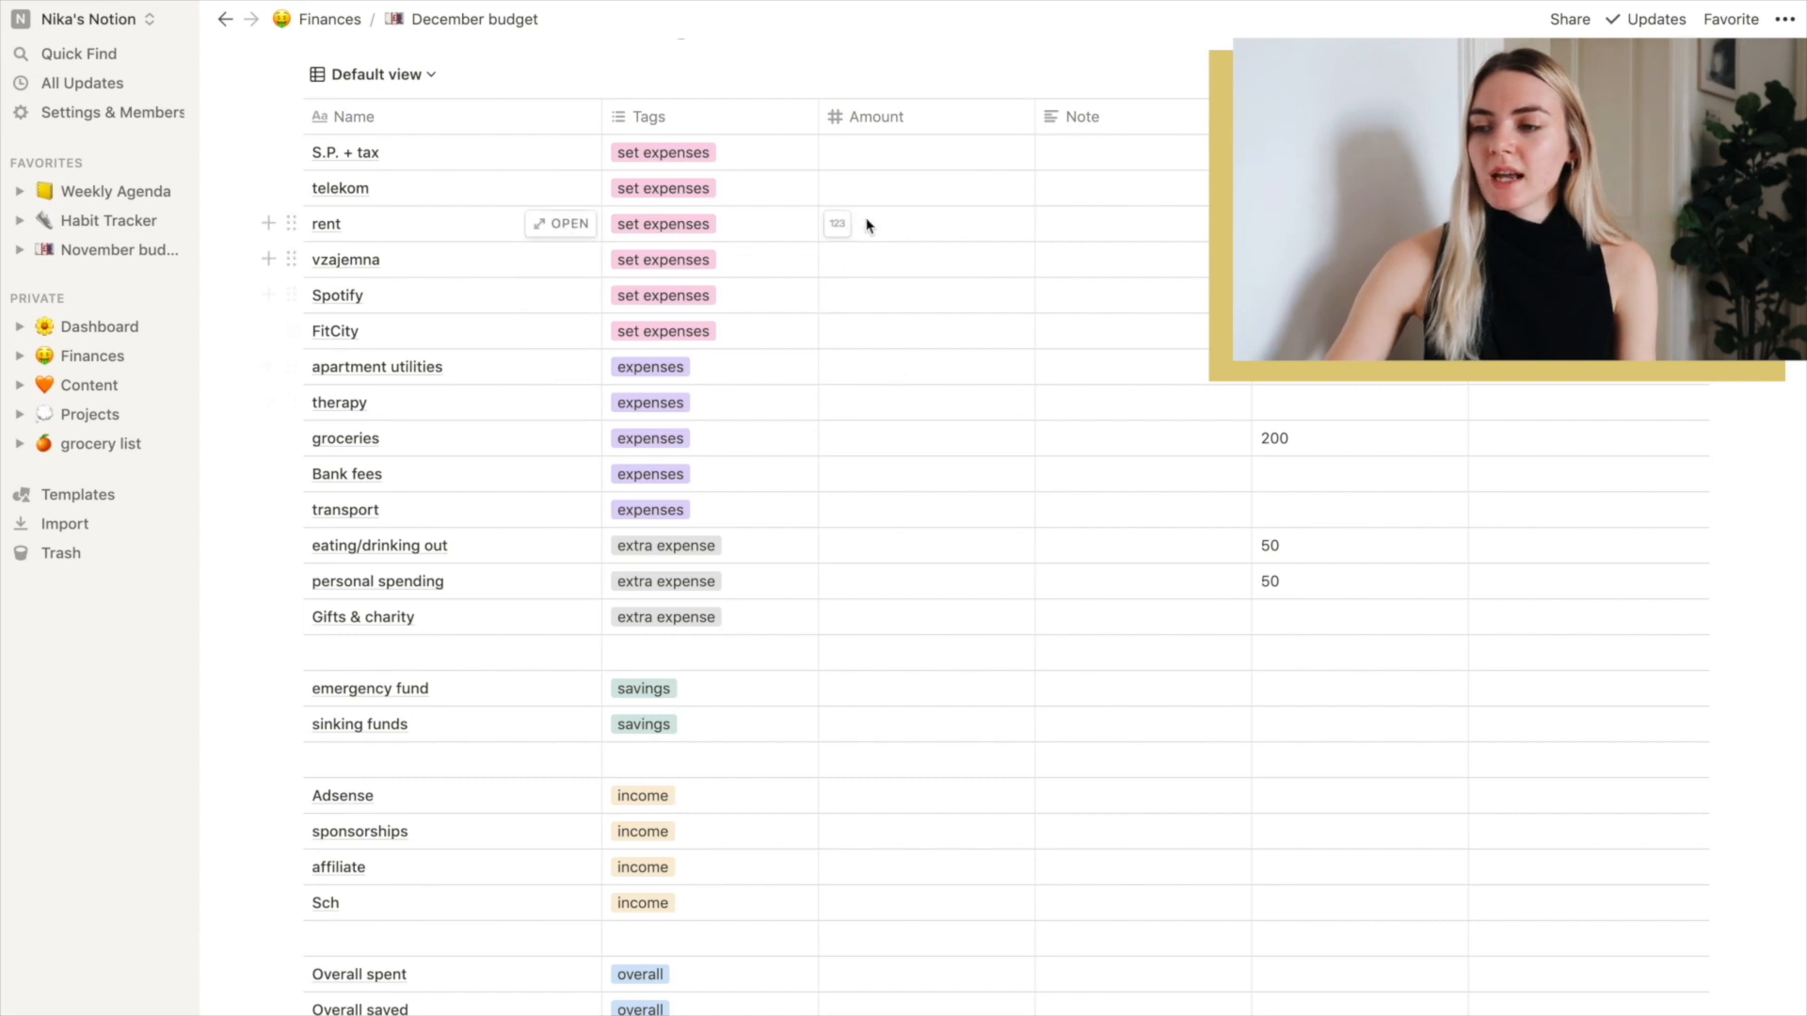
scroll("down", 3)
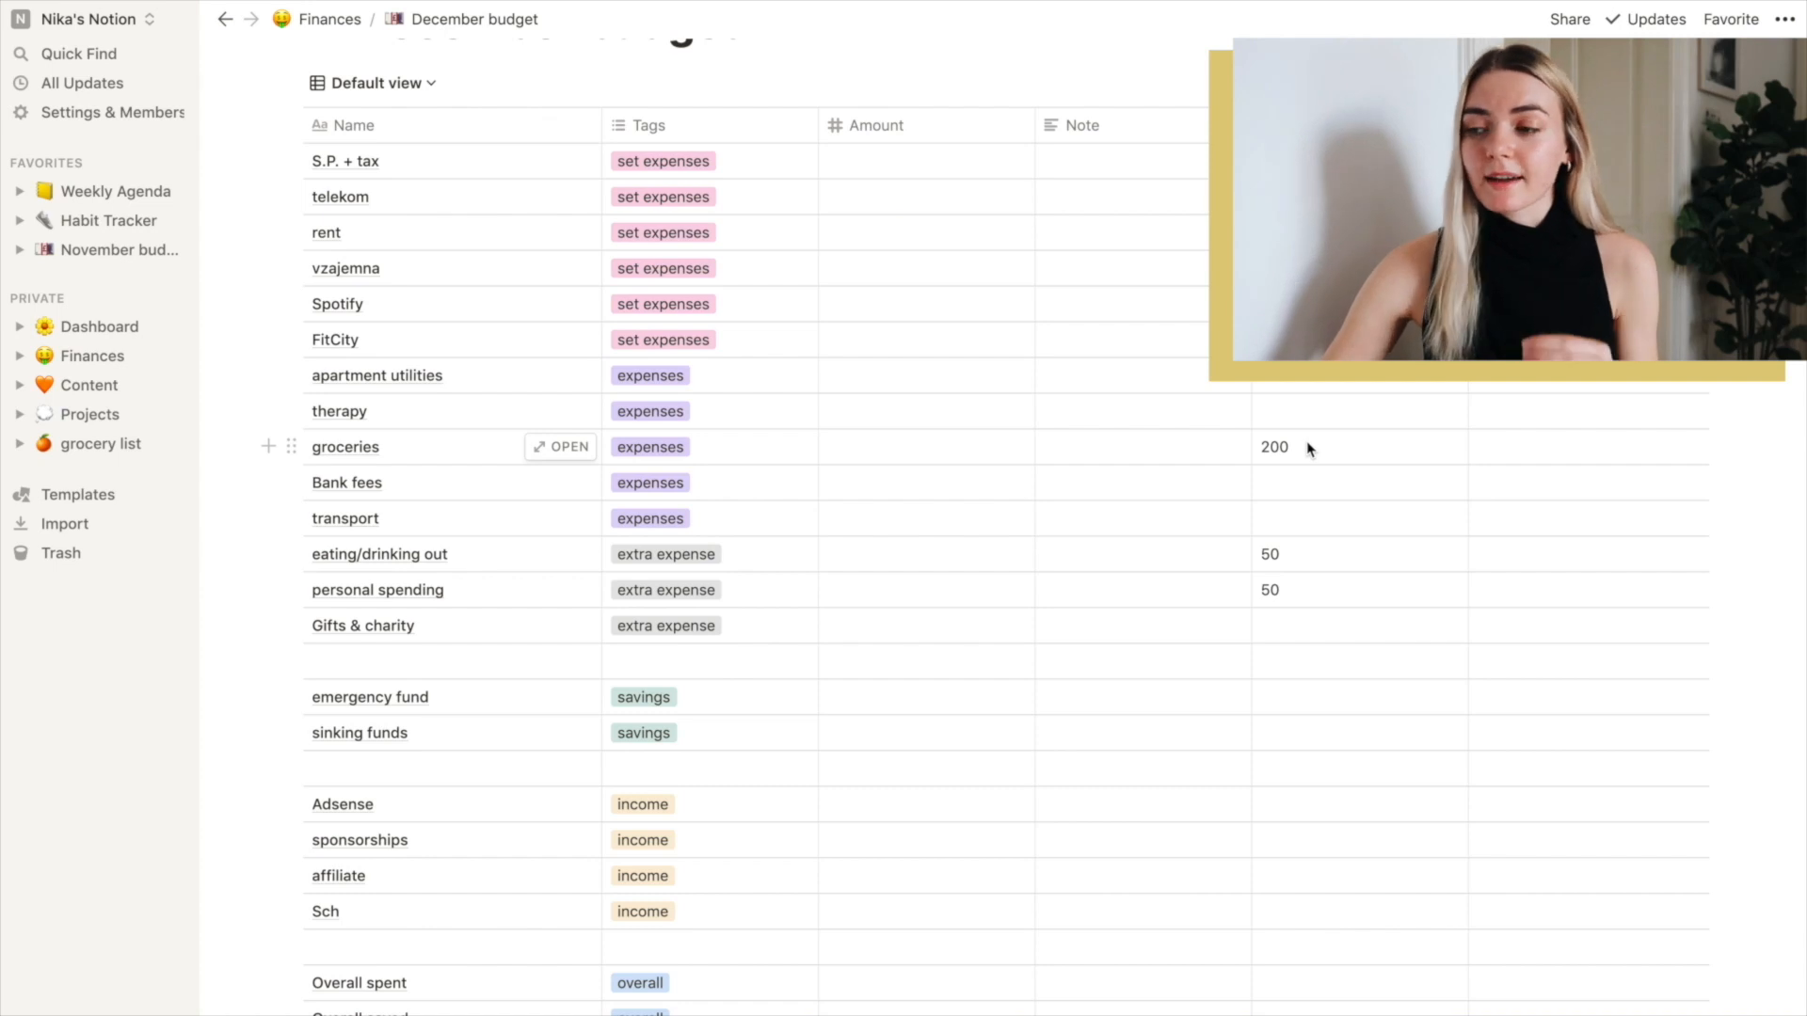
mouse_move(1287, 563)
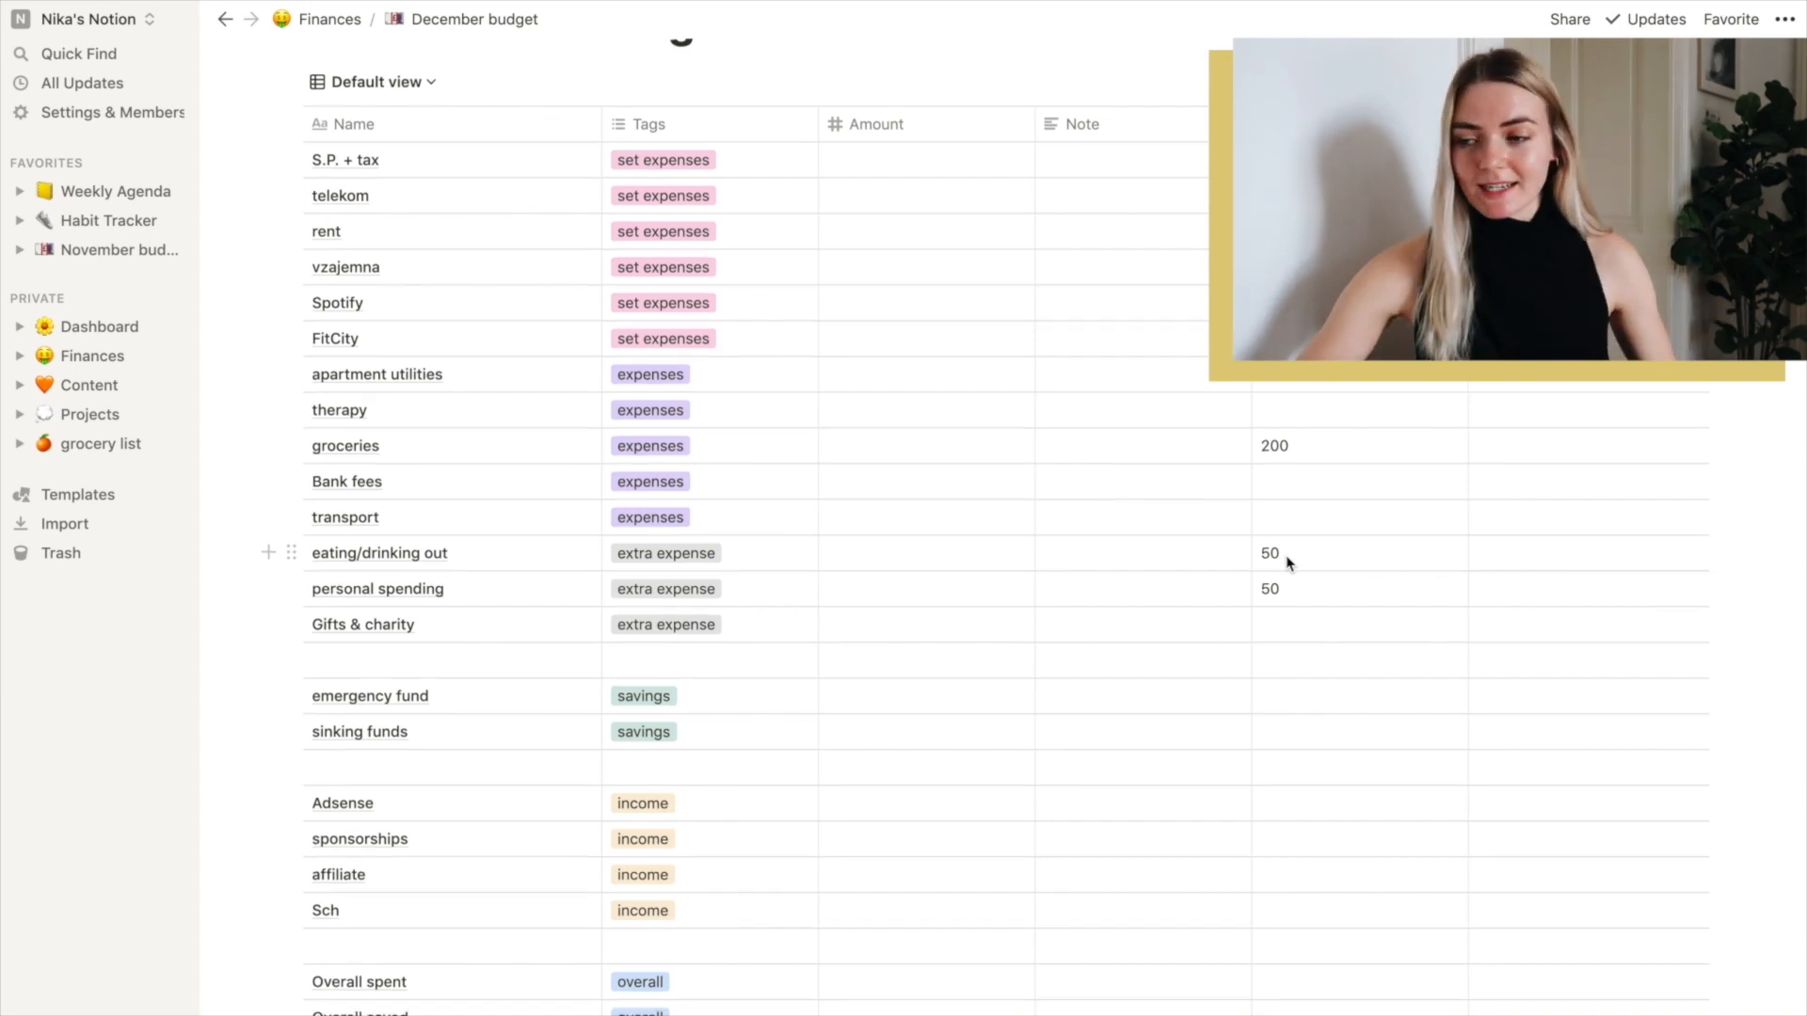
scroll("down", 3)
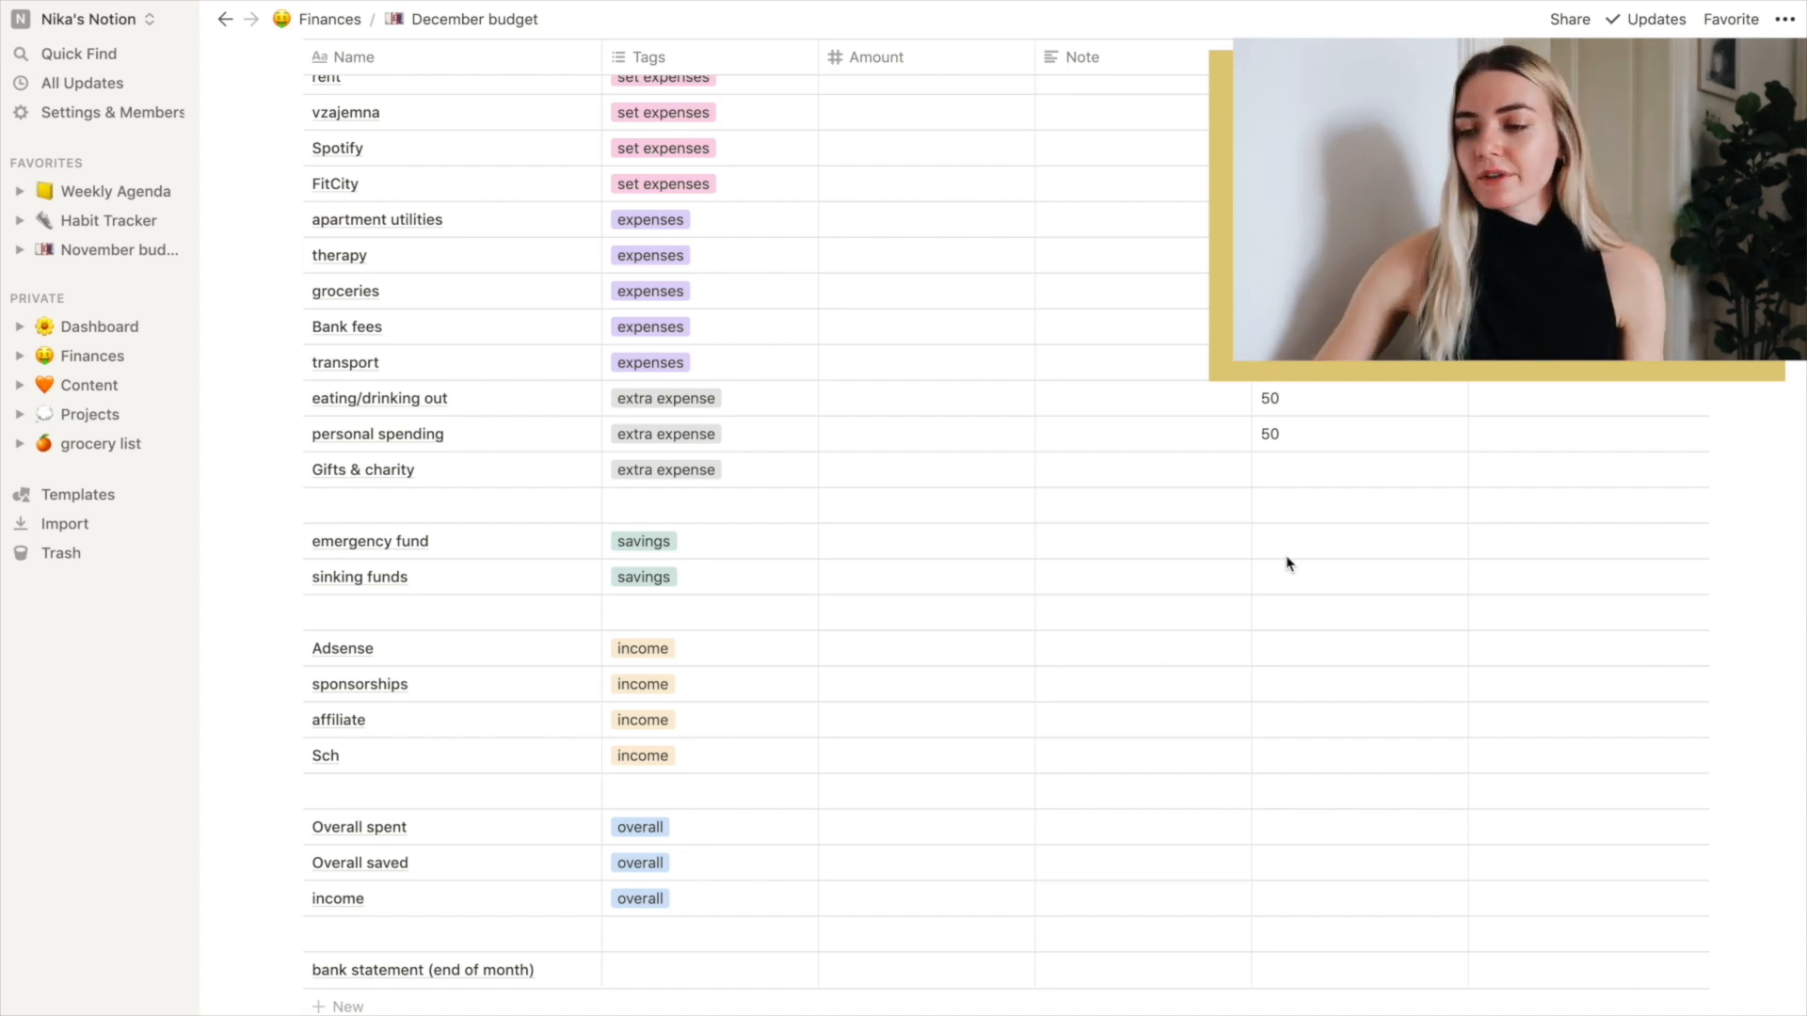
scroll("down", 3)
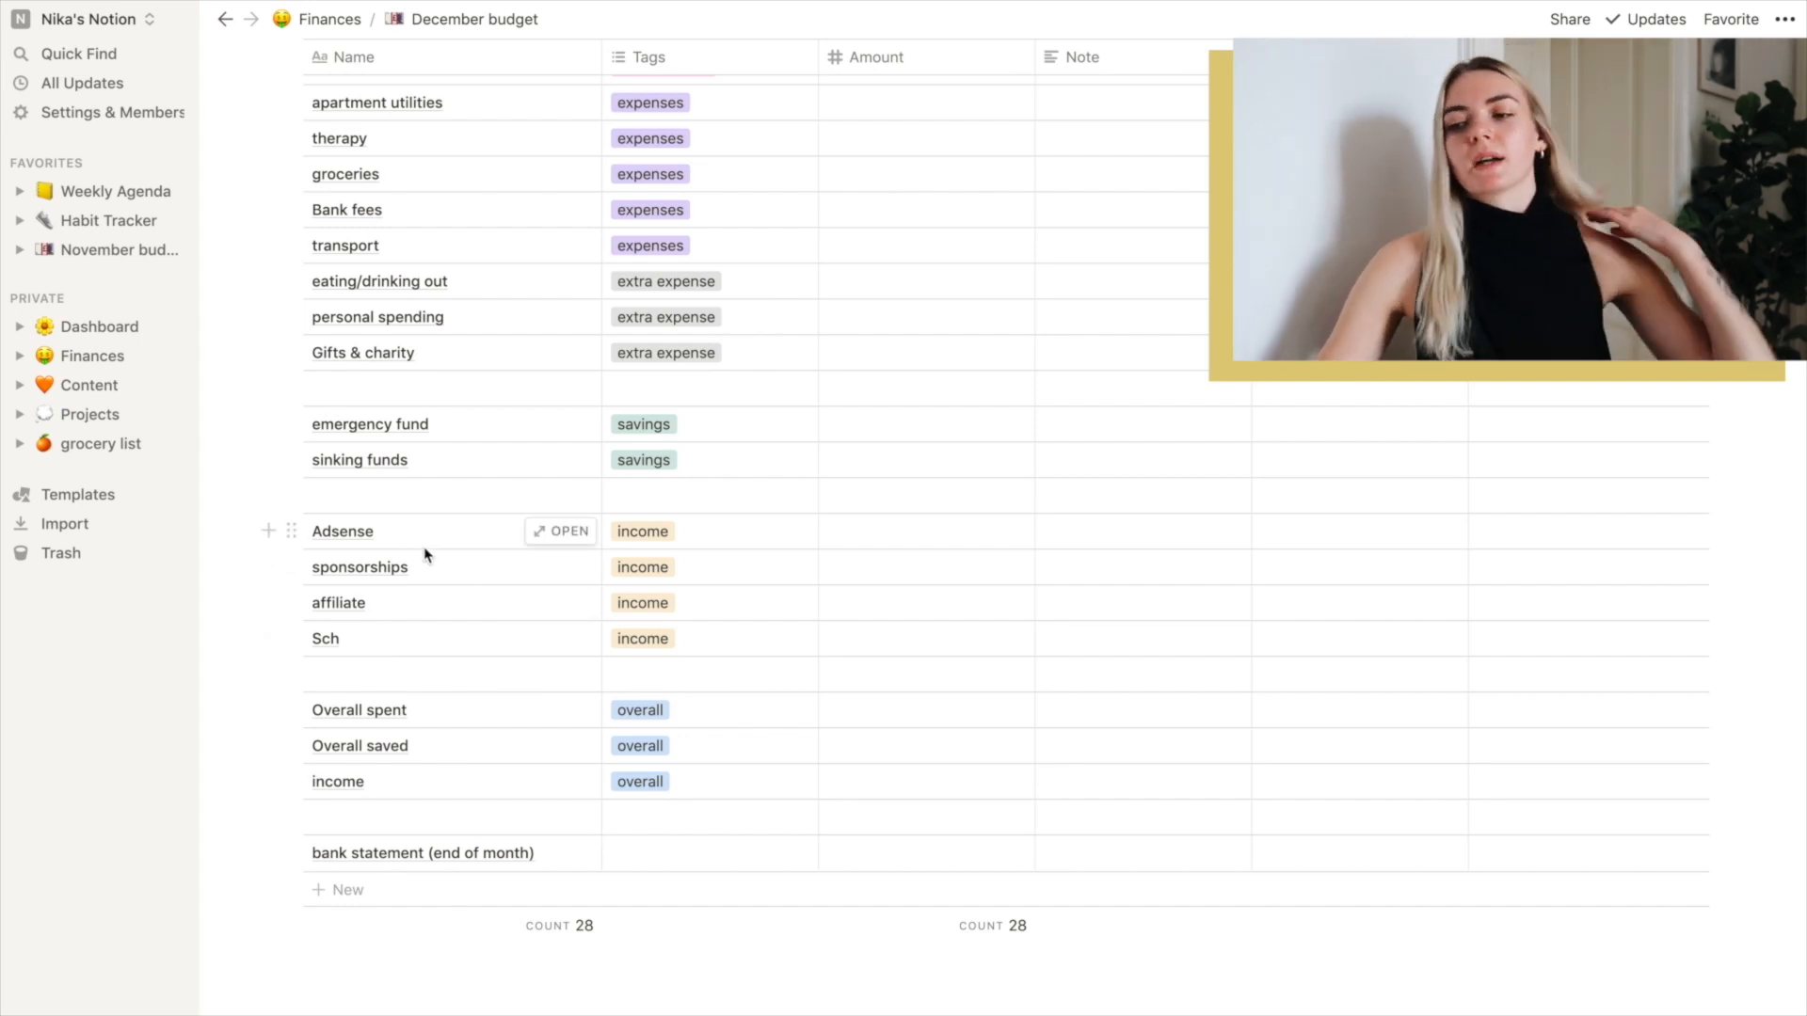
mouse_move(474, 717)
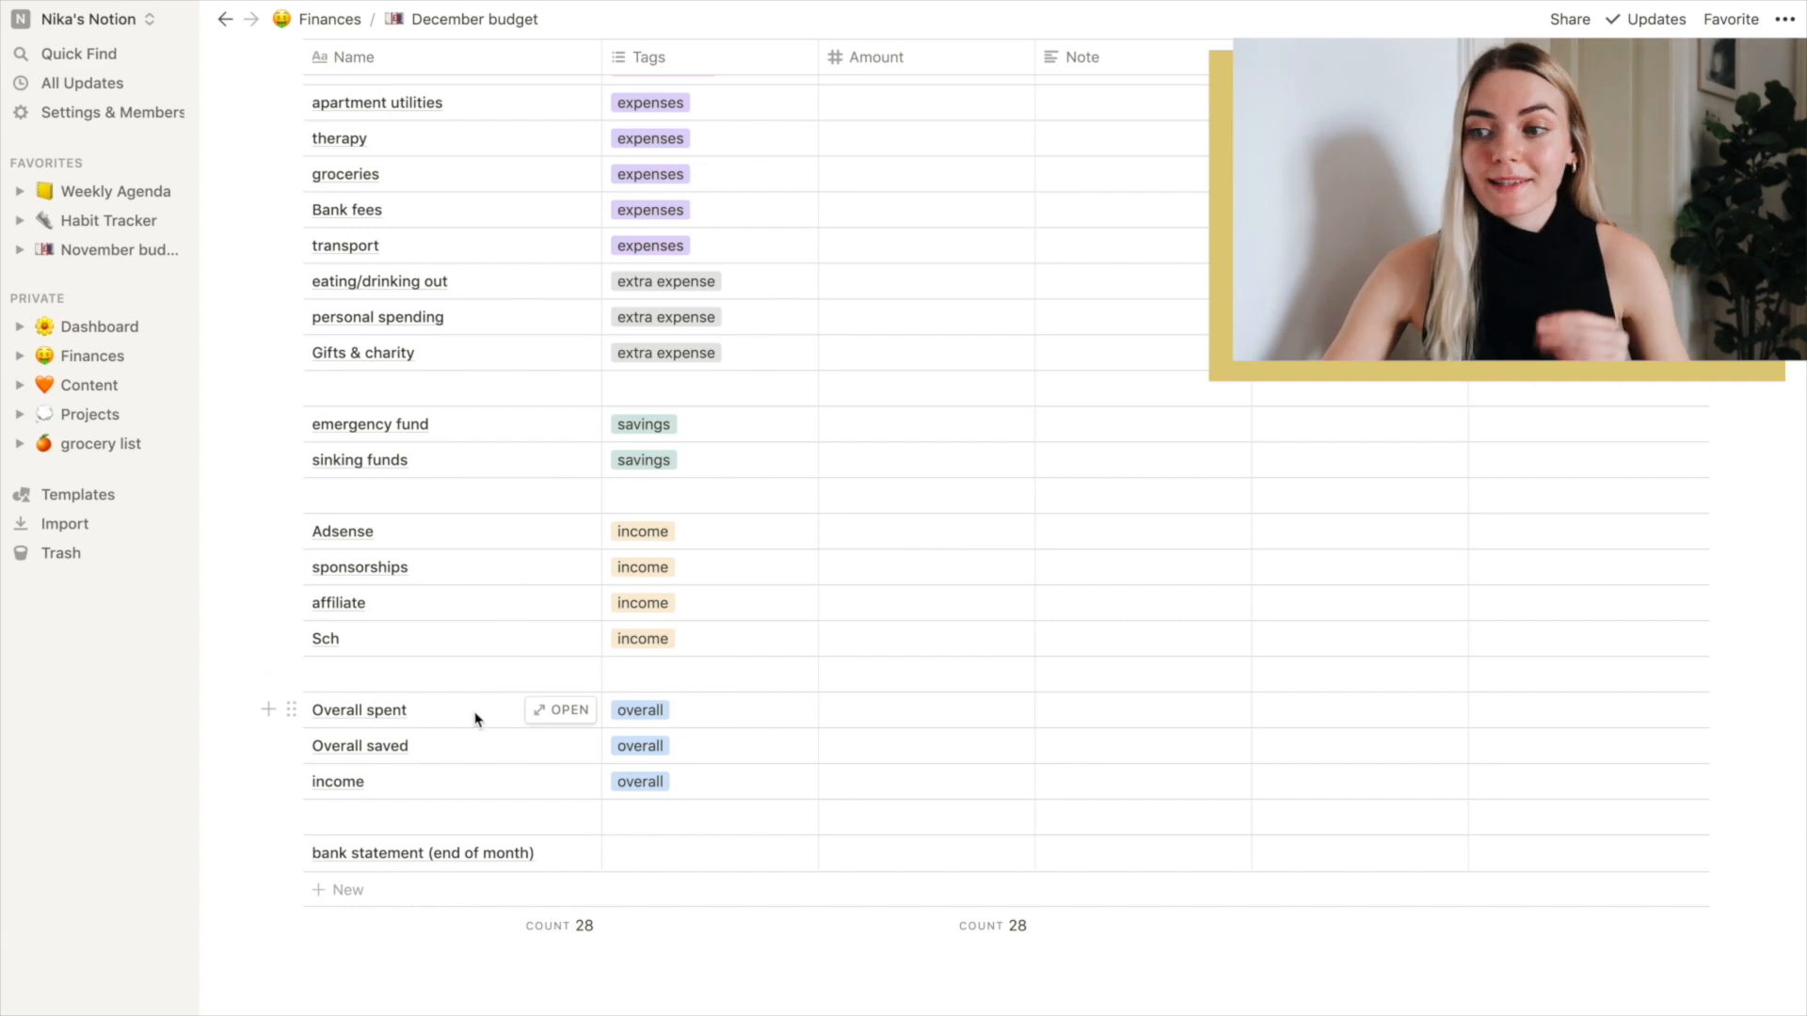
mouse_move(471, 745)
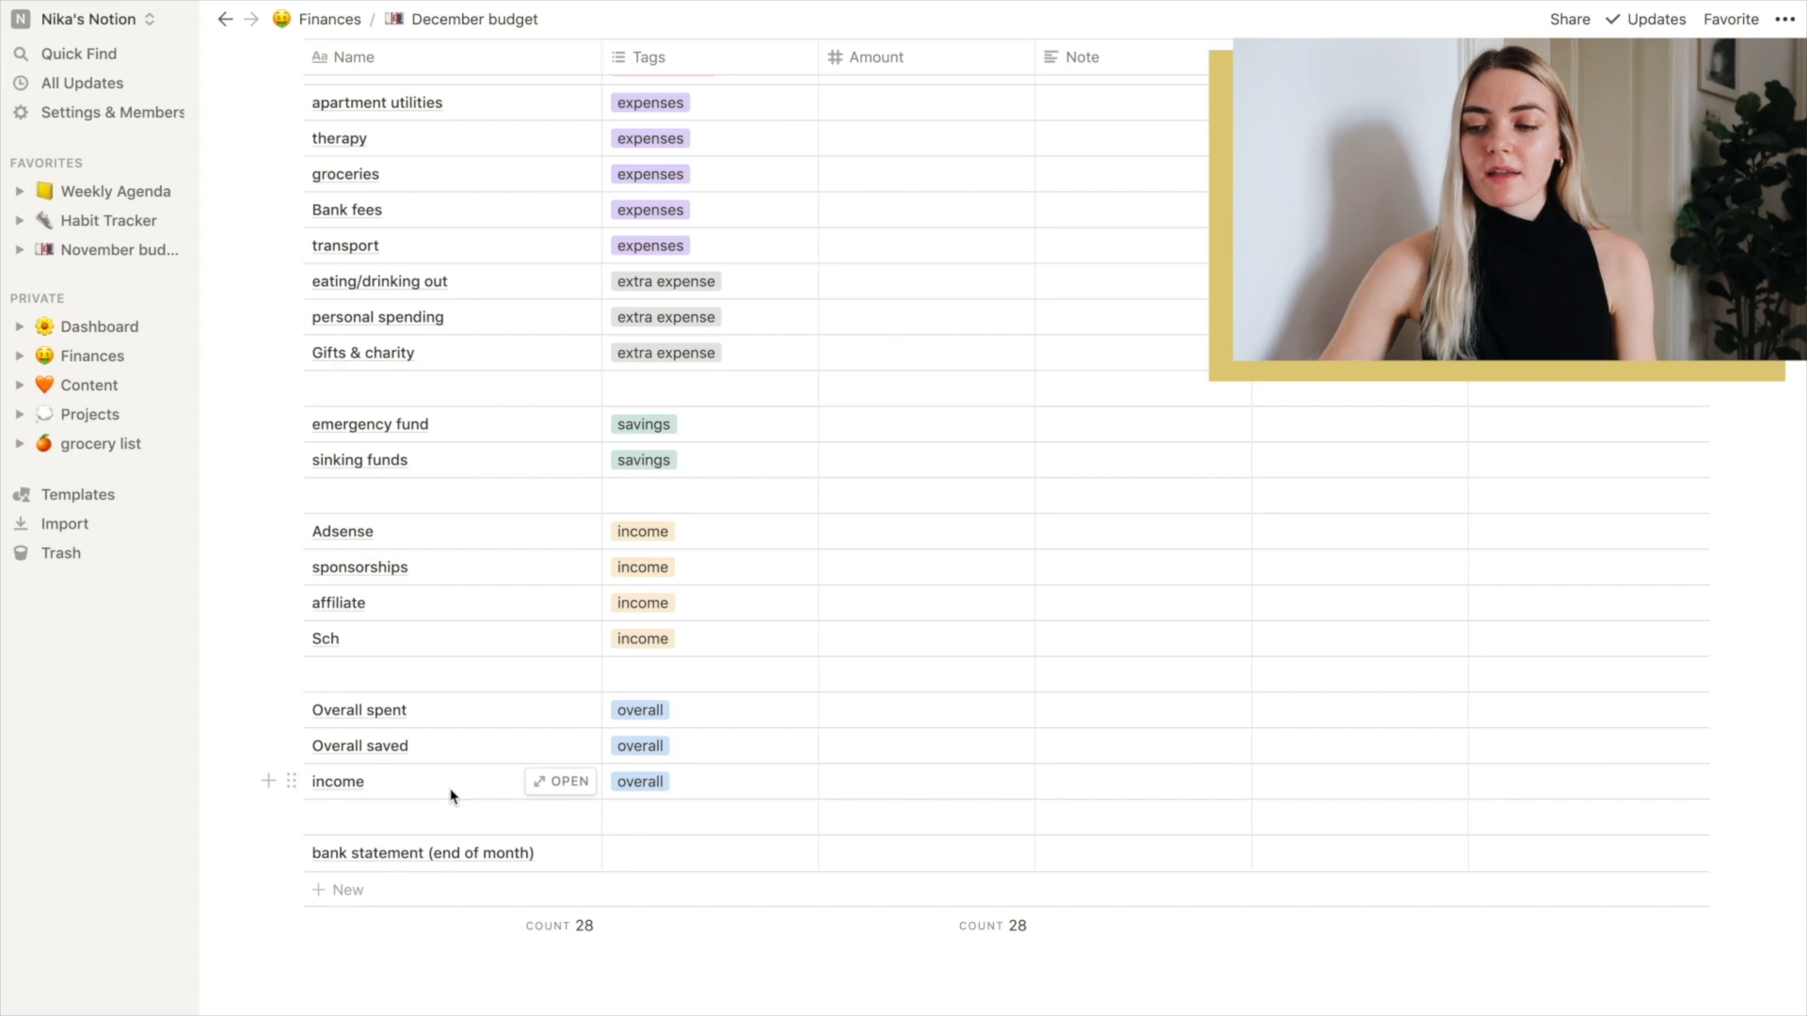
mouse_move(745, 871)
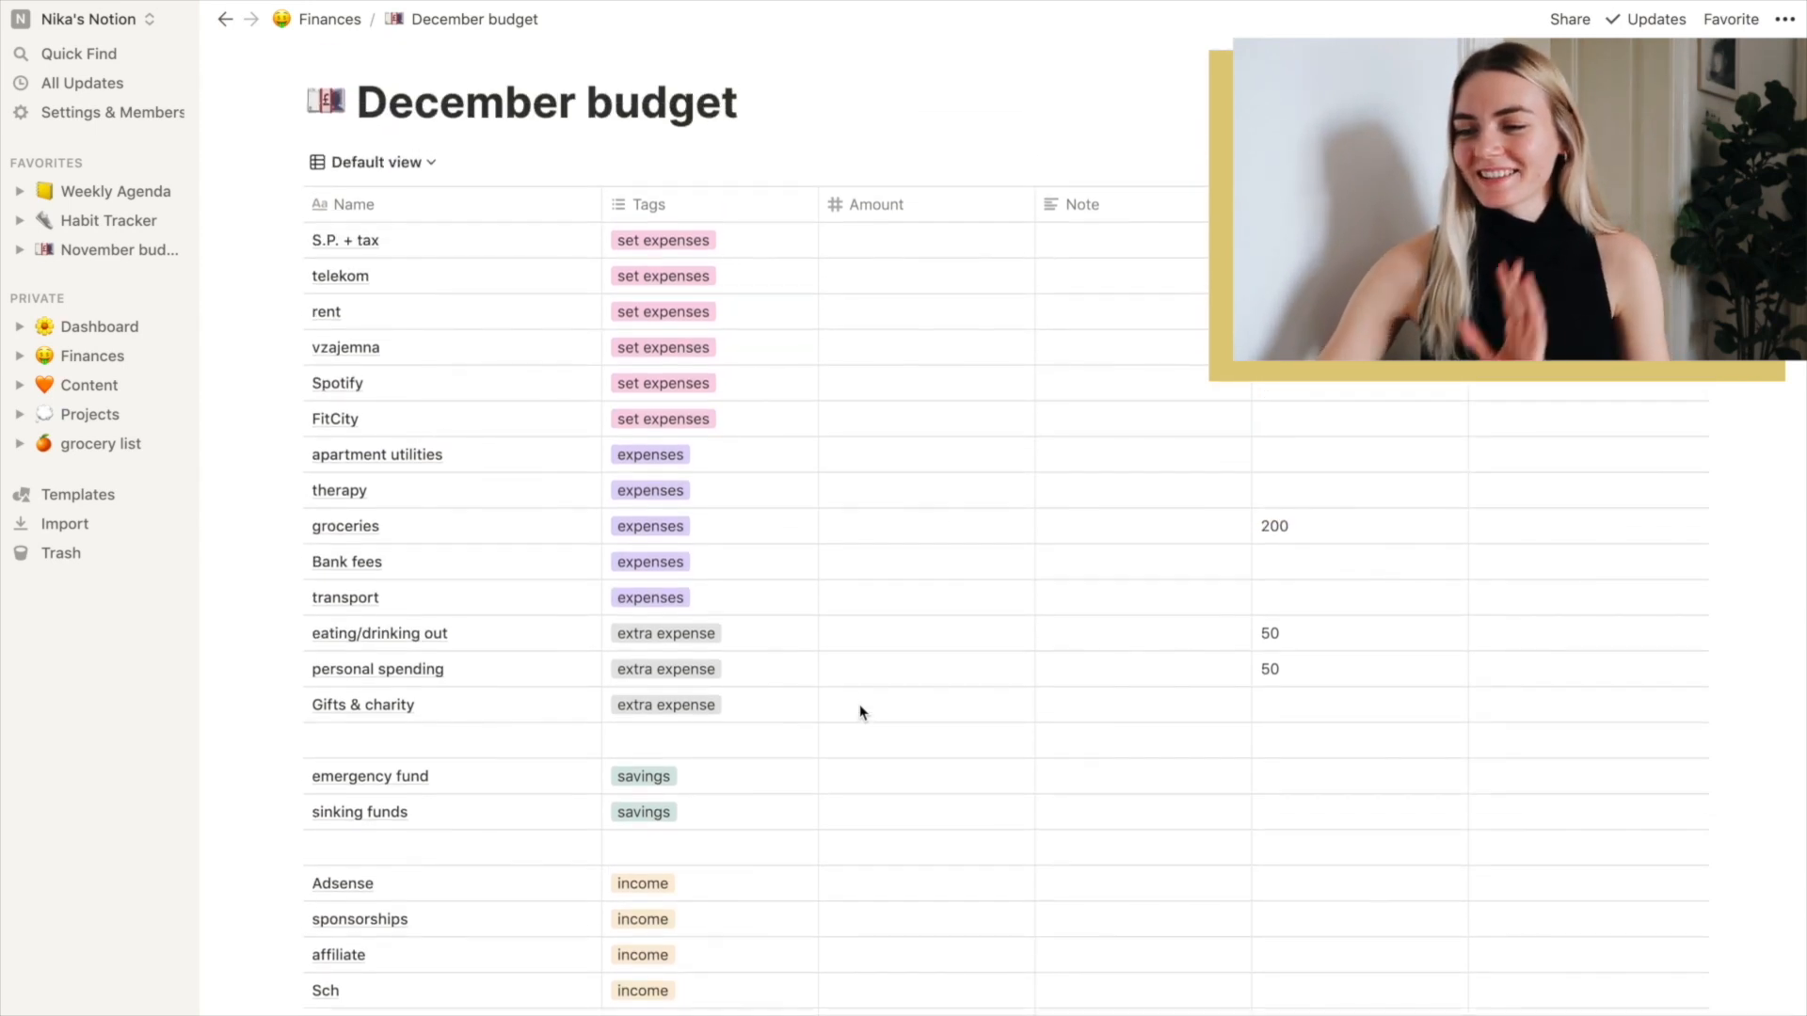
scroll("down", 3)
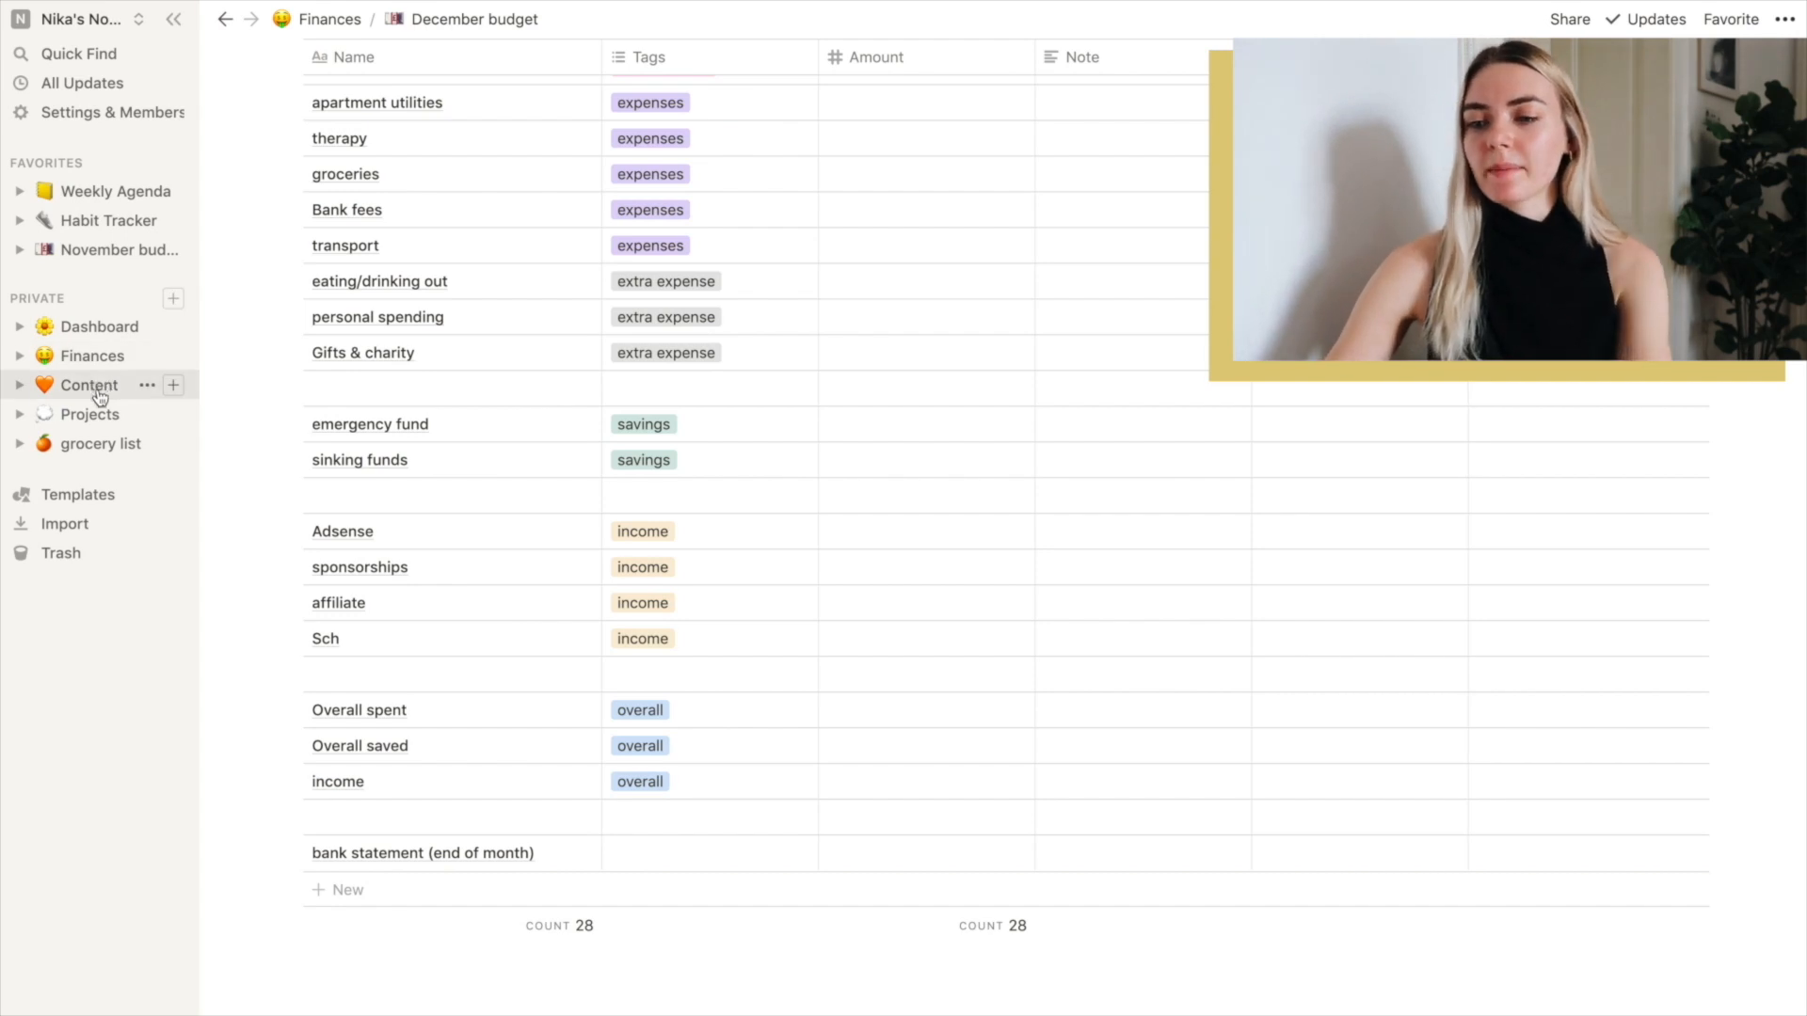
Go into Content and open the Video ideas page of vlog and personal video checklists
left_click(89, 384)
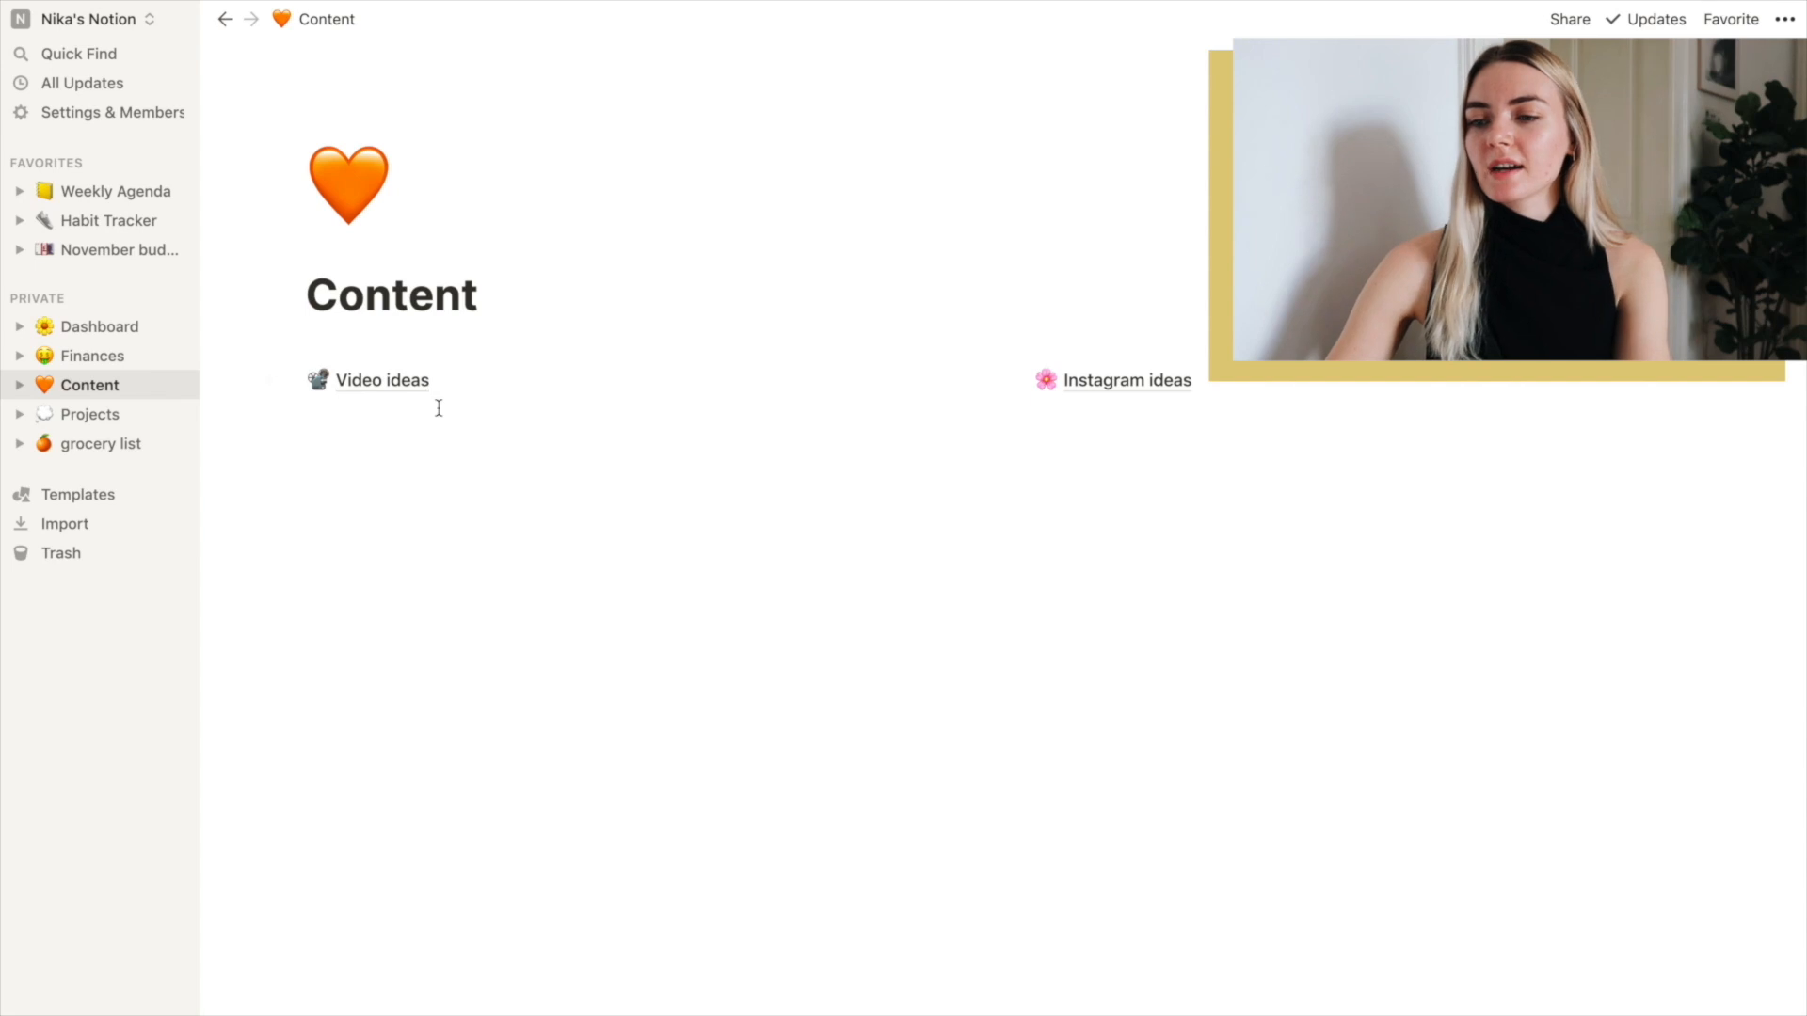
left_click(382, 380)
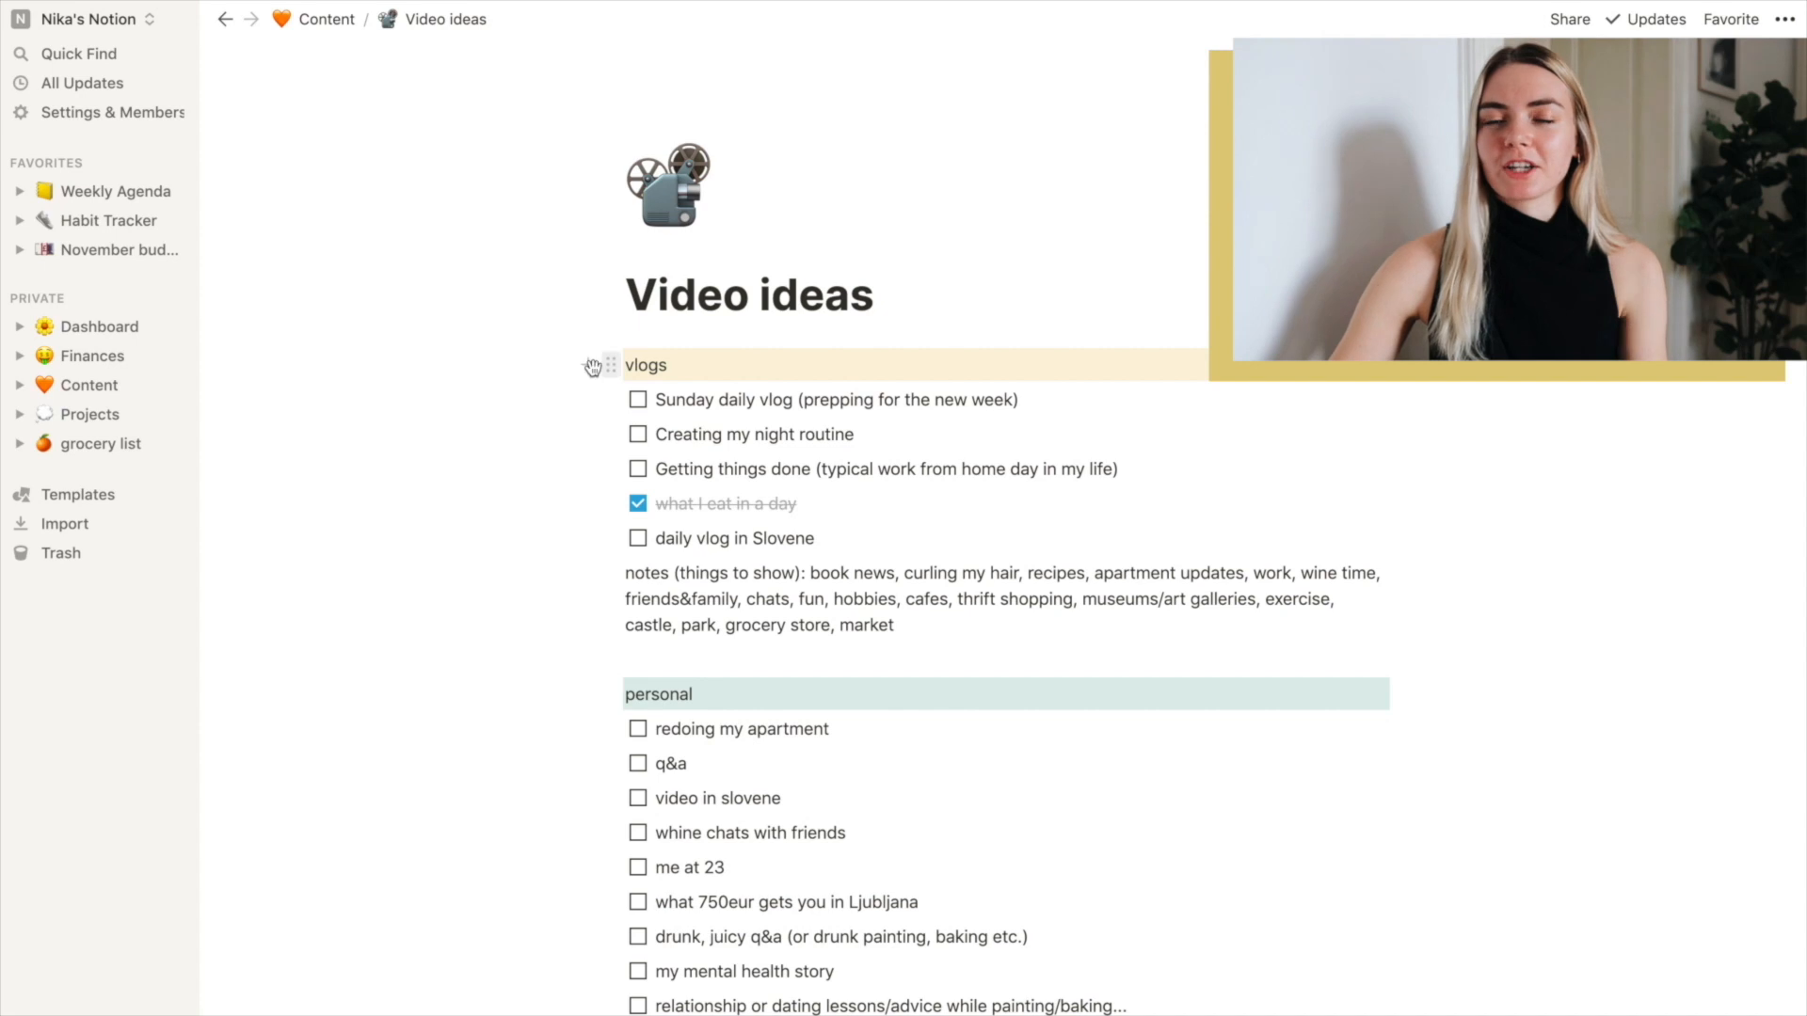
mouse_move(607, 365)
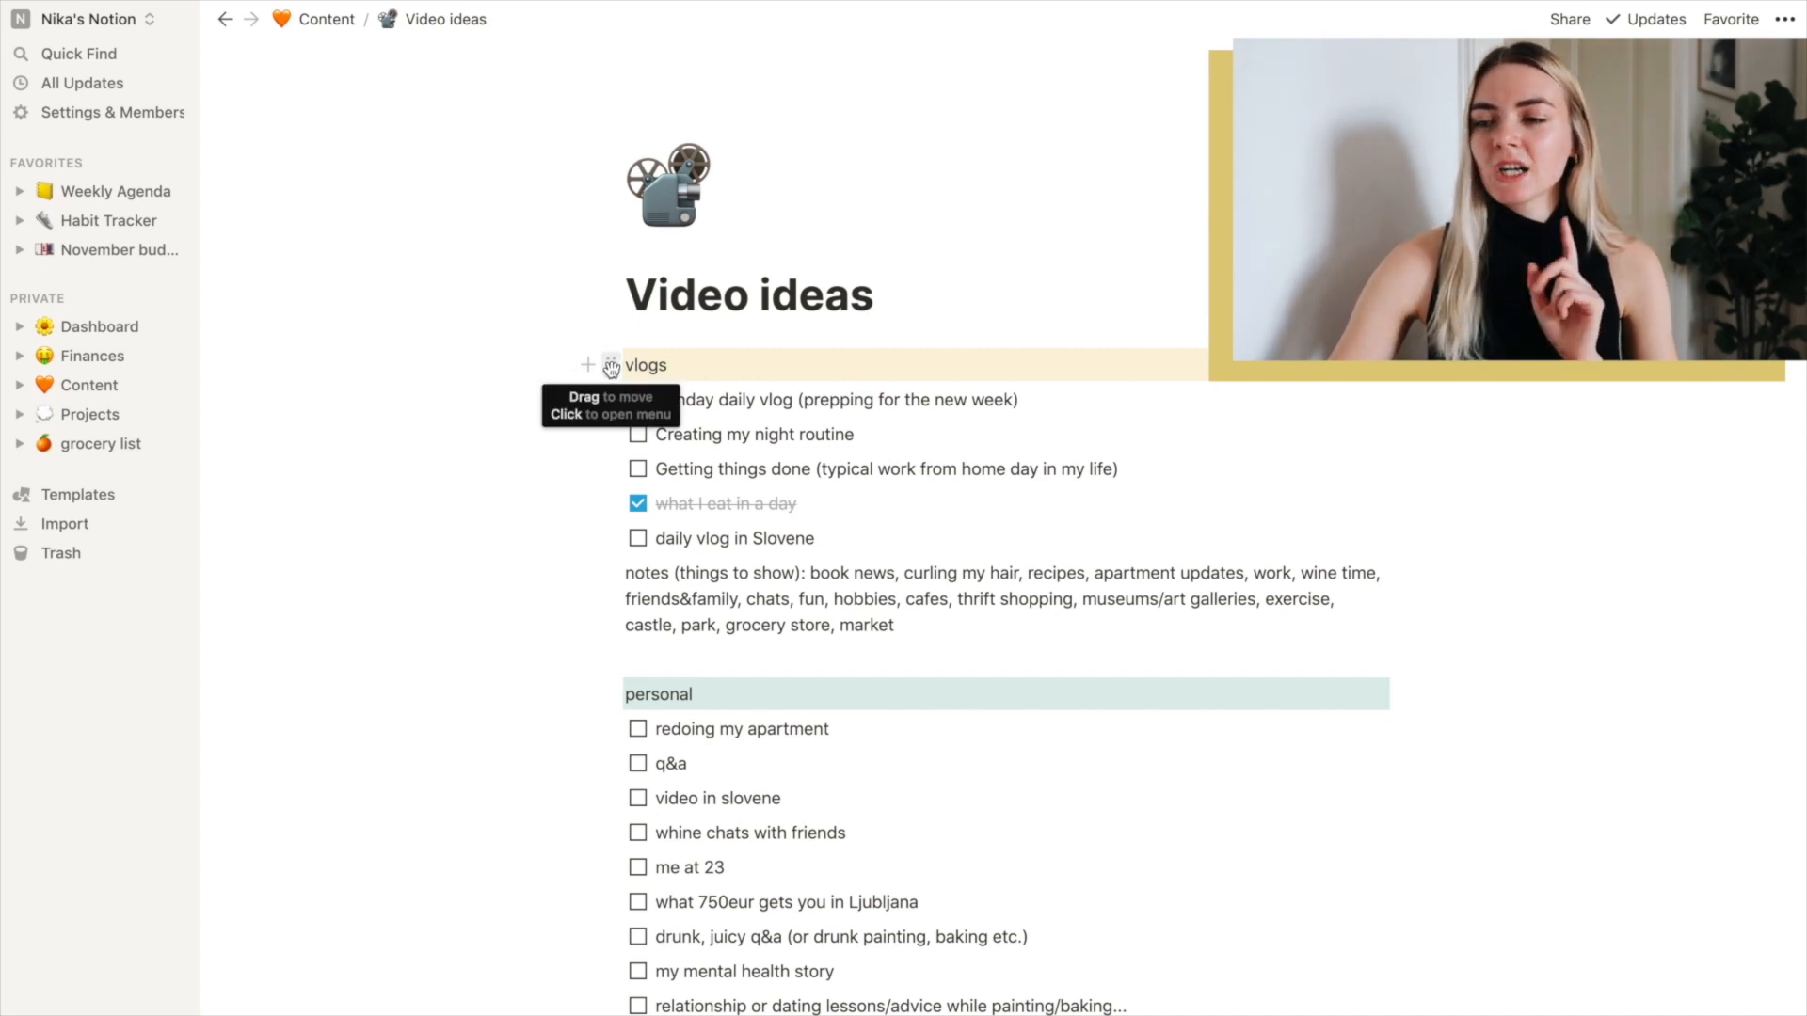
left_click(610, 367)
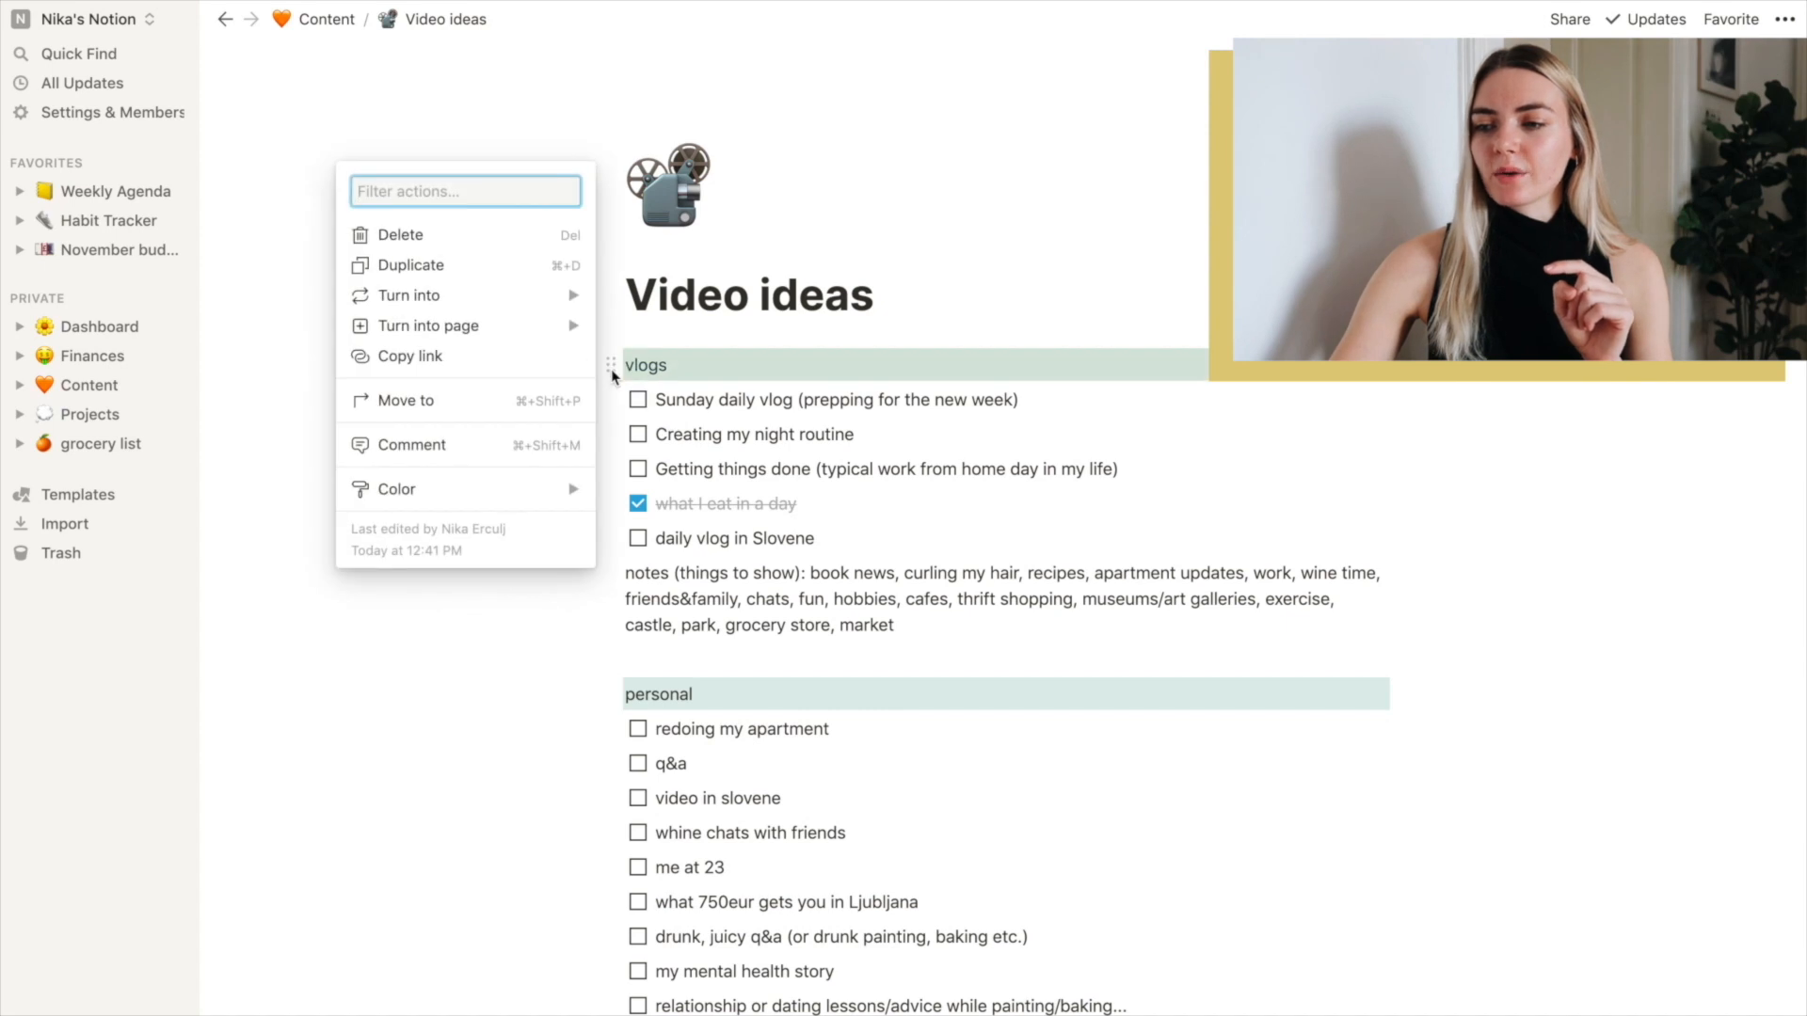
left_click(397, 489)
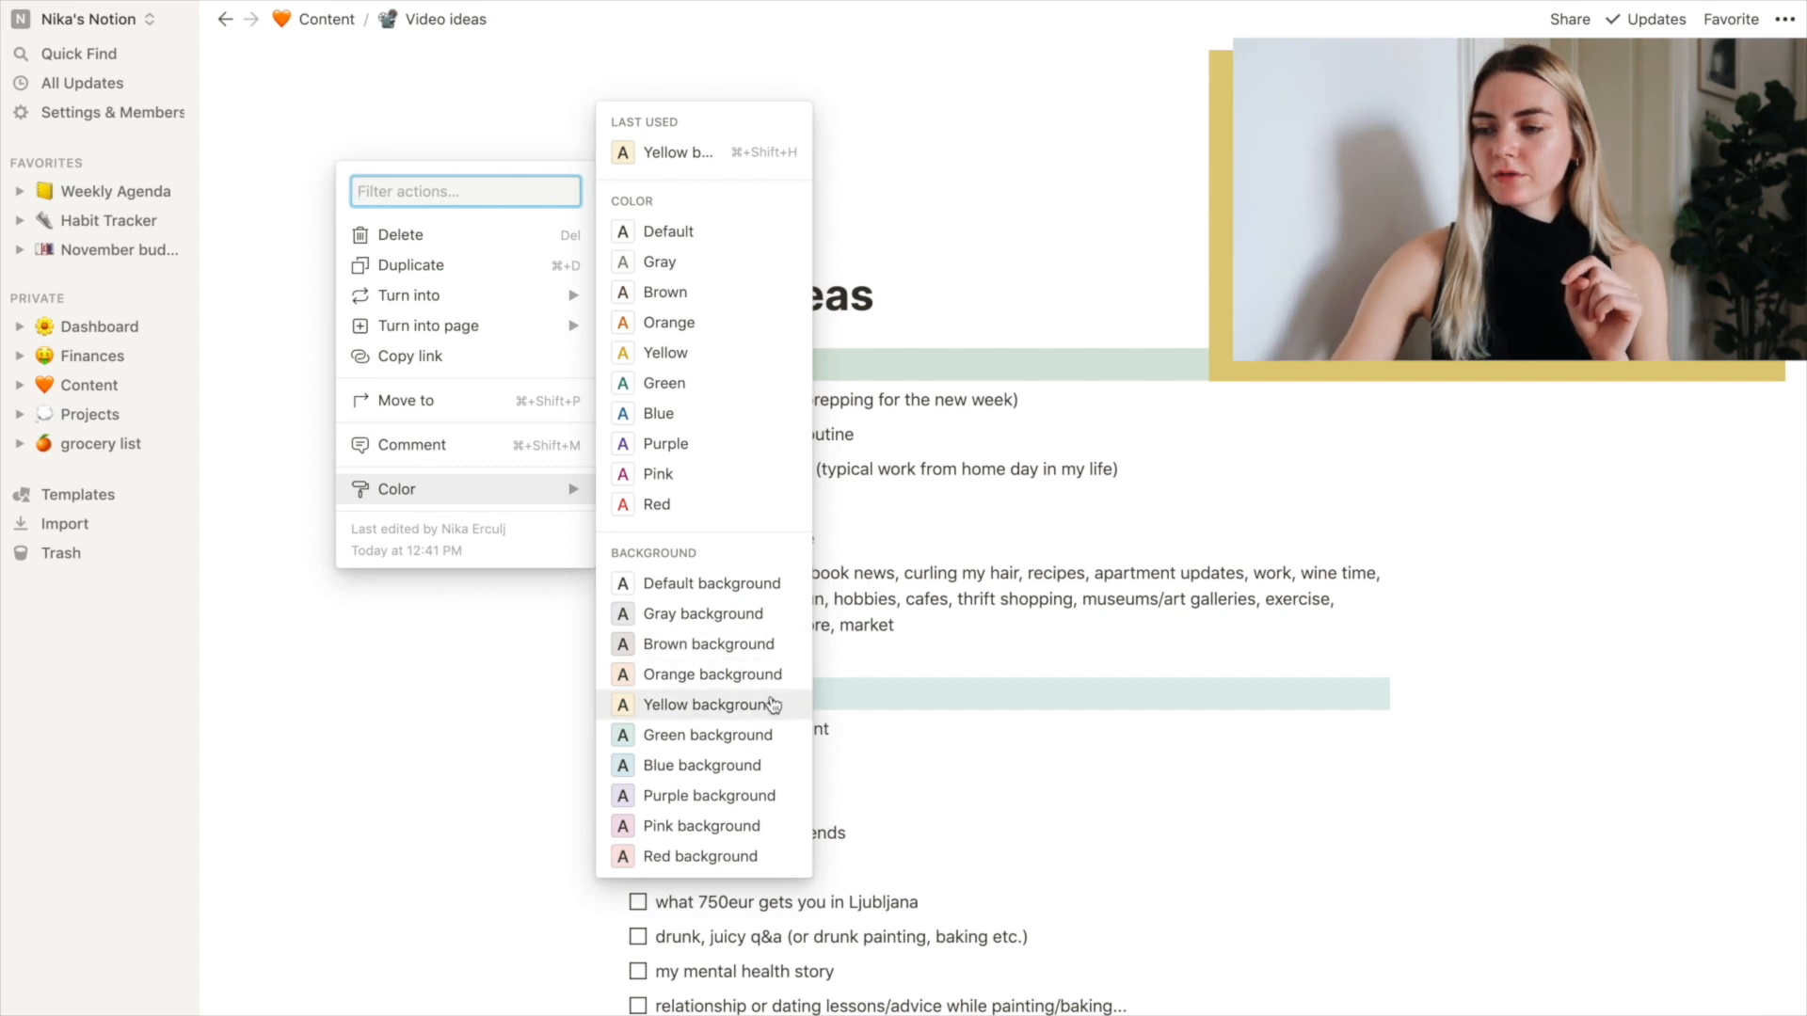
left_click(709, 703)
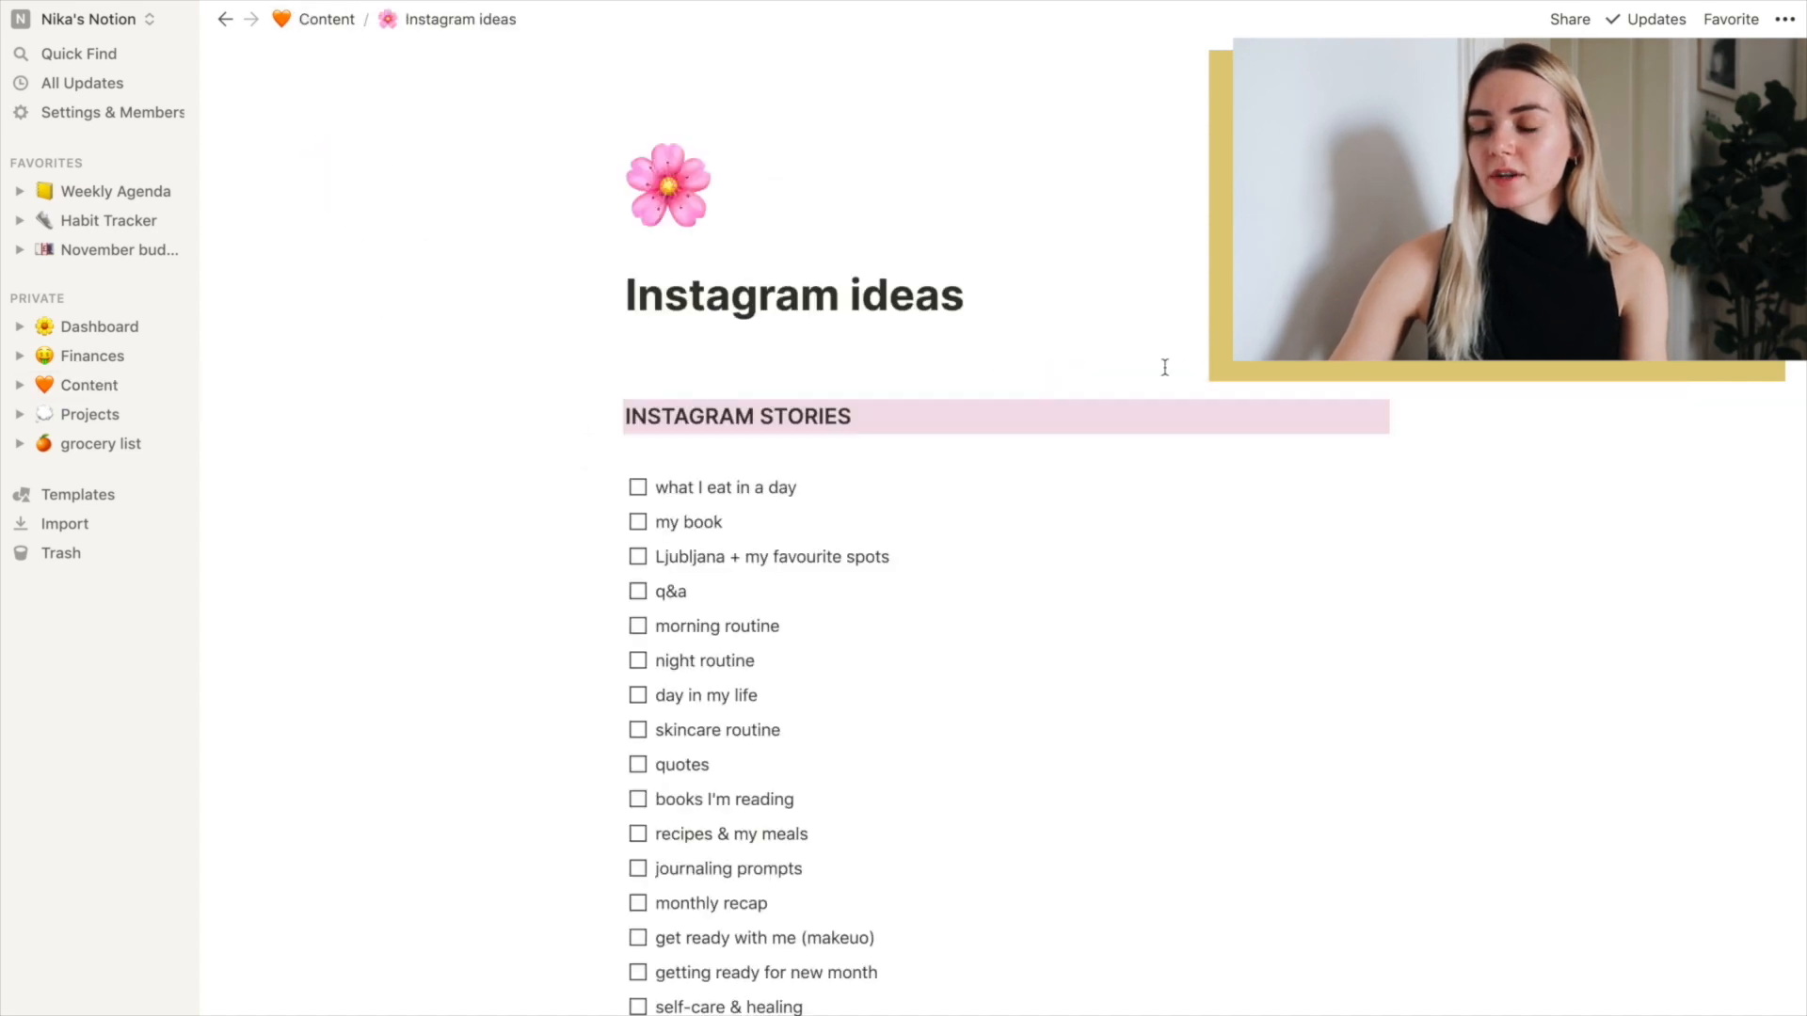
mouse_move(963, 688)
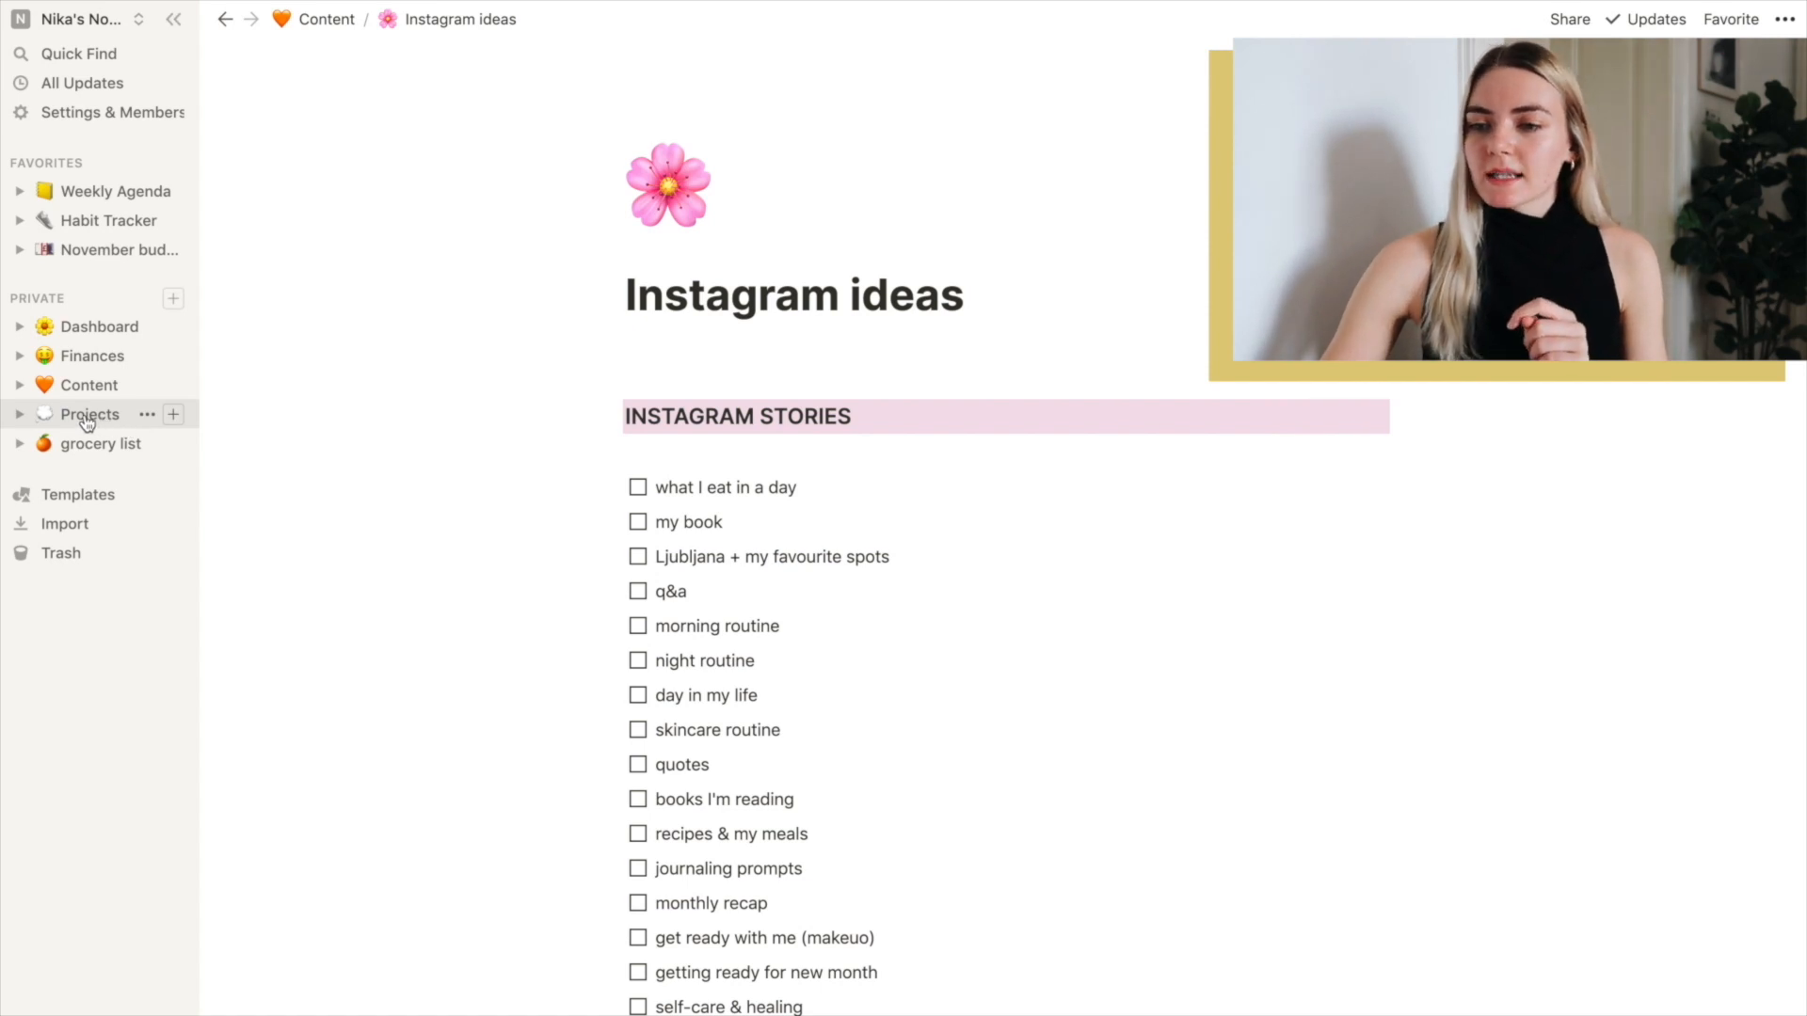
Open the Projects page listing Book, Program 2021 and Say Hey Happiness
left_click(89, 414)
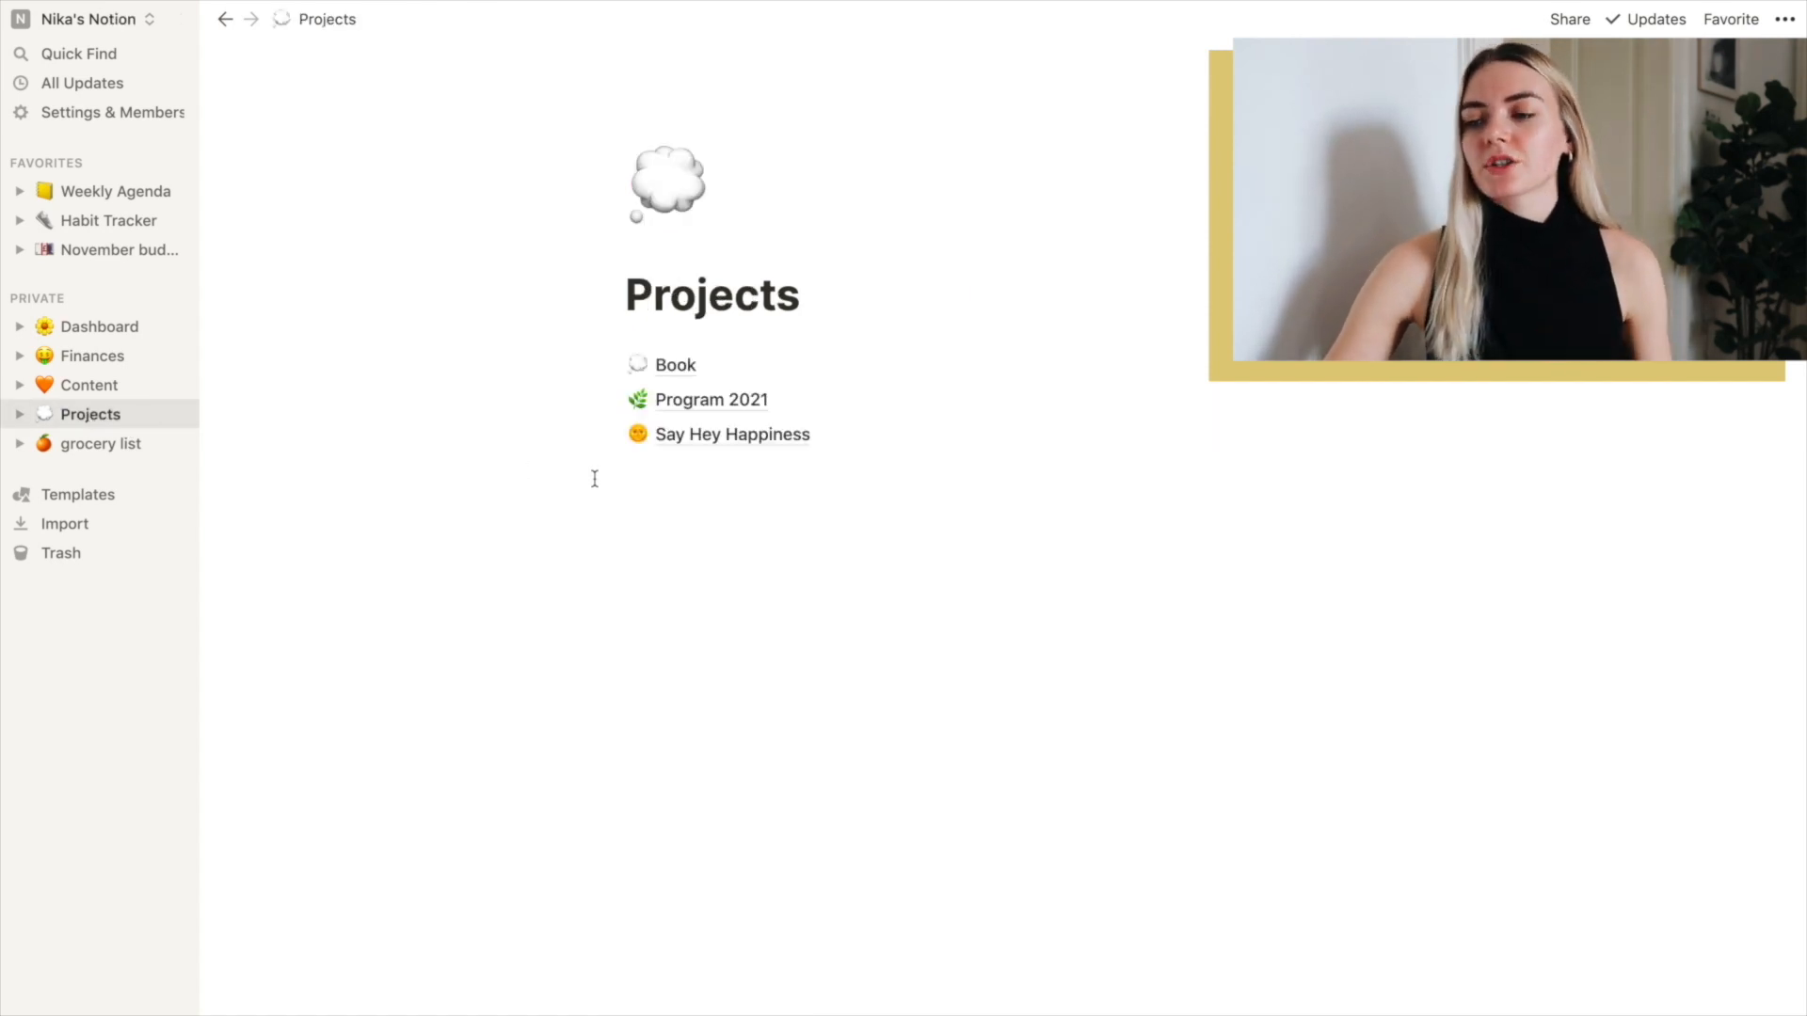
mouse_move(690, 365)
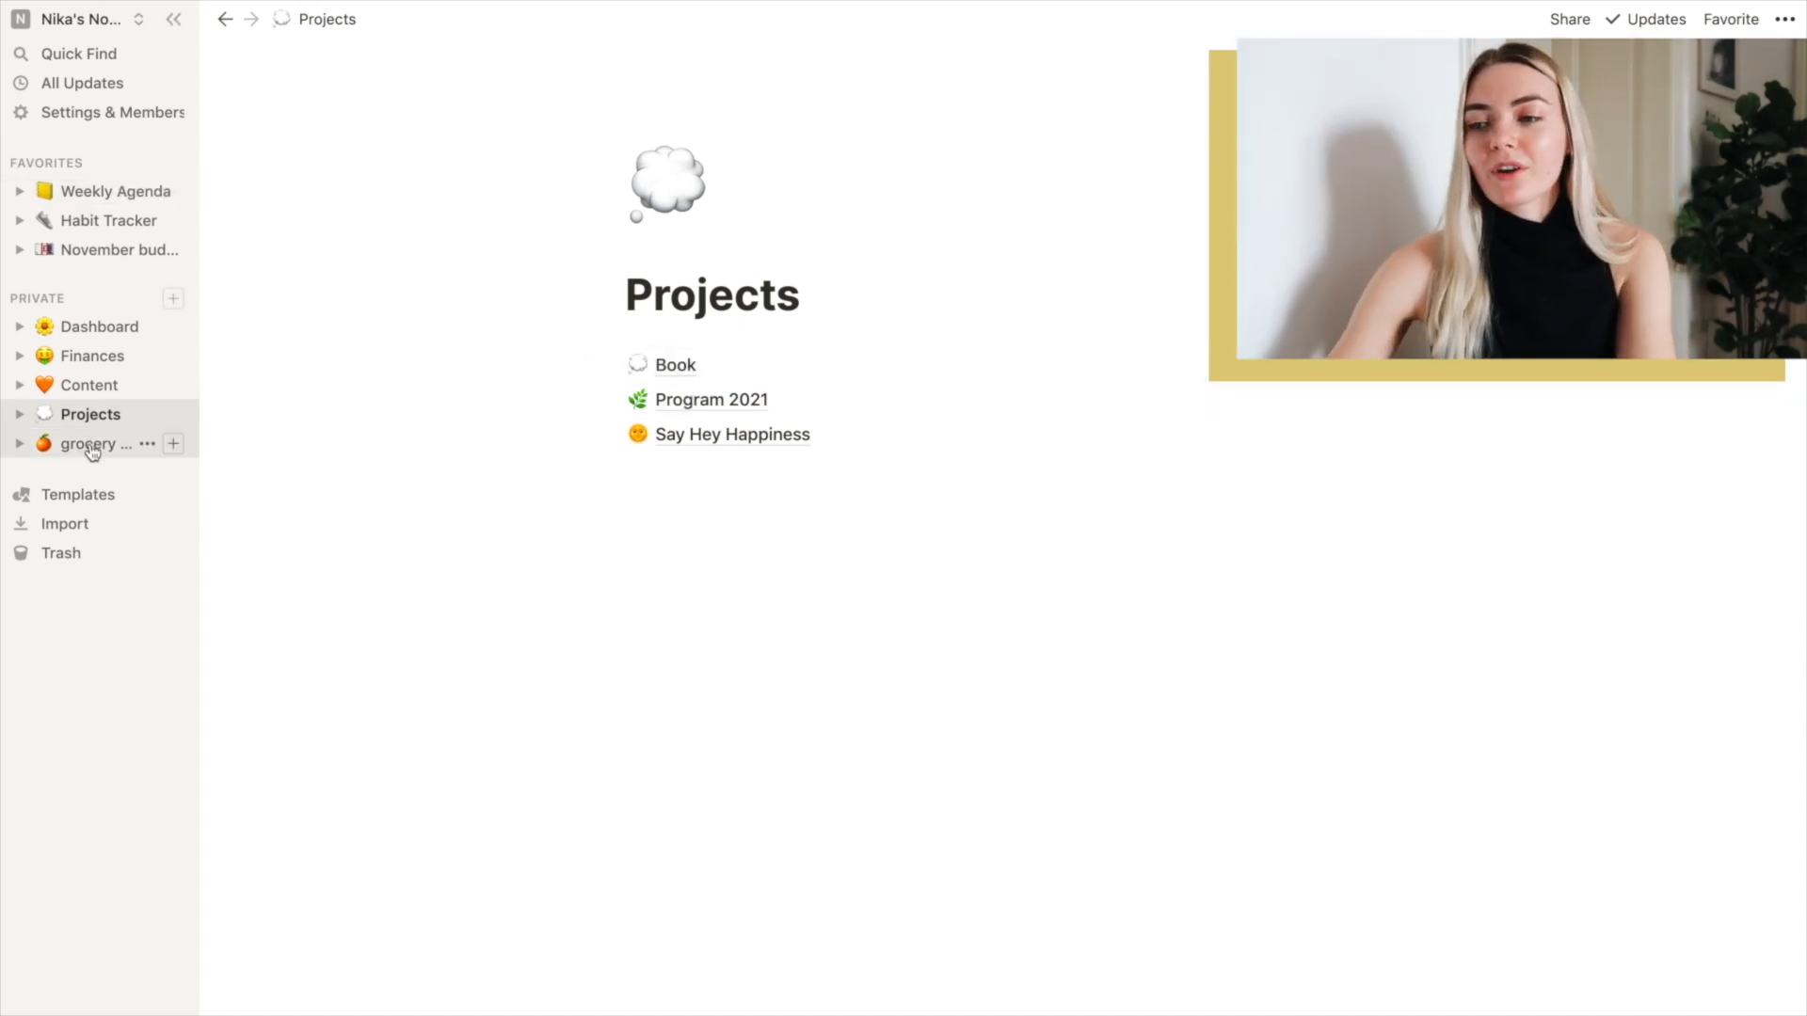
Go to the grocery list page from the sidebar
left_click(102, 444)
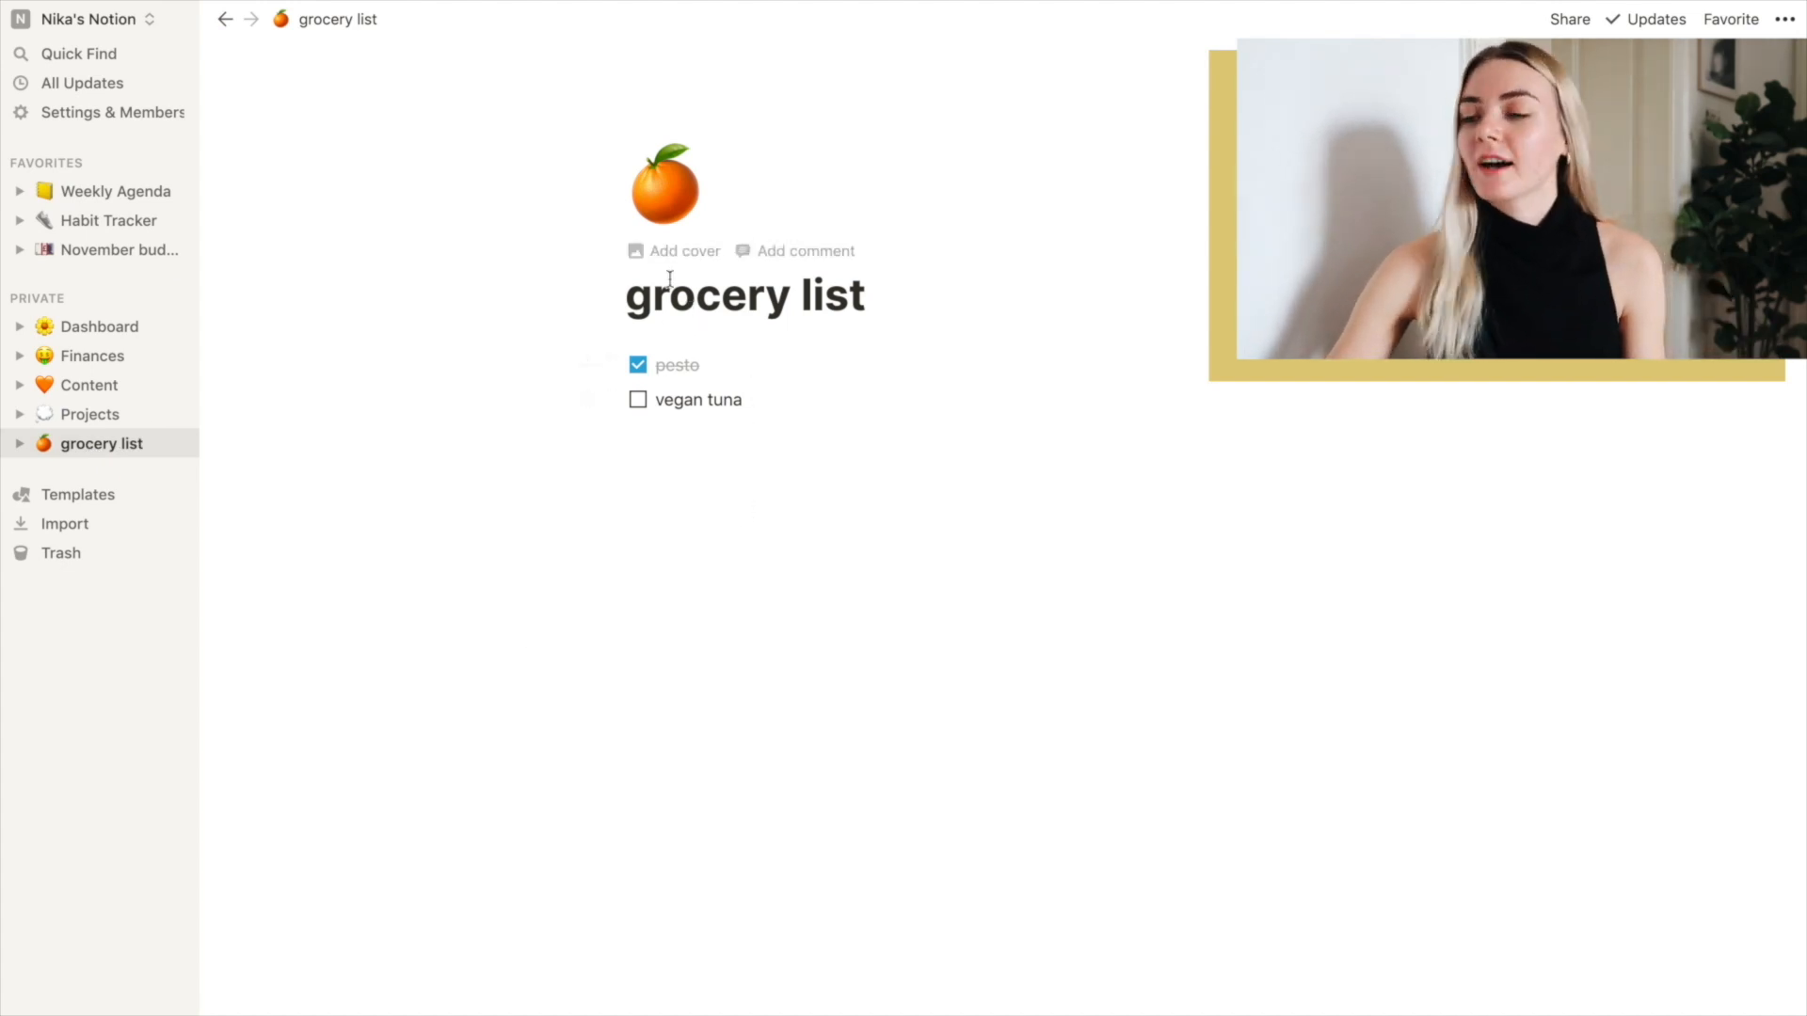
mouse_move(681, 357)
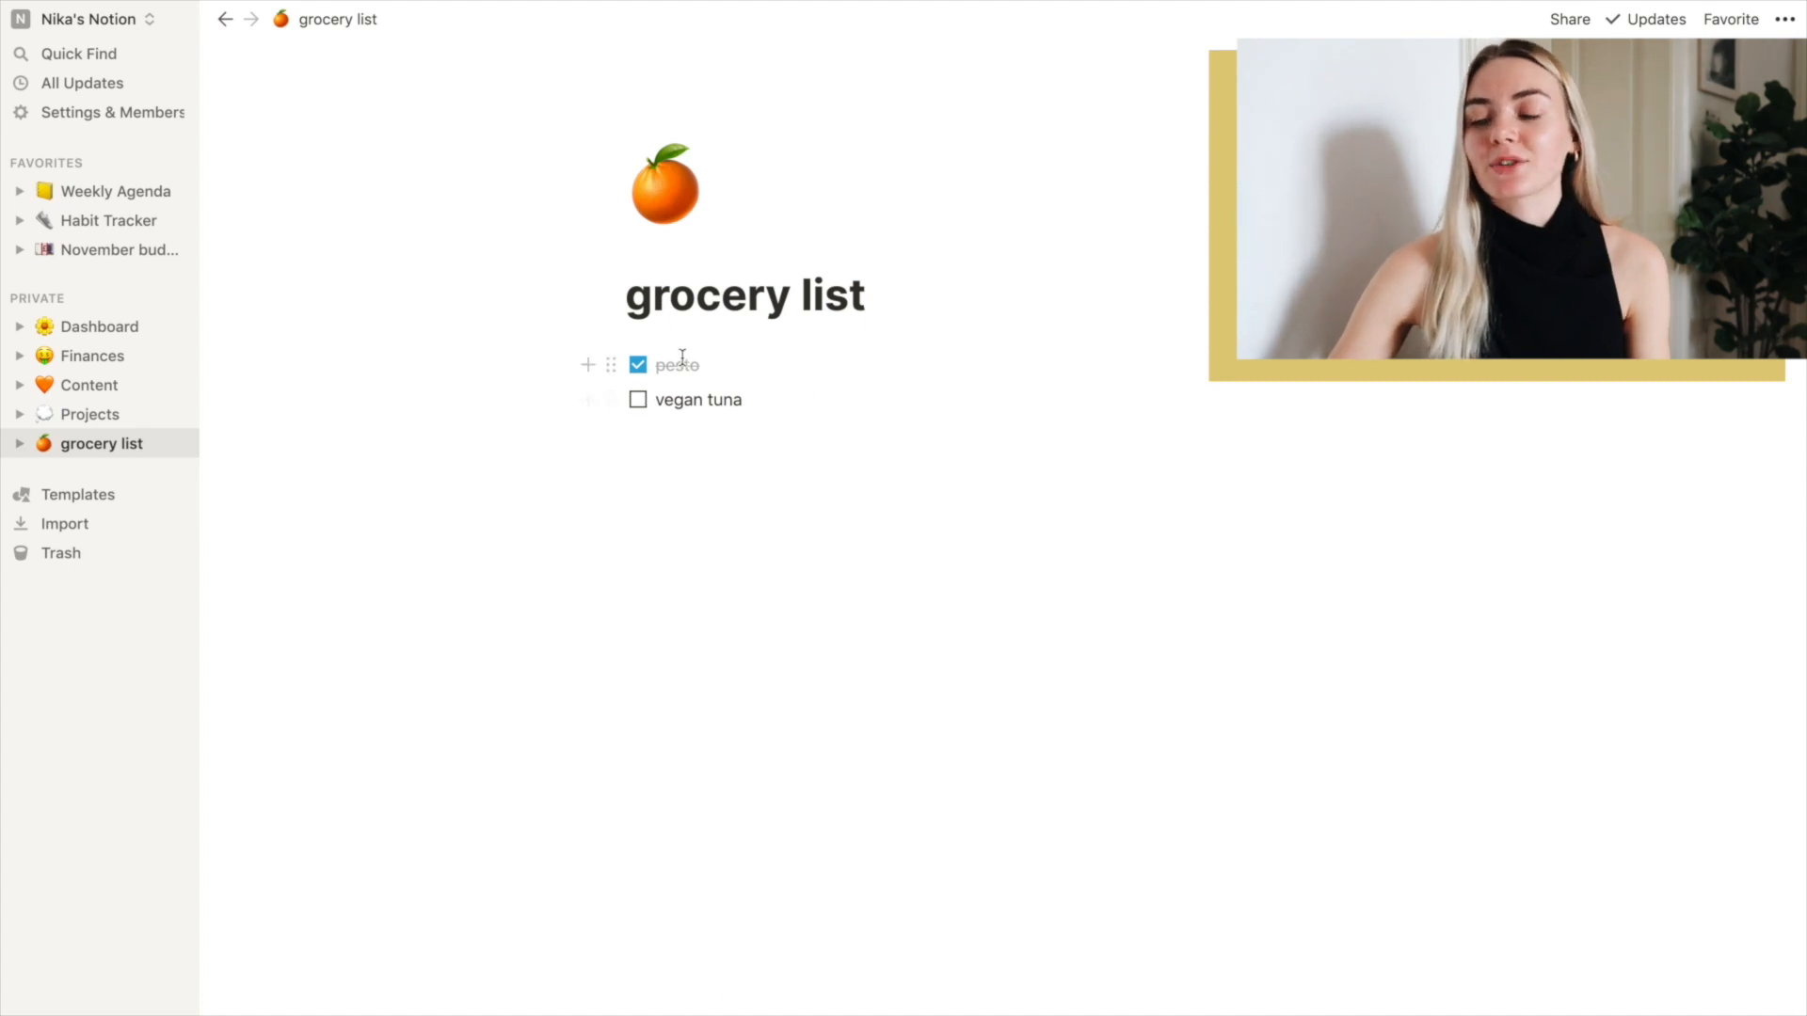